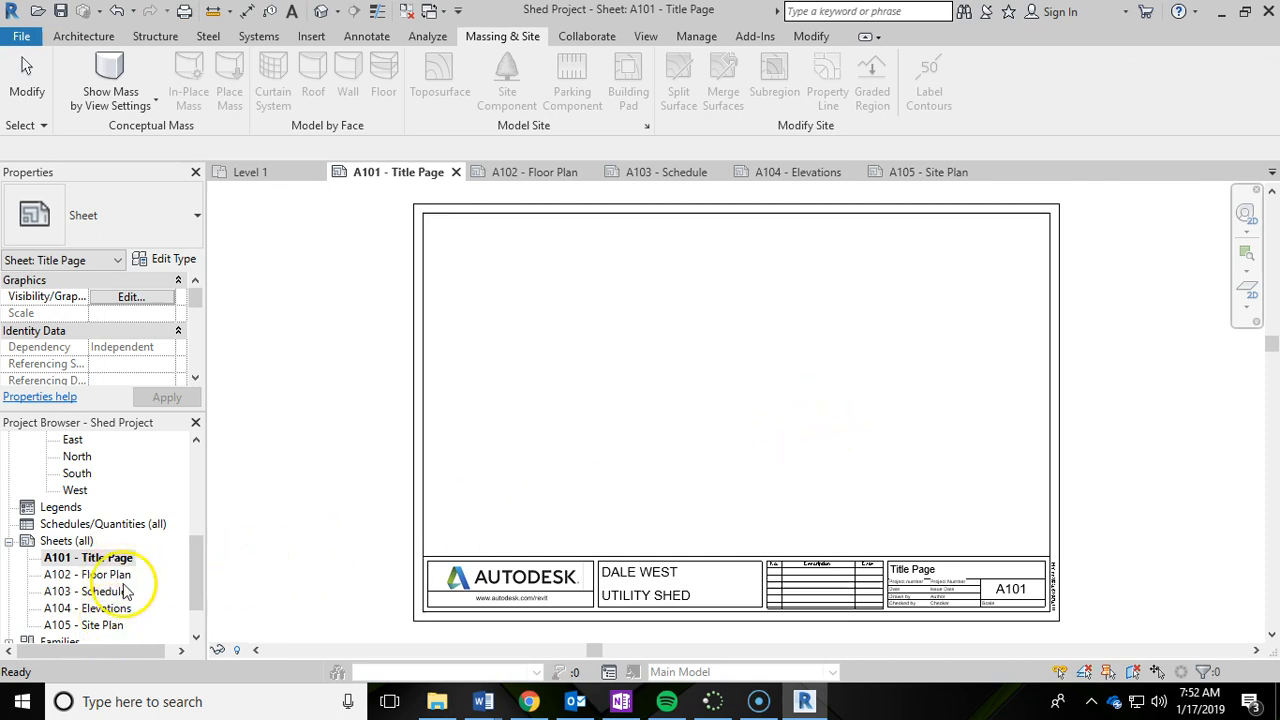
{"action": "mouse_move", "coordinate": [304, 584]}
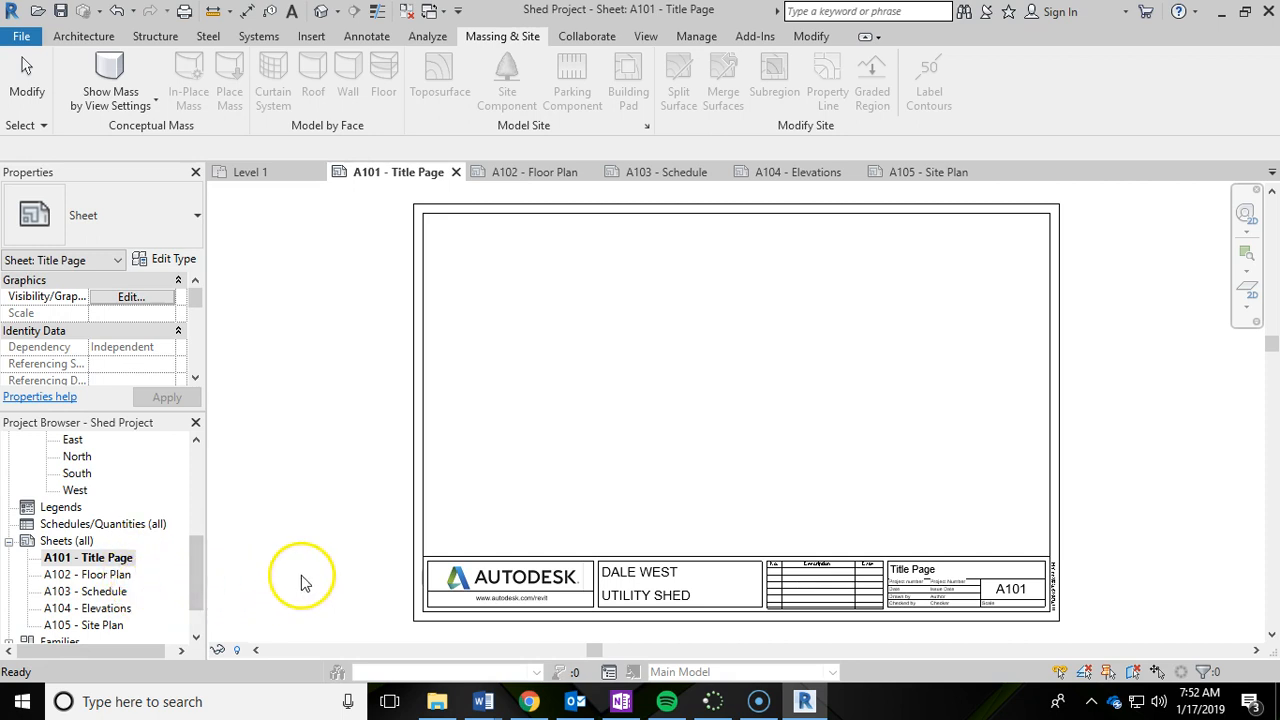
{"action": "mouse_move", "coordinate": [136, 592]}
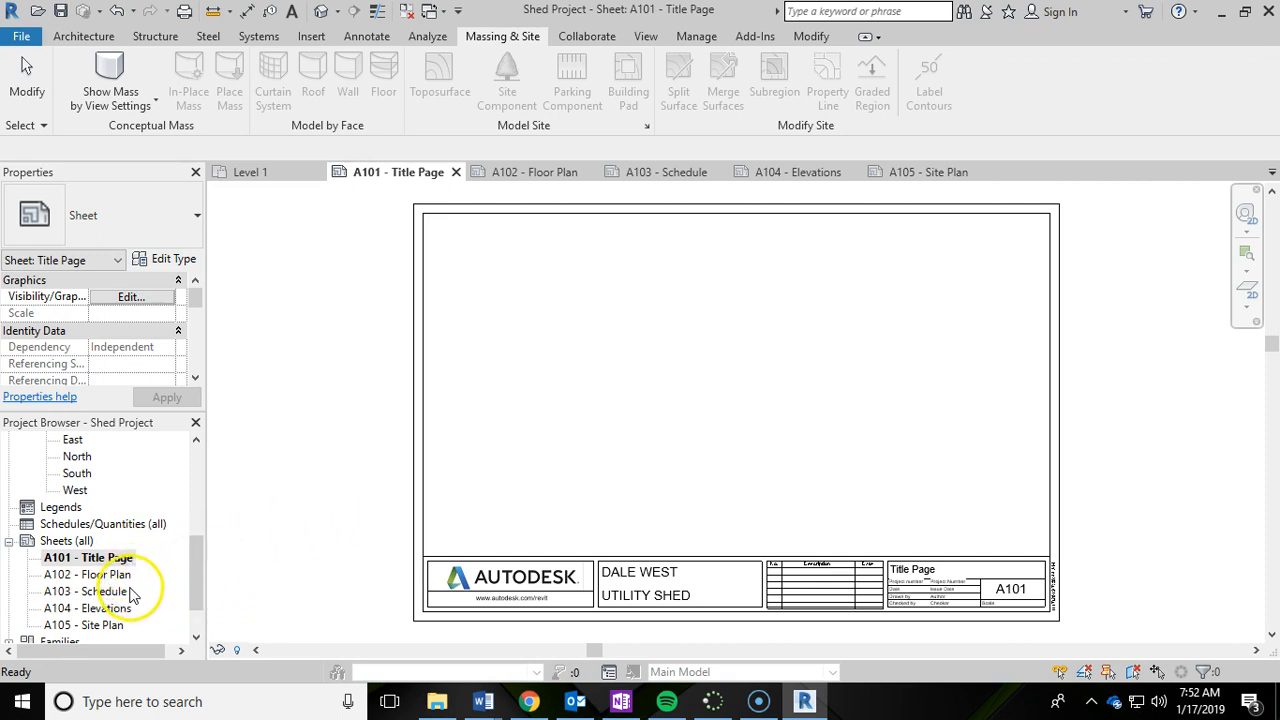
{"action": "mouse_move", "coordinate": [116, 620]}
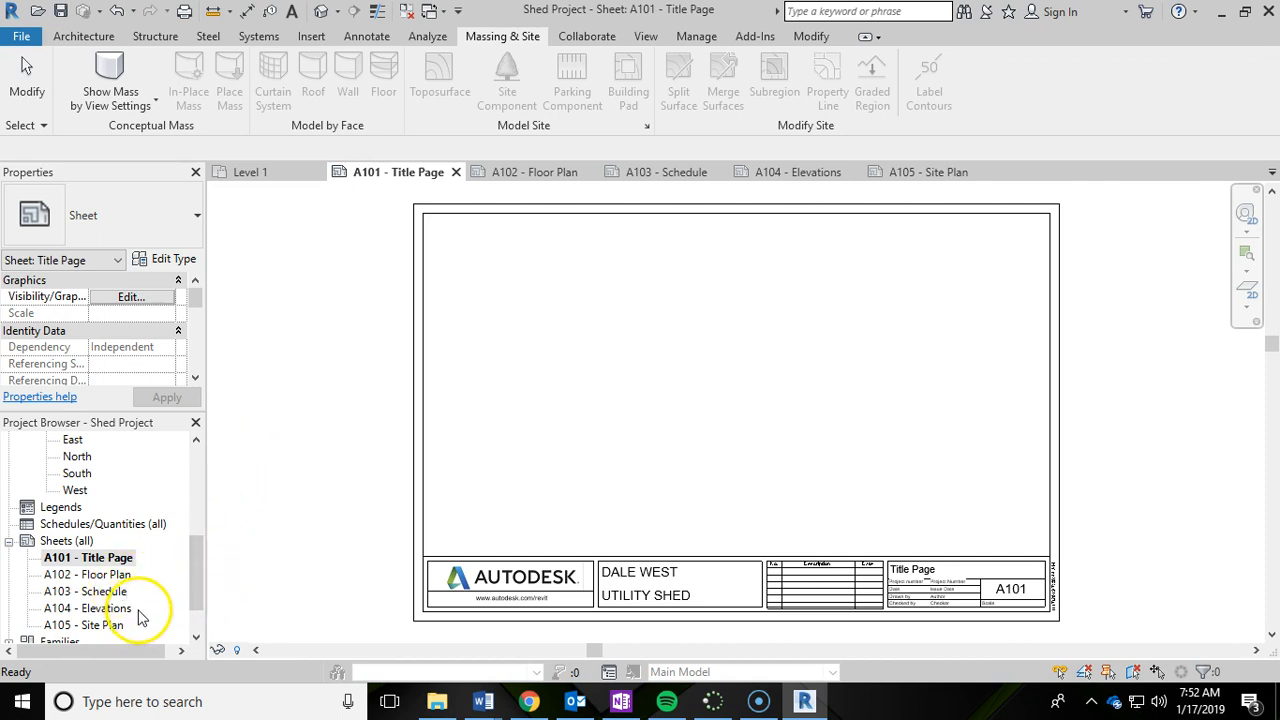
{"action": "mouse_move", "coordinate": [322, 328]}
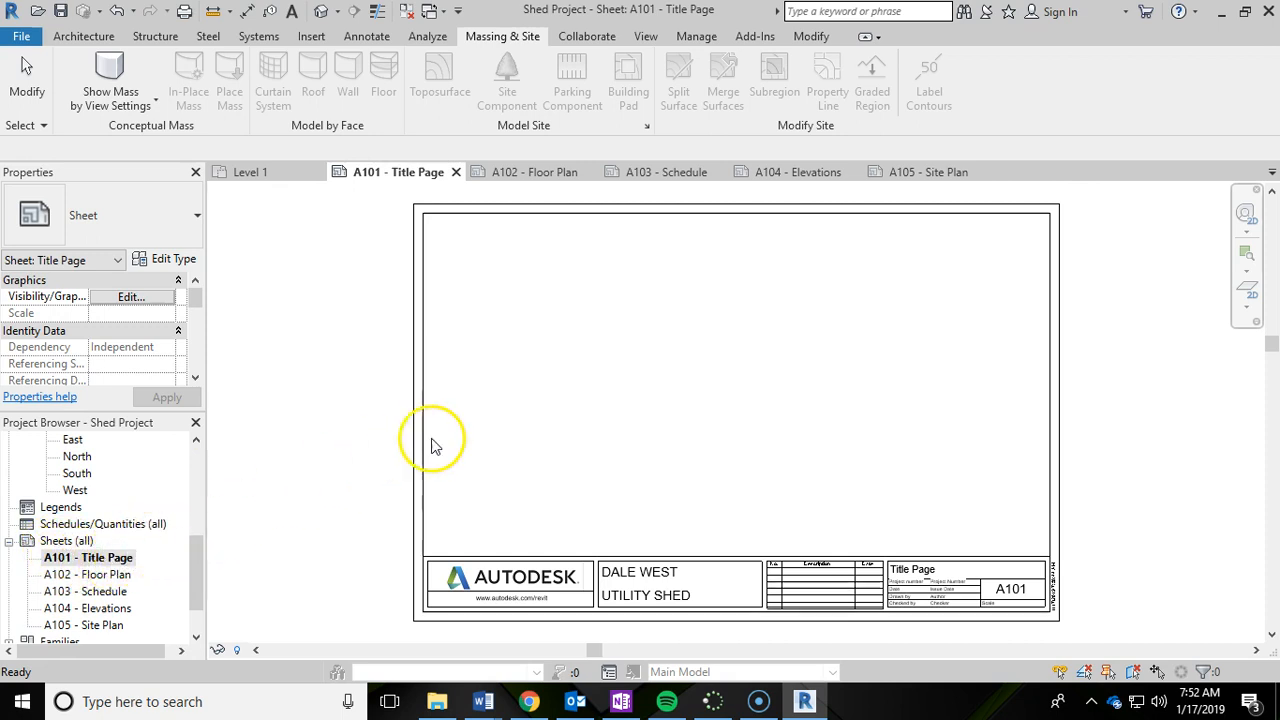
{"action": "mouse_move", "coordinate": [1060, 428]}
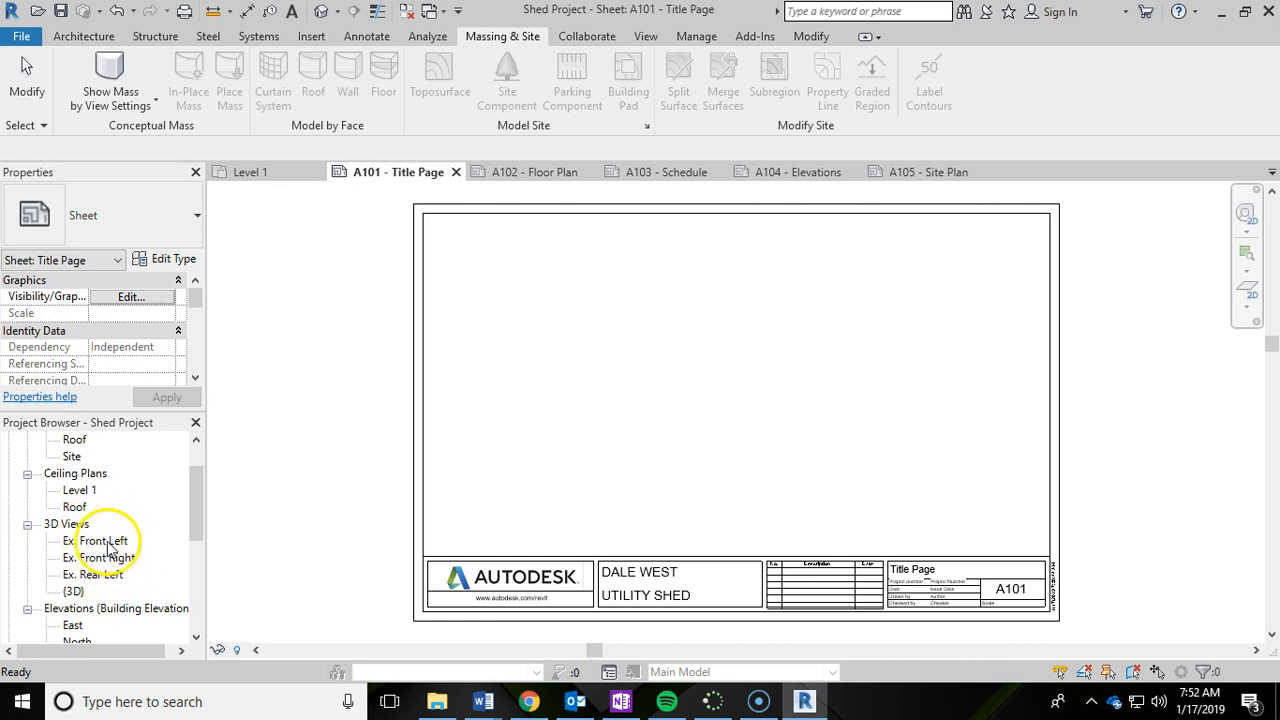
Place the Ex. Front Left 3D view in the upper left of the A101 Title Page sheet
{"action": "left_click", "coordinate": [100, 540]}
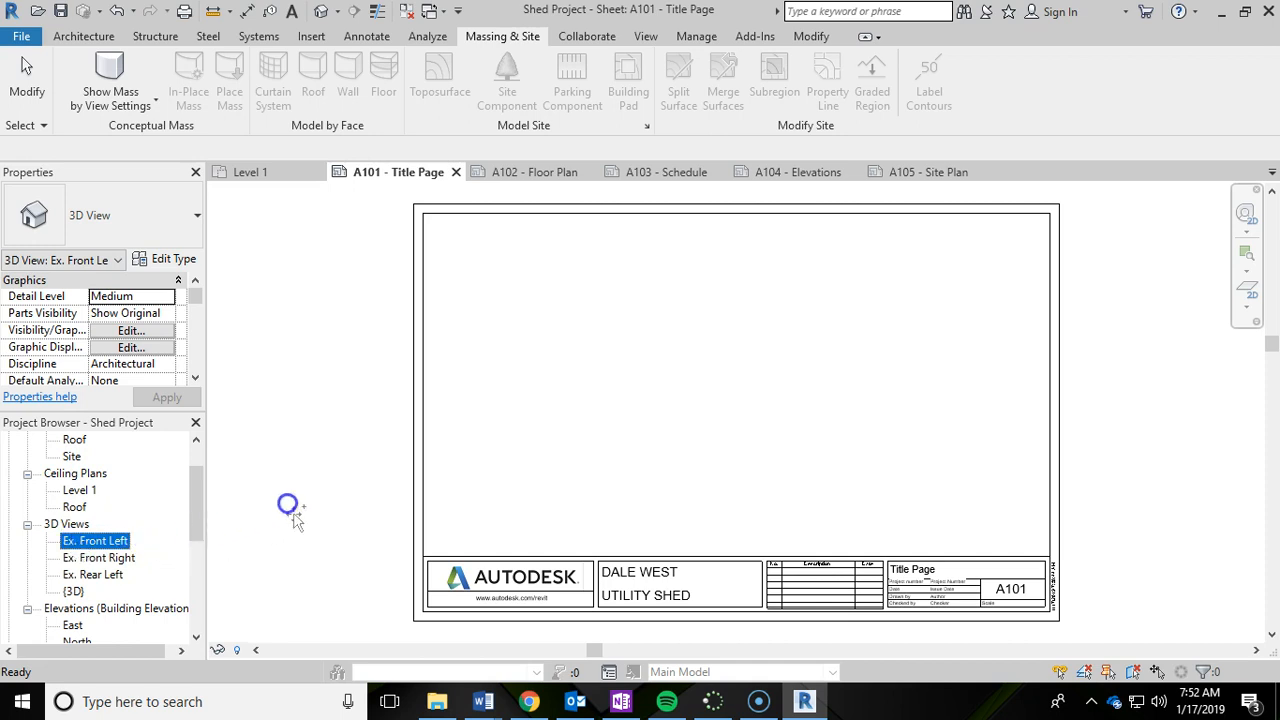
{"action": "mouse_move", "coordinate": [528, 320]}
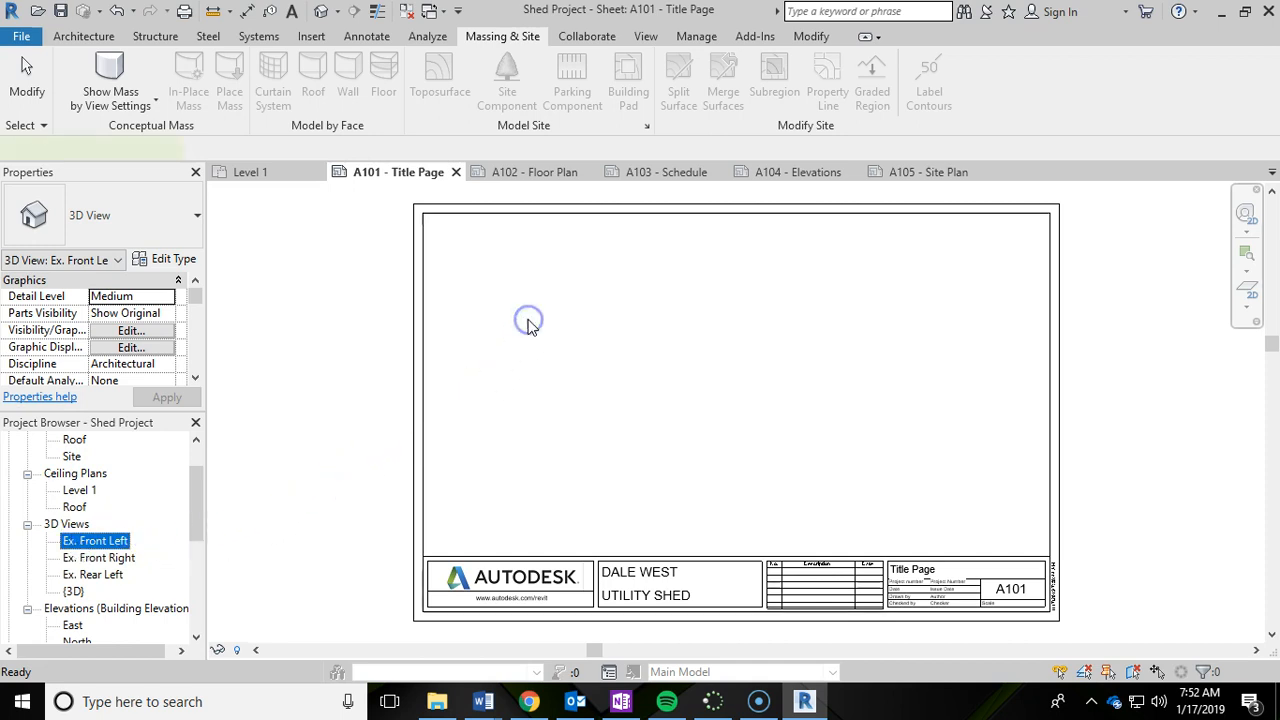
{"action": "left_click", "coordinate": [528, 318]}
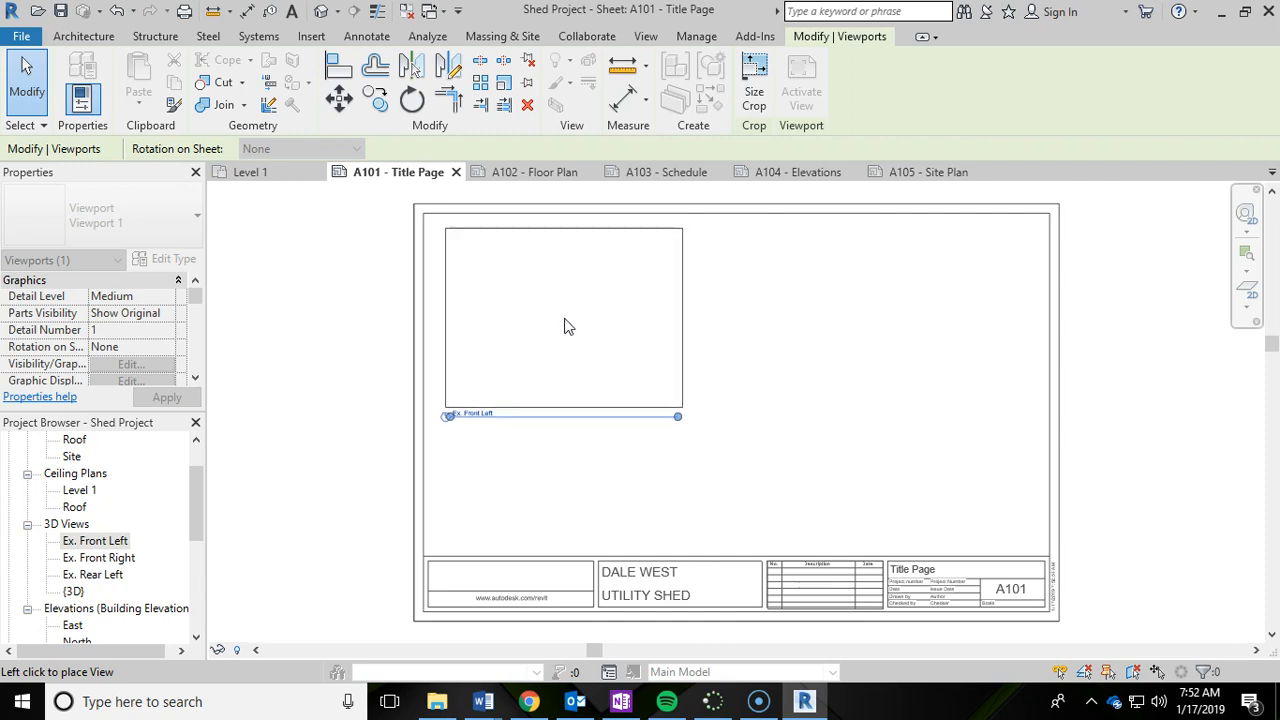
{"action": "left_click", "coordinate": [560, 316]}
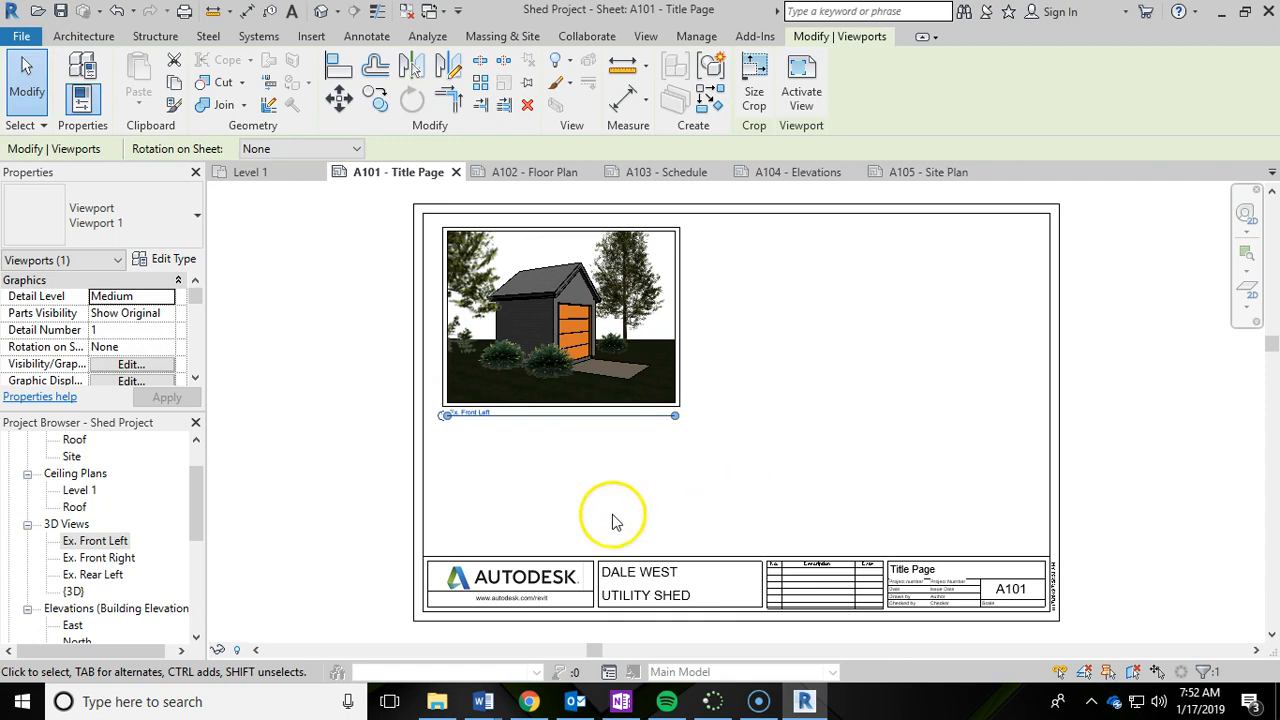
Place the Ex. Rear Left 3D view on the right side of the sheet
{"action": "left_click", "coordinate": [92, 576]}
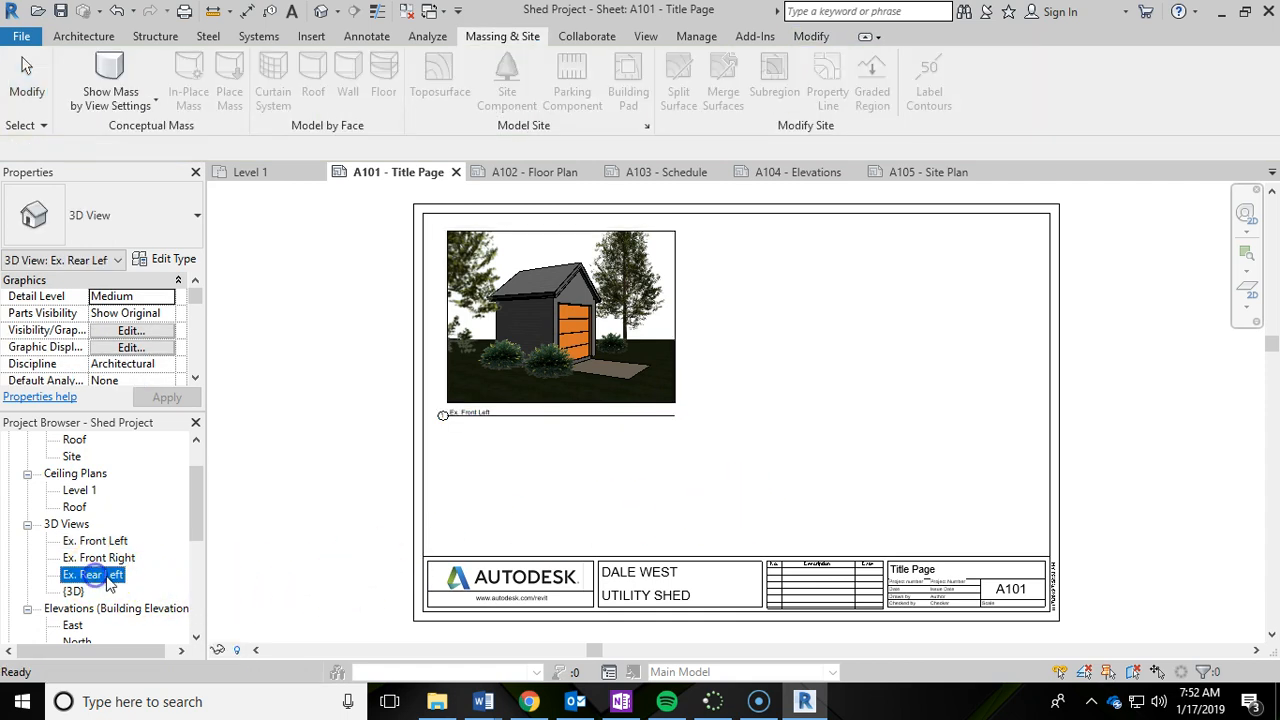
{"action": "mouse_move", "coordinate": [84, 580]}
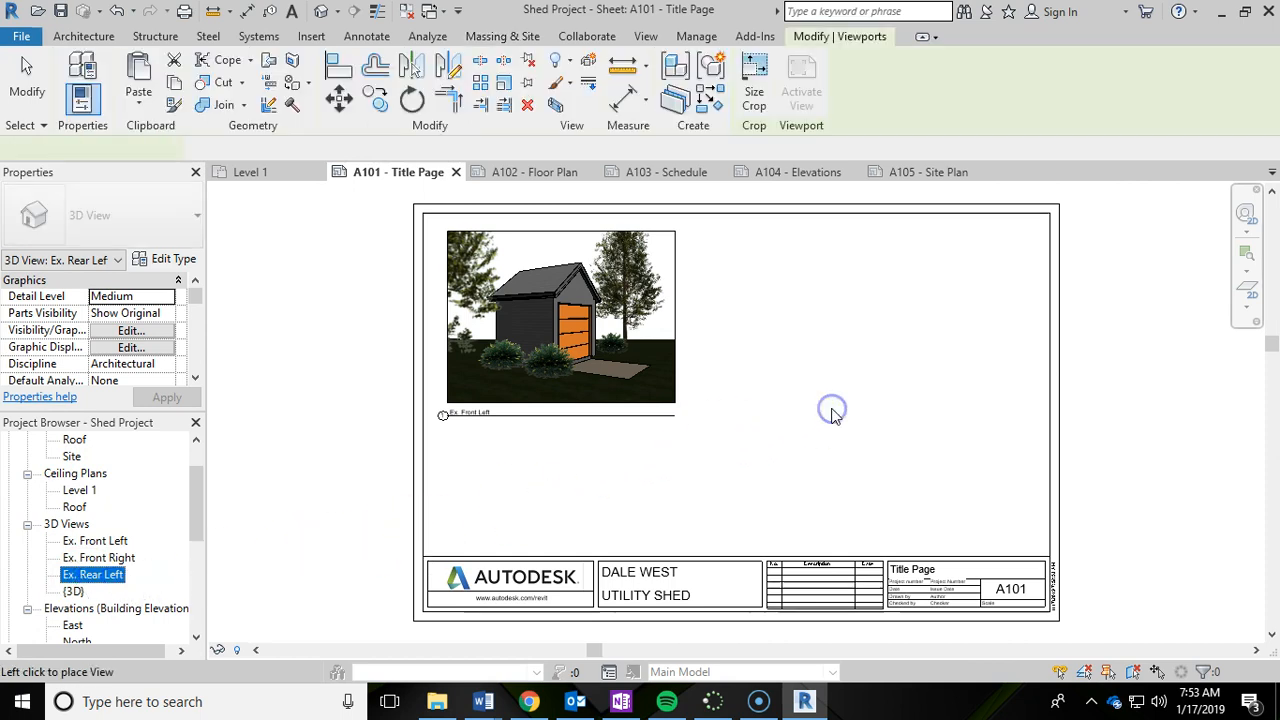
{"action": "left_click", "coordinate": [904, 440]}
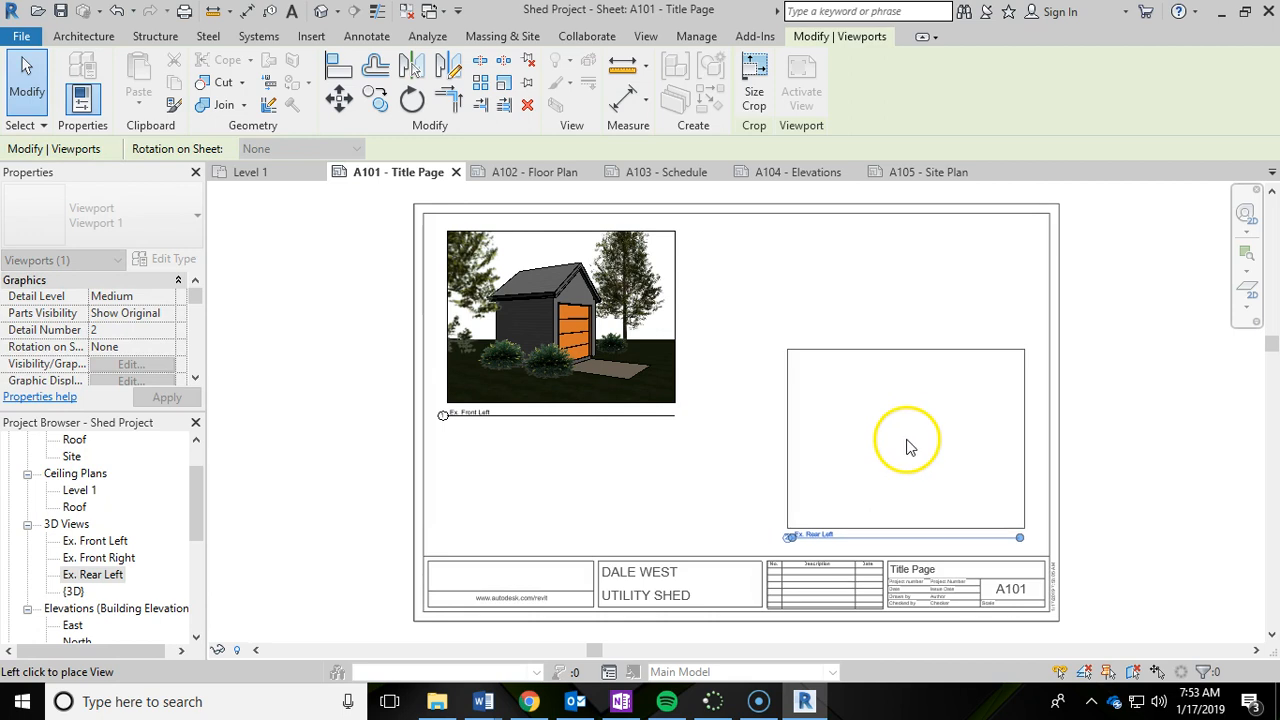
{"action": "left_click", "coordinate": [904, 440]}
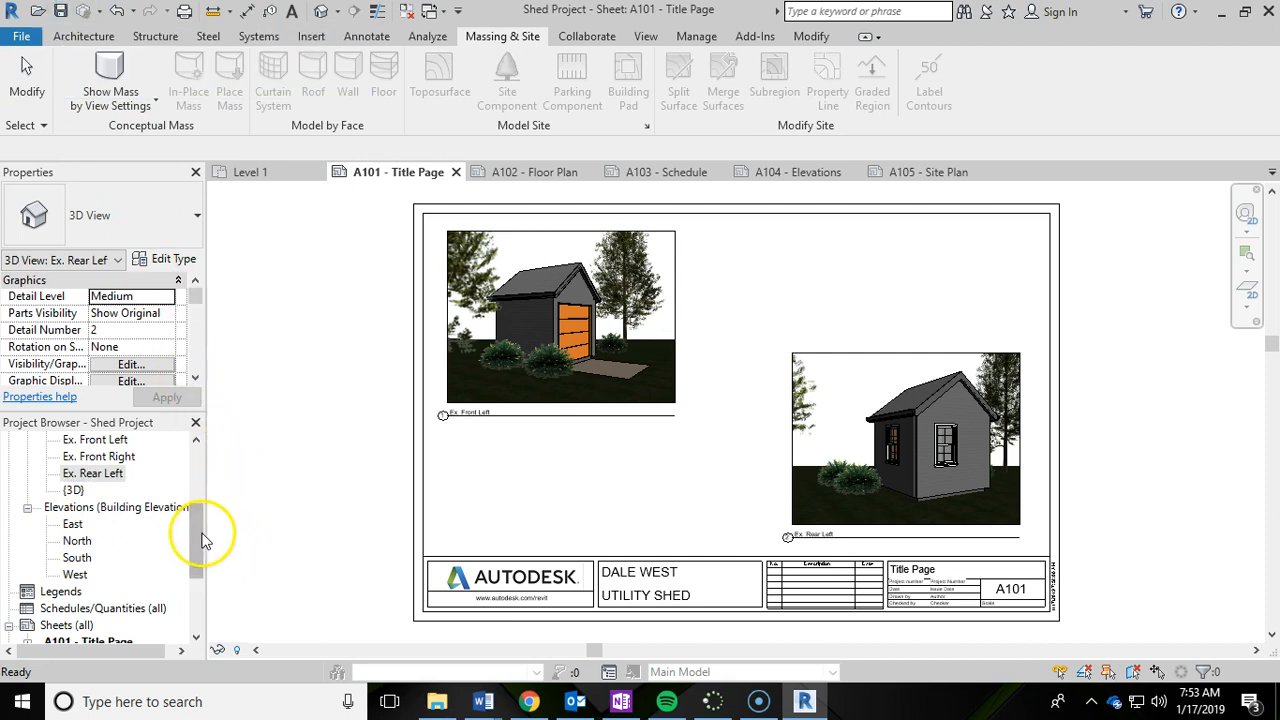
{"action": "scroll", "scroll_direction": "down", "scroll_amount": 3}
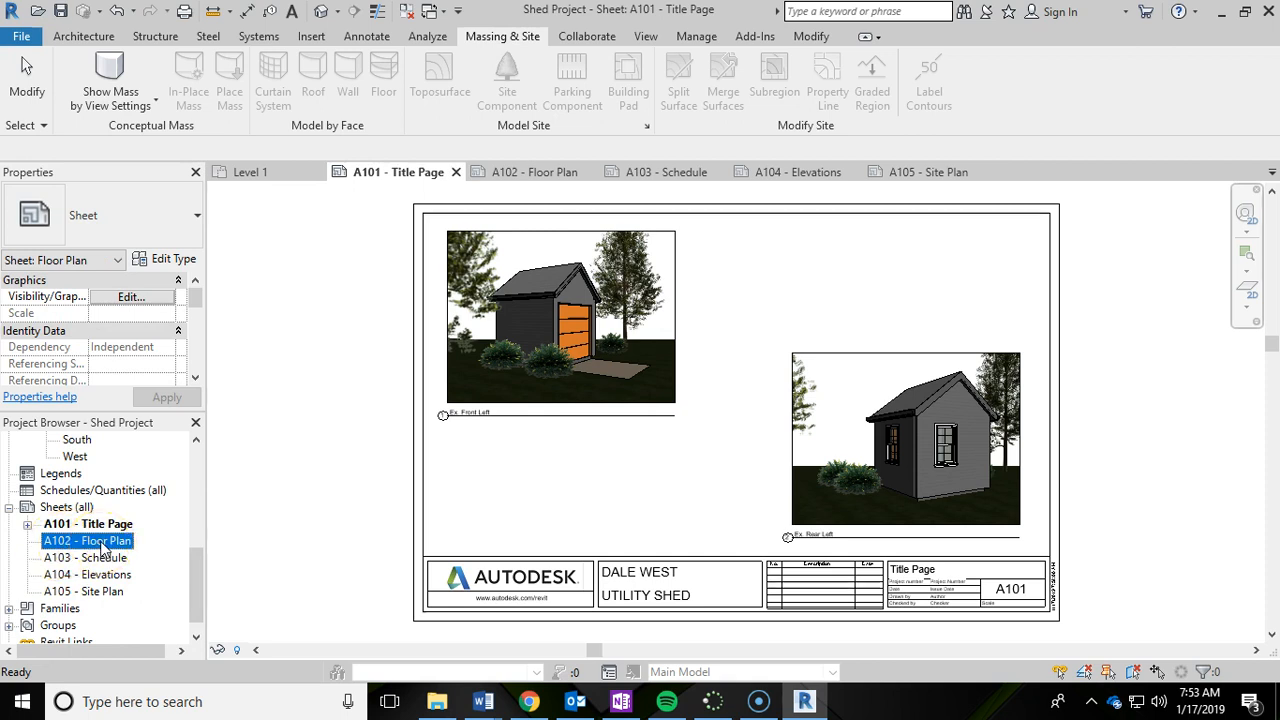
Open the empty A102 Floor Plan sheet and select the Level 1 floor plan in the Project Browser
{"action": "double_click", "coordinate": [88, 540]}
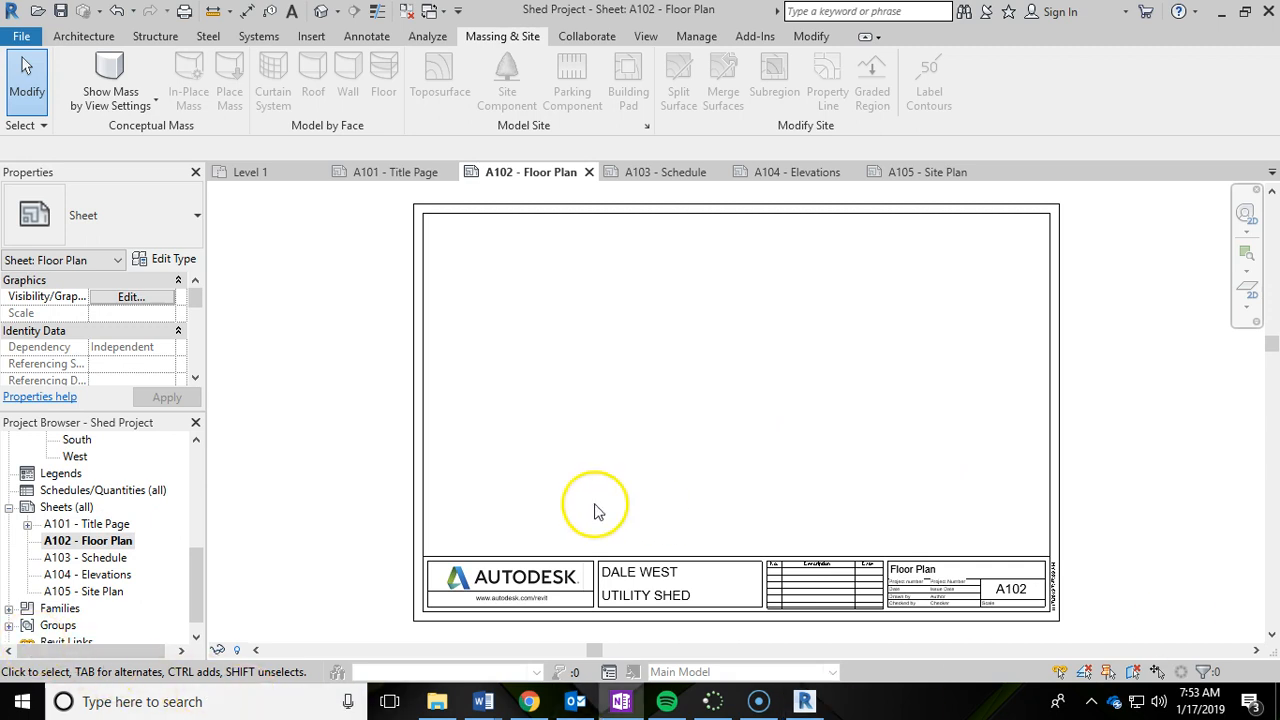
{"action": "mouse_move", "coordinate": [204, 528]}
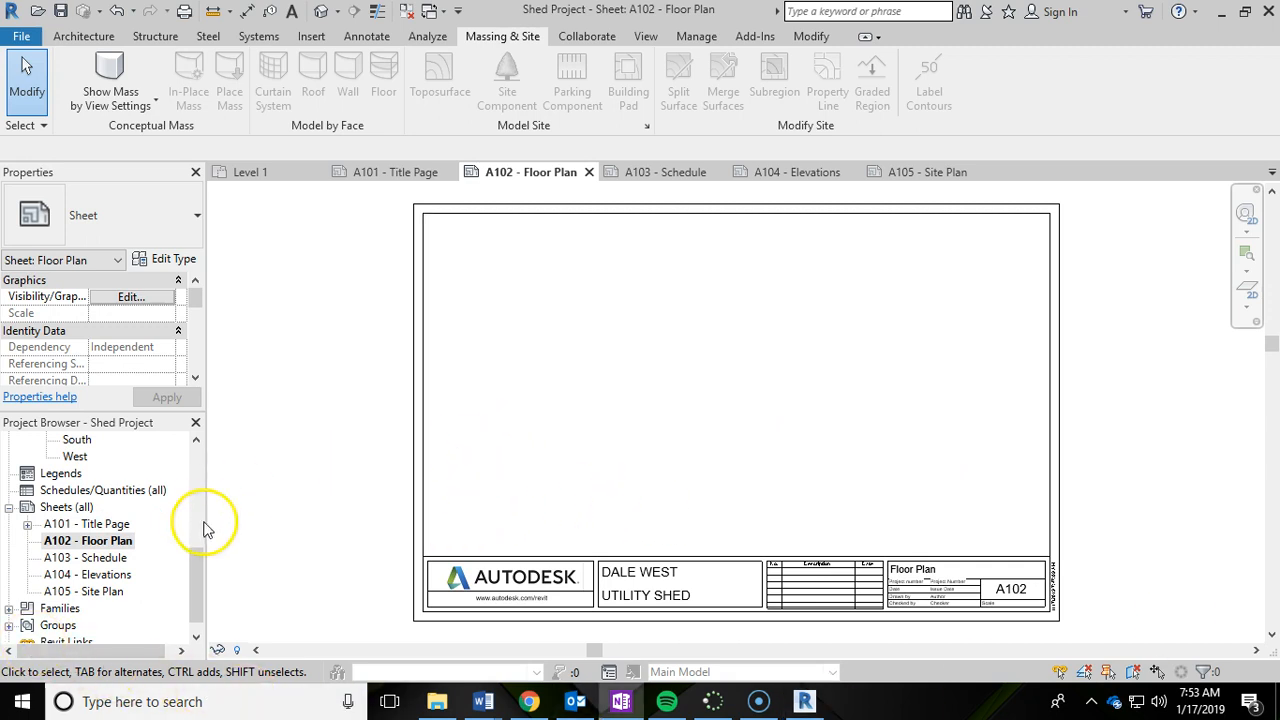
{"action": "mouse_move", "coordinate": [208, 568]}
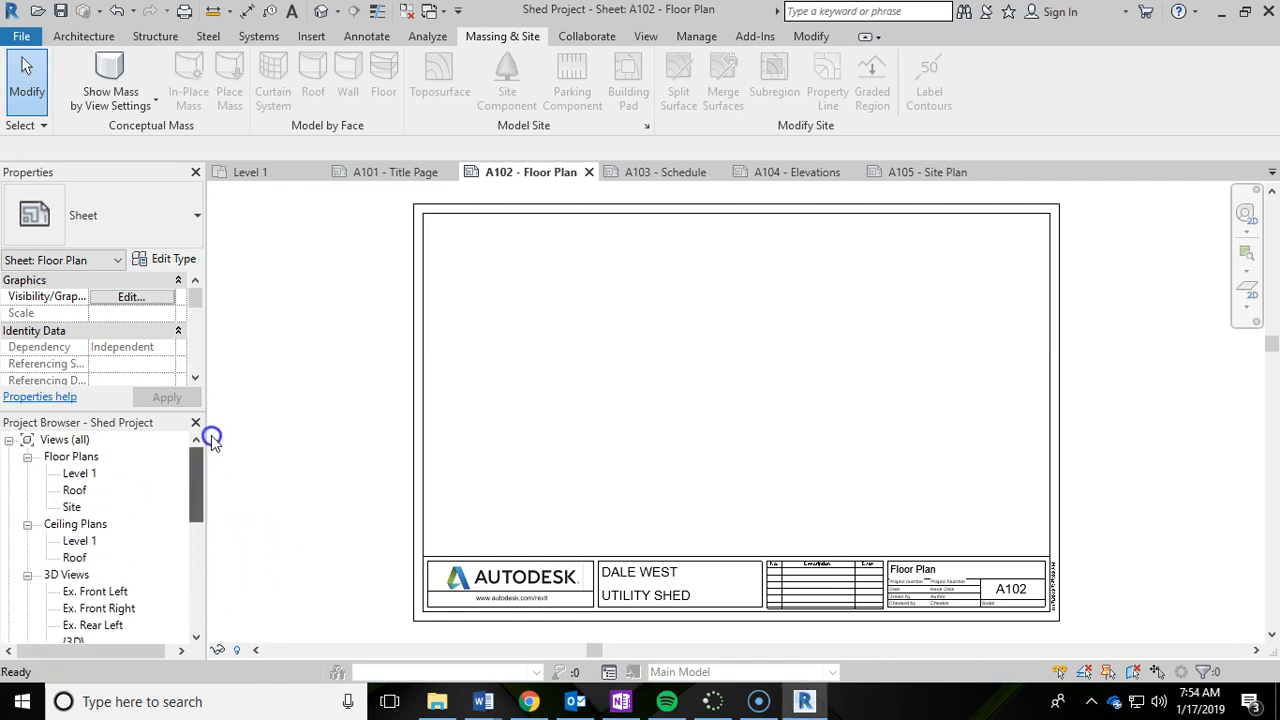
{"action": "mouse_move", "coordinate": [110, 488]}
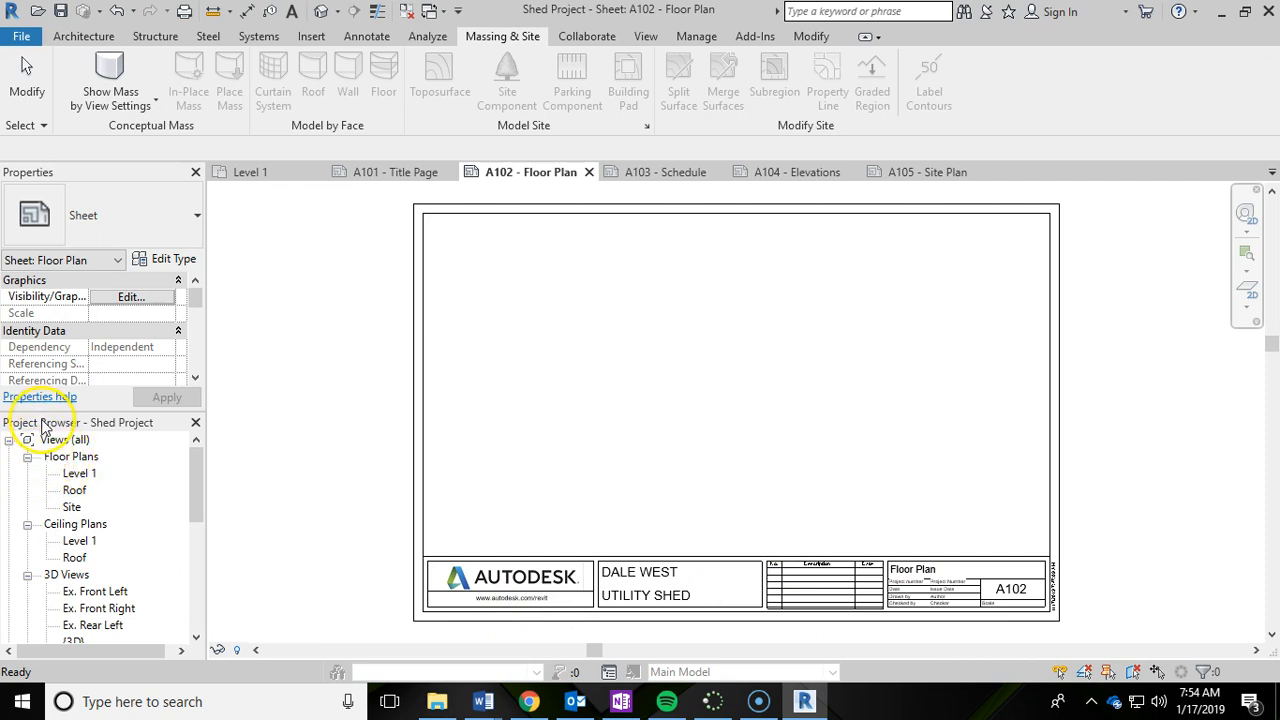
{"action": "left_click", "coordinate": [80, 472]}
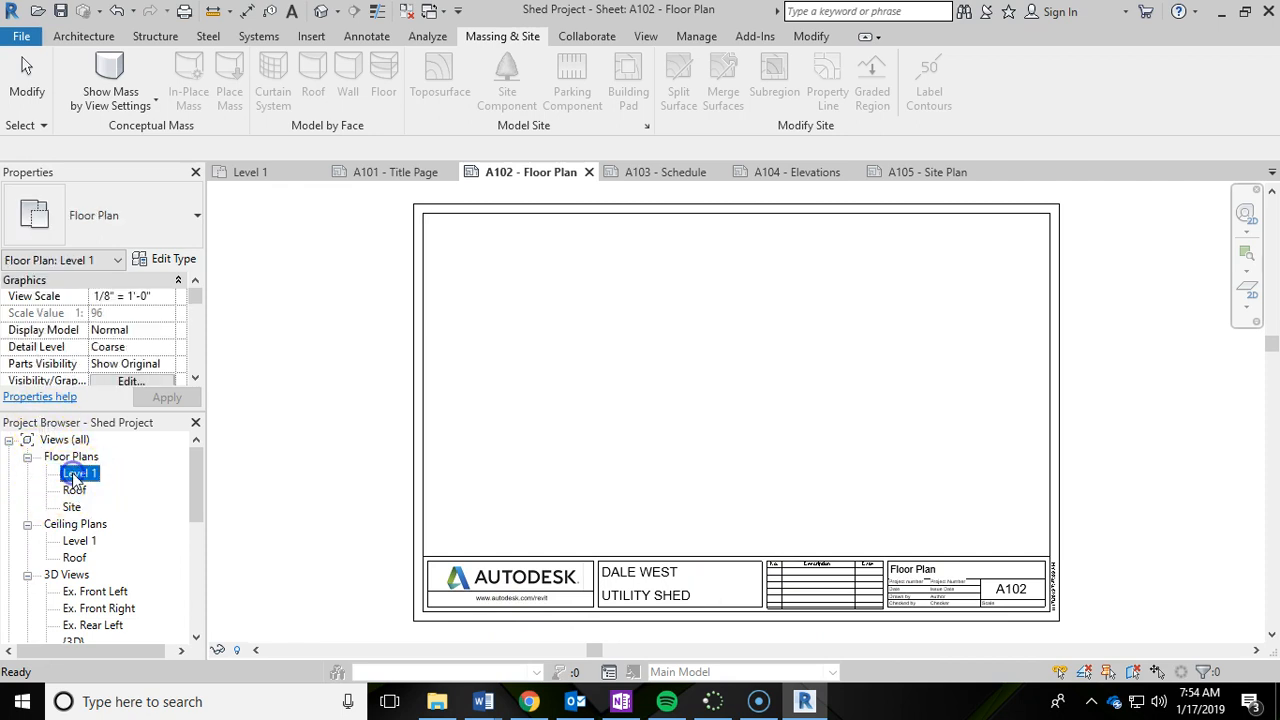
Duplicate the Level 1 floor plan with its detailing
{"action": "right_click", "coordinate": [80, 472]}
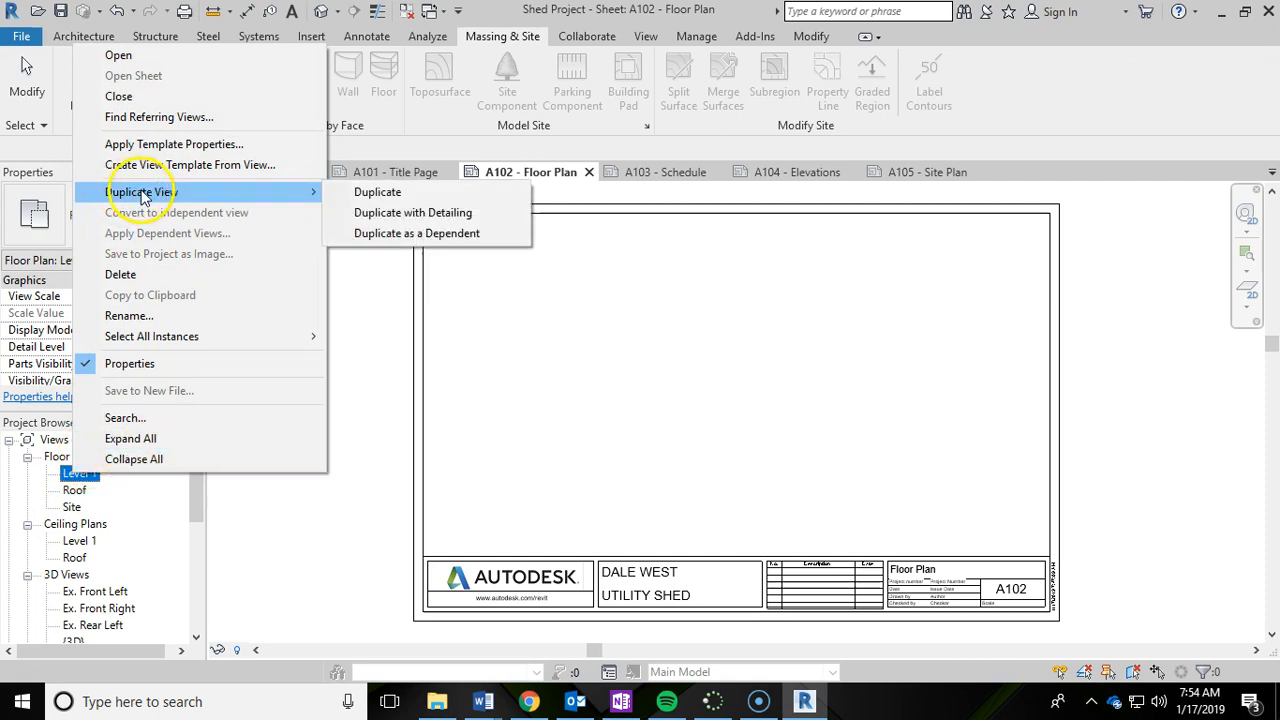
{"action": "mouse_move", "coordinate": [378, 192]}
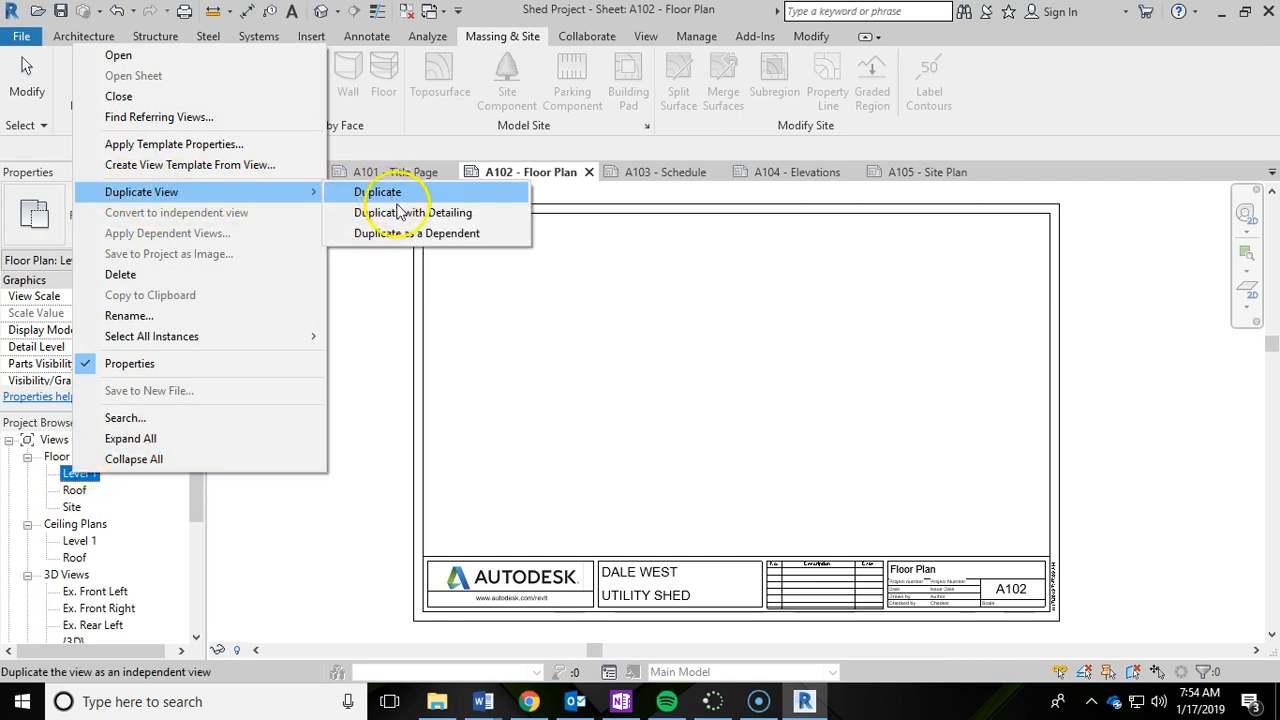
{"action": "mouse_move", "coordinate": [412, 212]}
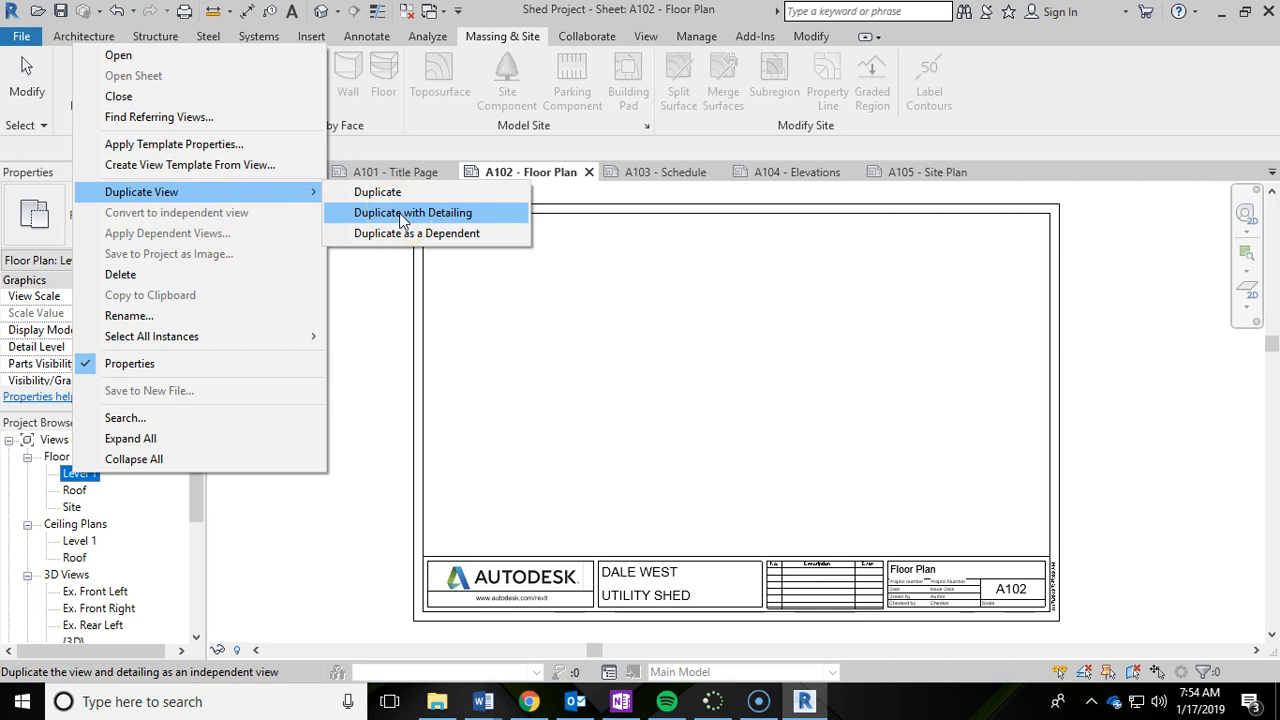
{"action": "left_click", "coordinate": [412, 212]}
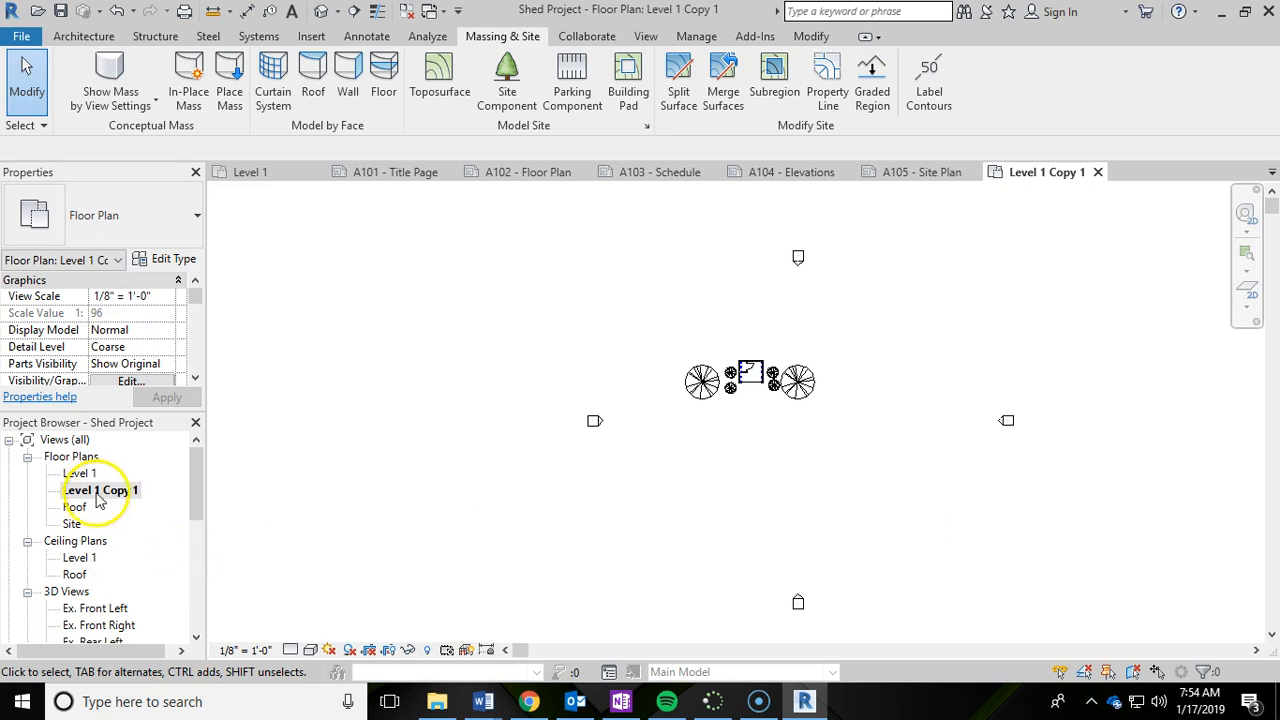
Rename the duplicated plan to 'Level 1 Dim'
{"action": "right_click", "coordinate": [96, 490]}
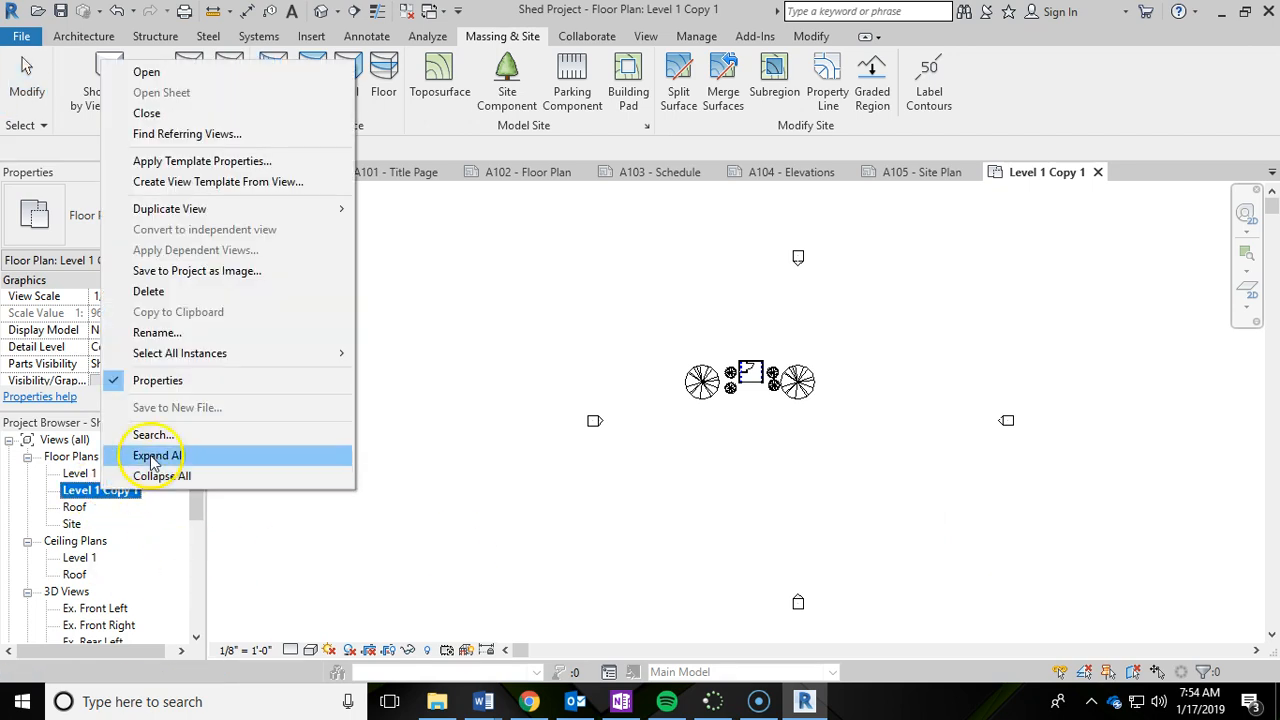
{"action": "left_click", "coordinate": [156, 332]}
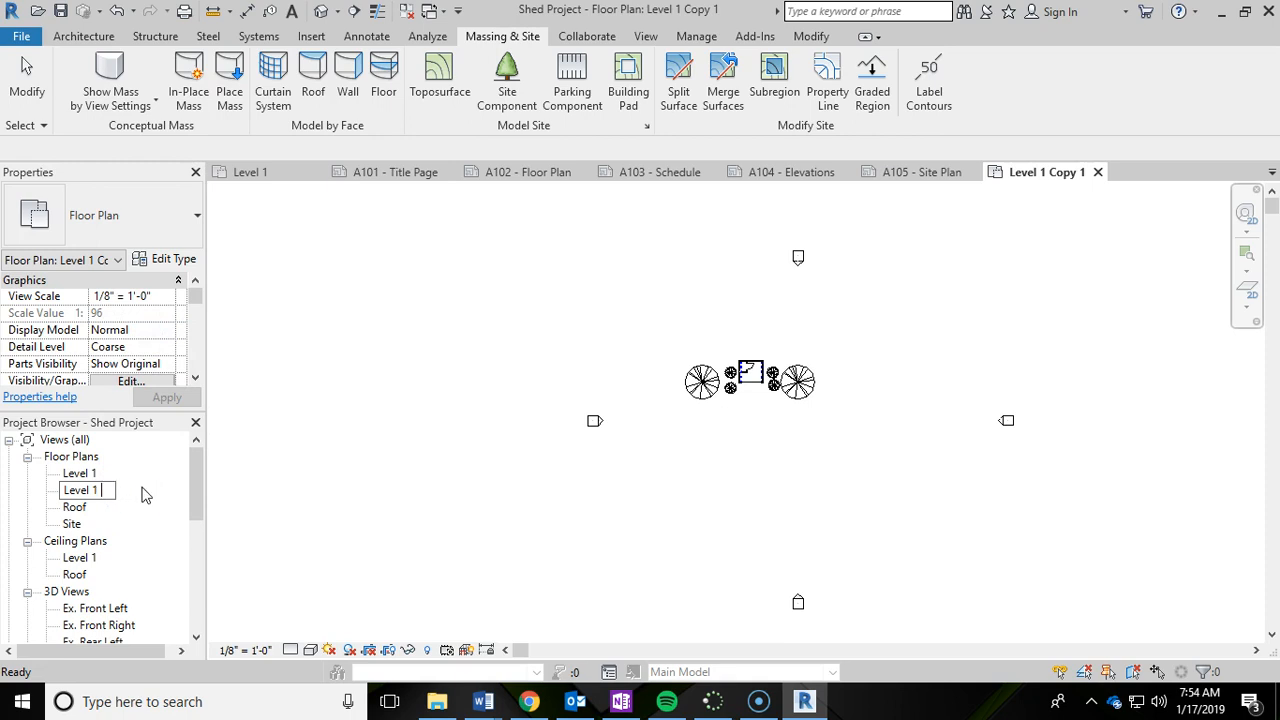
{"action": "type", "text": "Dim"}
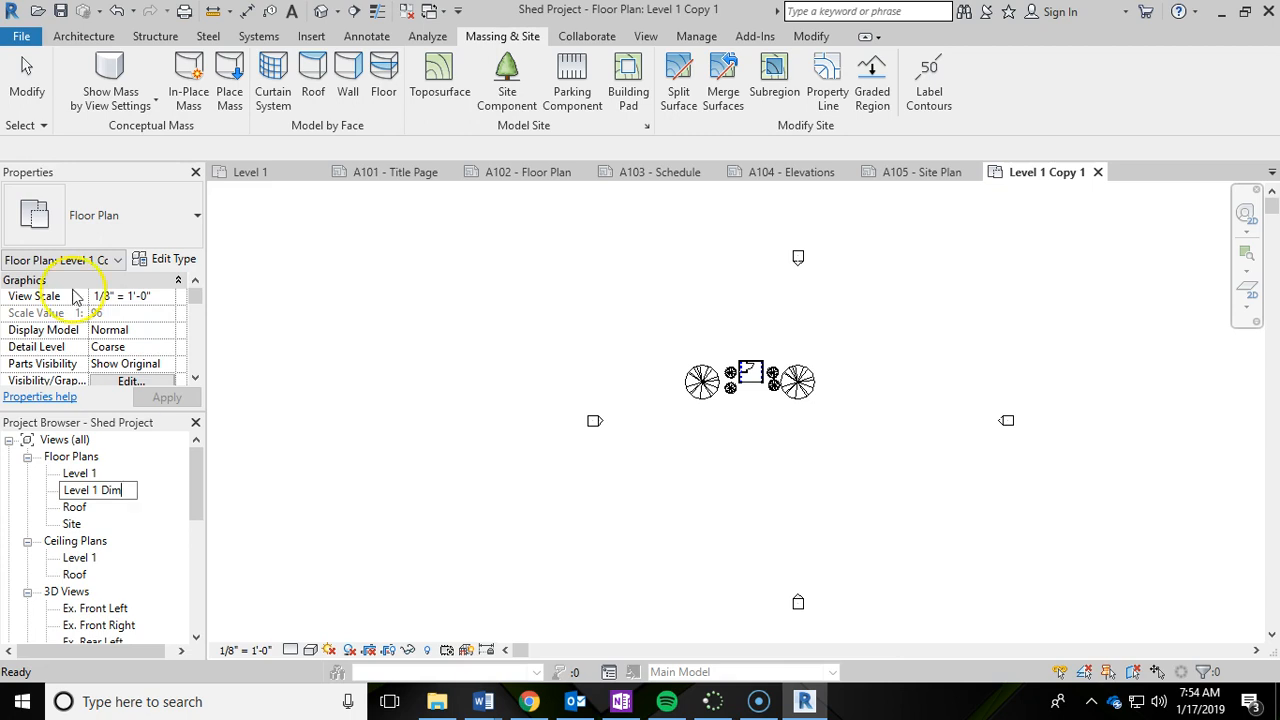
{"action": "key", "text": "Return"}
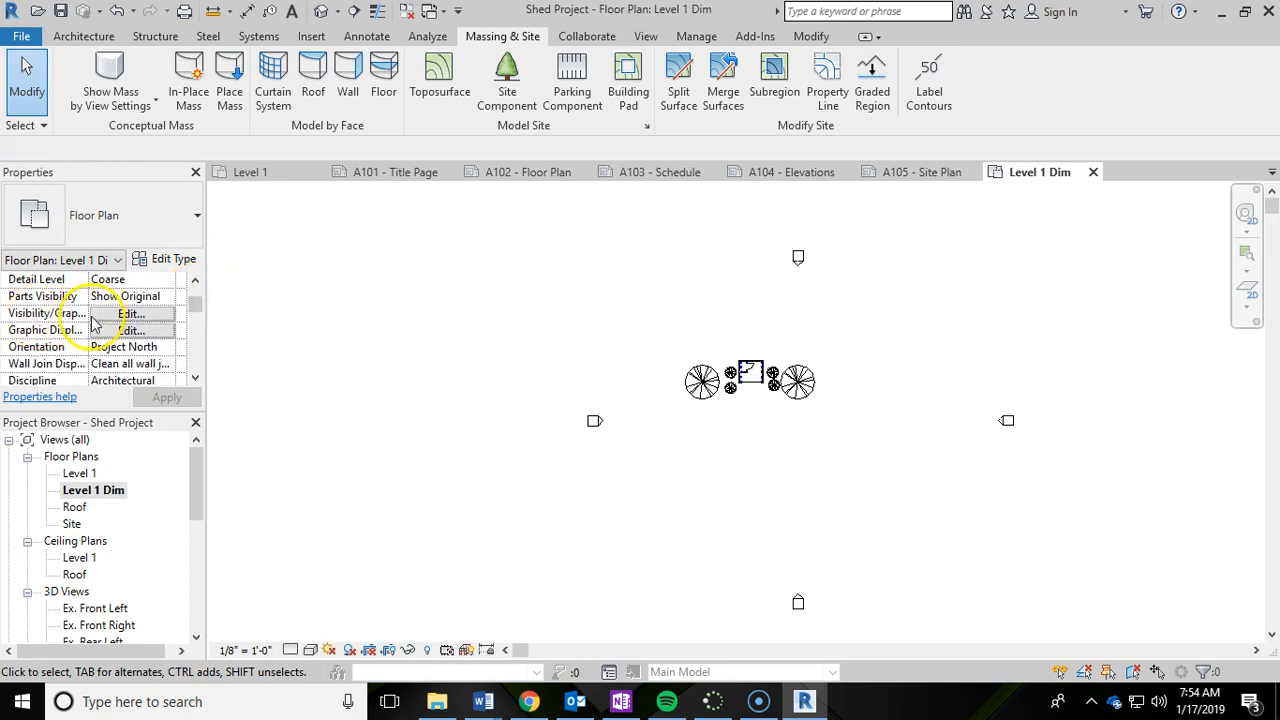
Turn off the Planting model category in the Level 1 Dim view's Visibility/Graphics Overrides and apply
{"action": "left_click", "coordinate": [132, 312]}
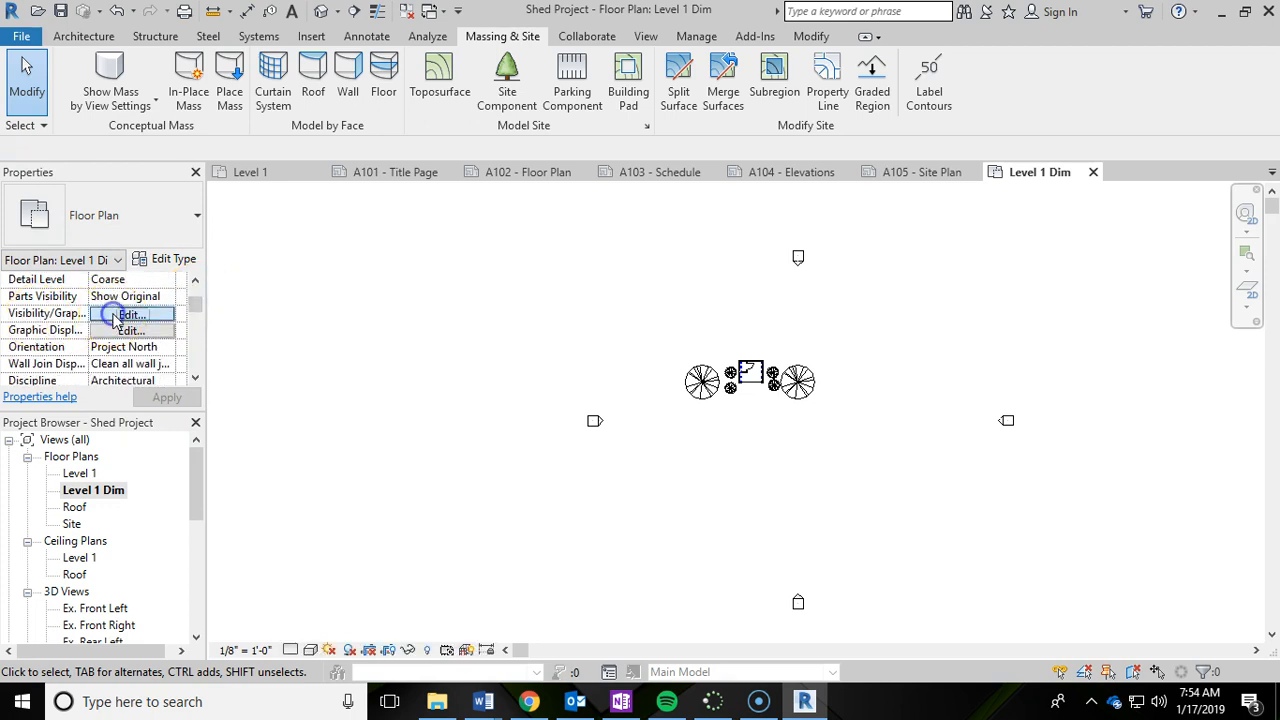
{"action": "left_click", "coordinate": [132, 314]}
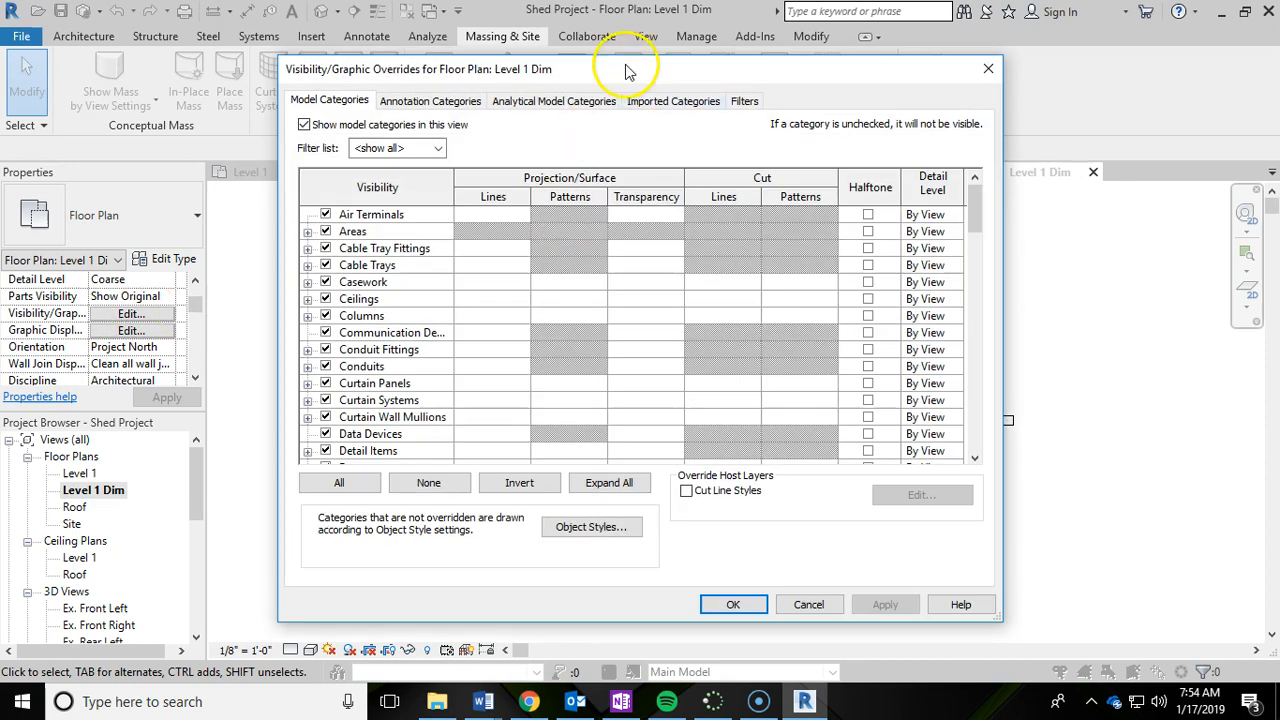
{"action": "left_click_drag", "start_coordinate": [624, 68], "coordinate": [1076, 286]}
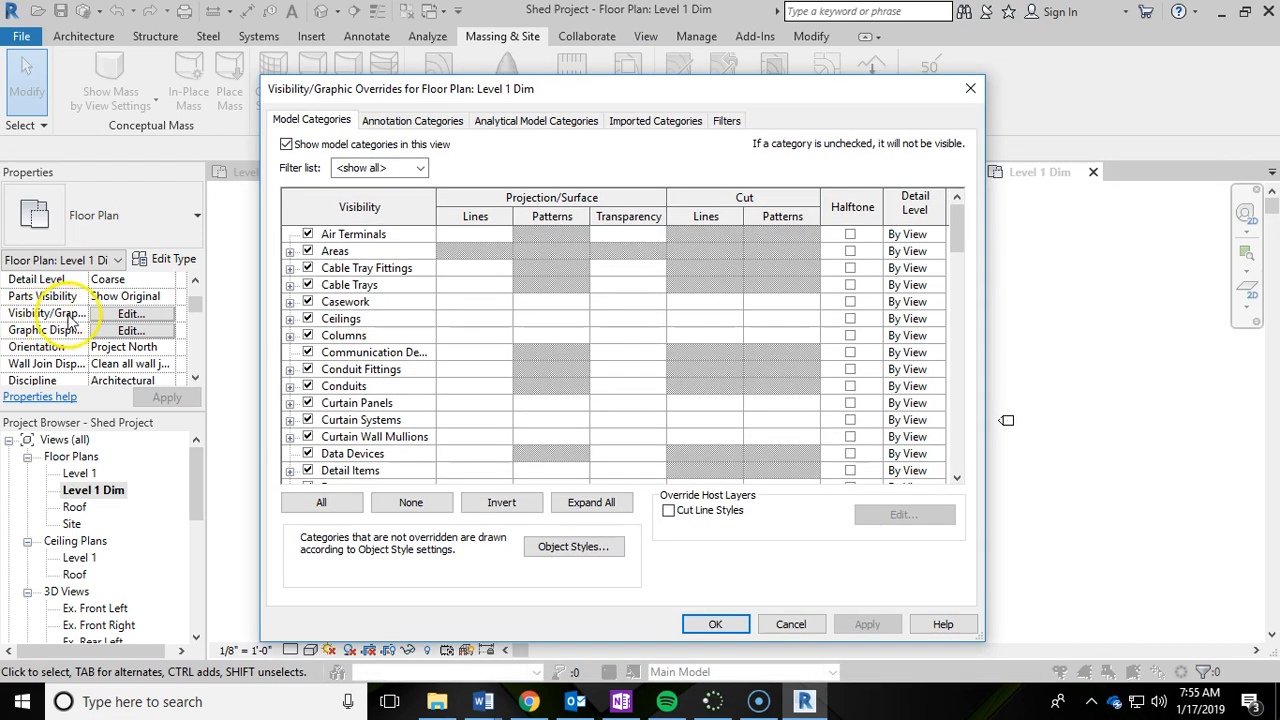
{"action": "mouse_move", "coordinate": [480, 108]}
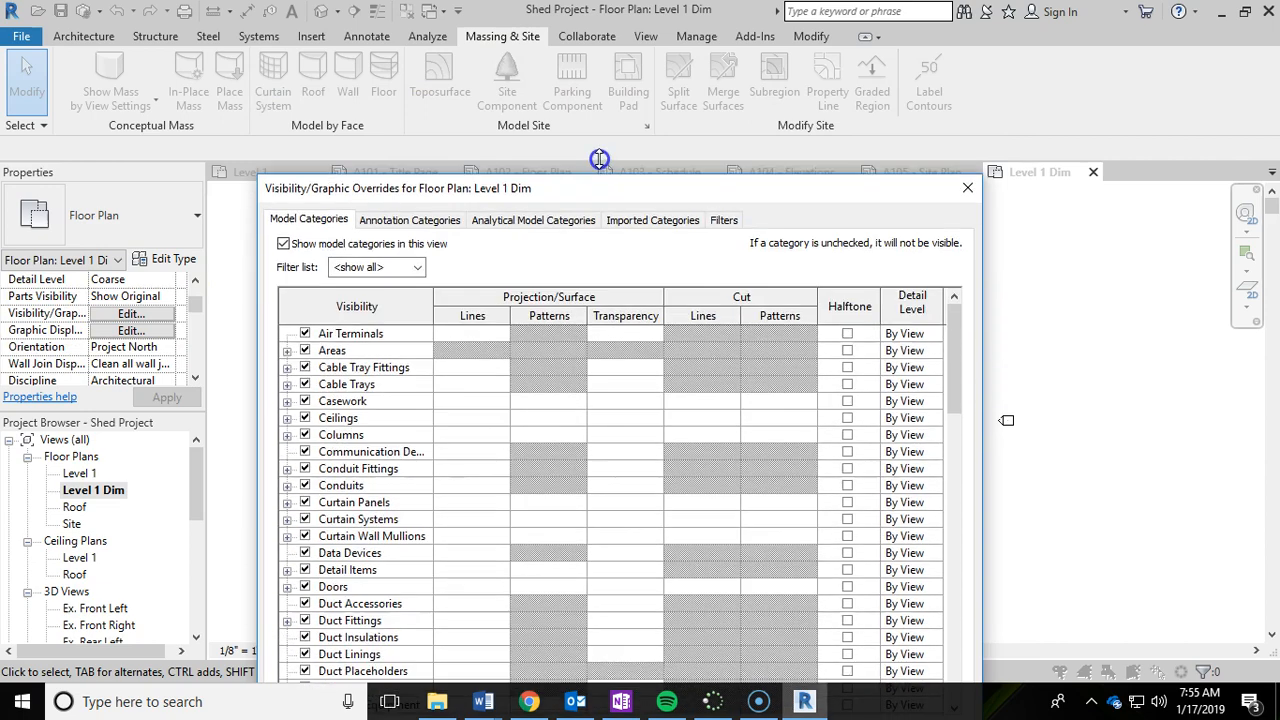
{"action": "left_click_drag", "start_coordinate": [600, 188], "coordinate": [628, 8]}
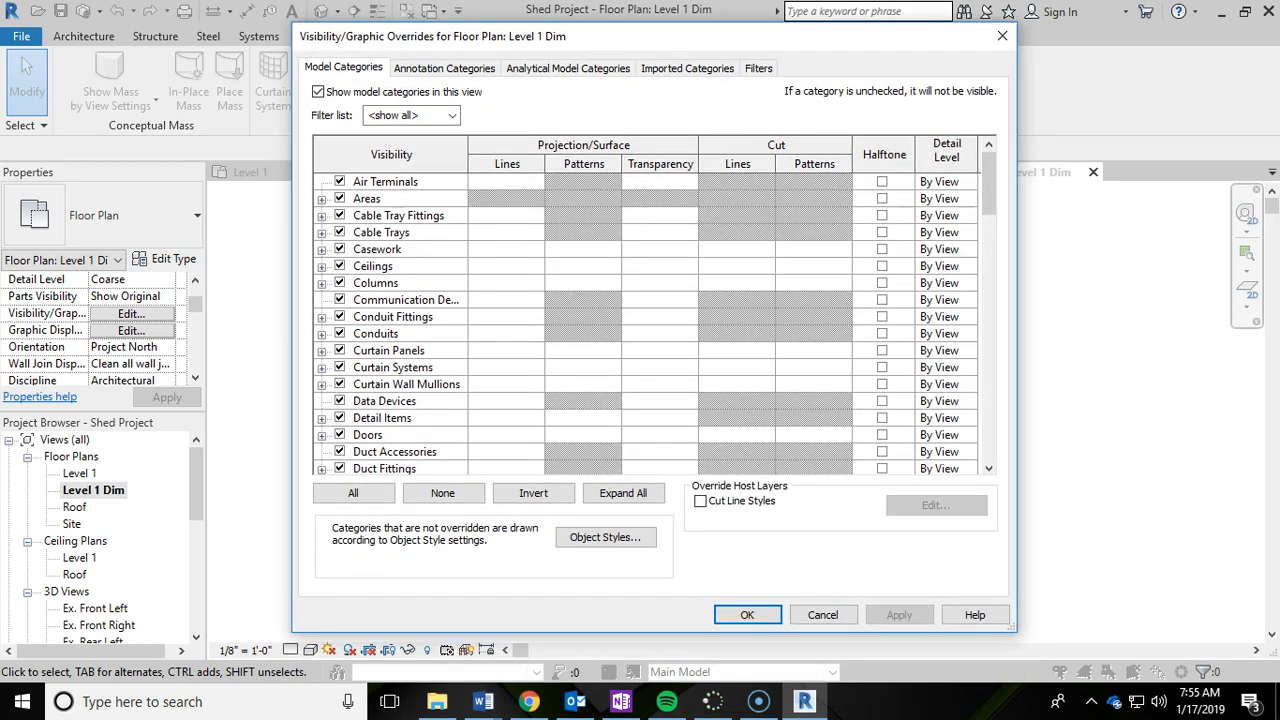
{"action": "scroll", "scroll_direction": "down", "scroll_amount": 3}
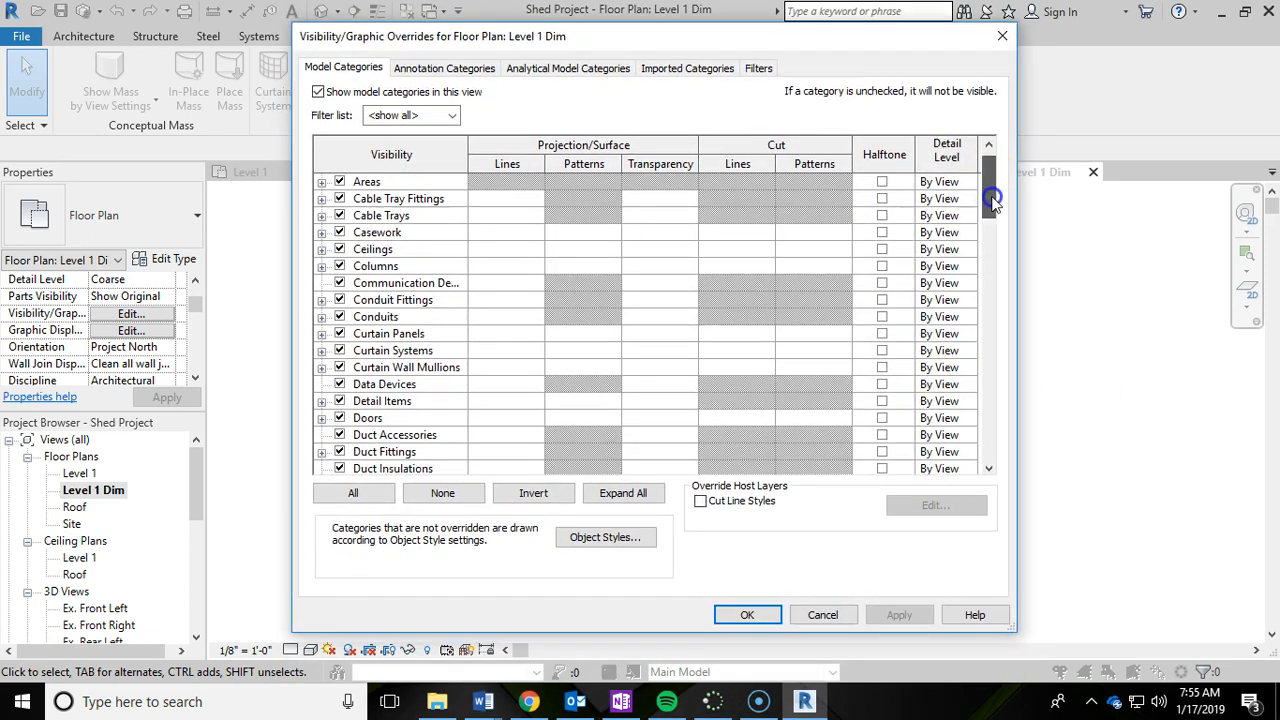
{"action": "scroll", "scroll_direction": "down", "scroll_amount": 3}
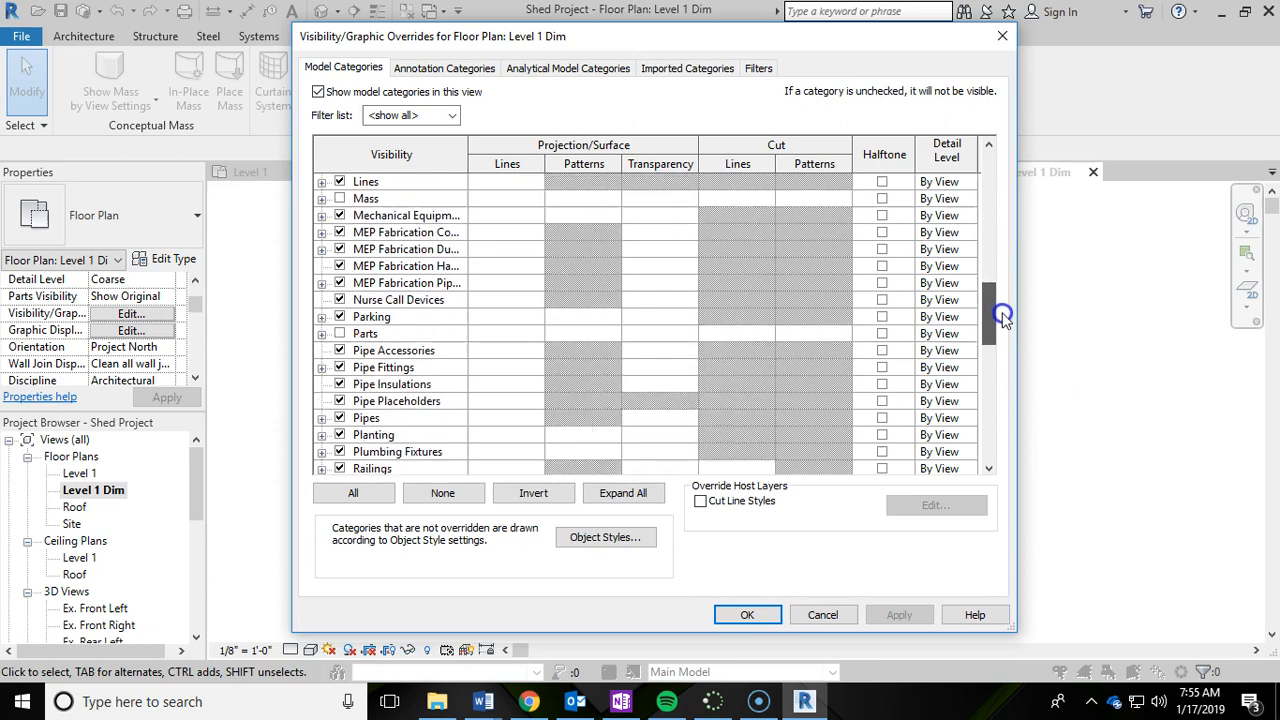
{"action": "left_click", "coordinate": [340, 434]}
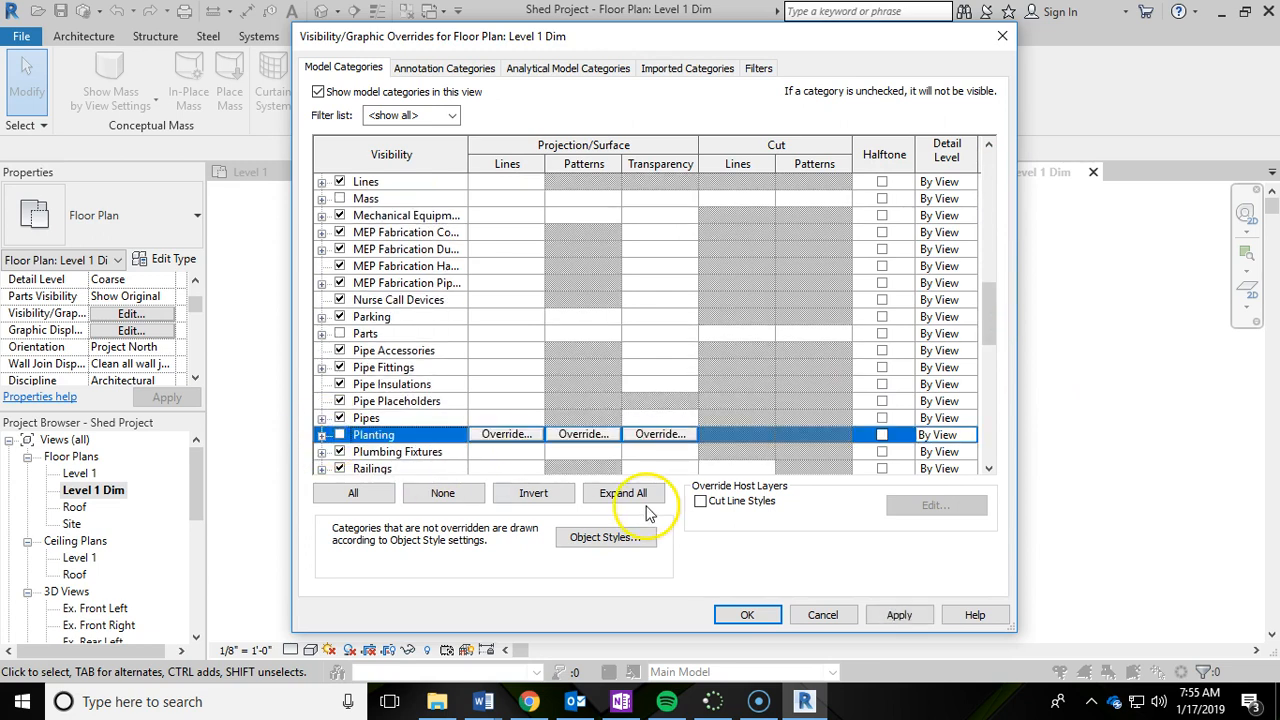
{"action": "mouse_move", "coordinate": [918, 584]}
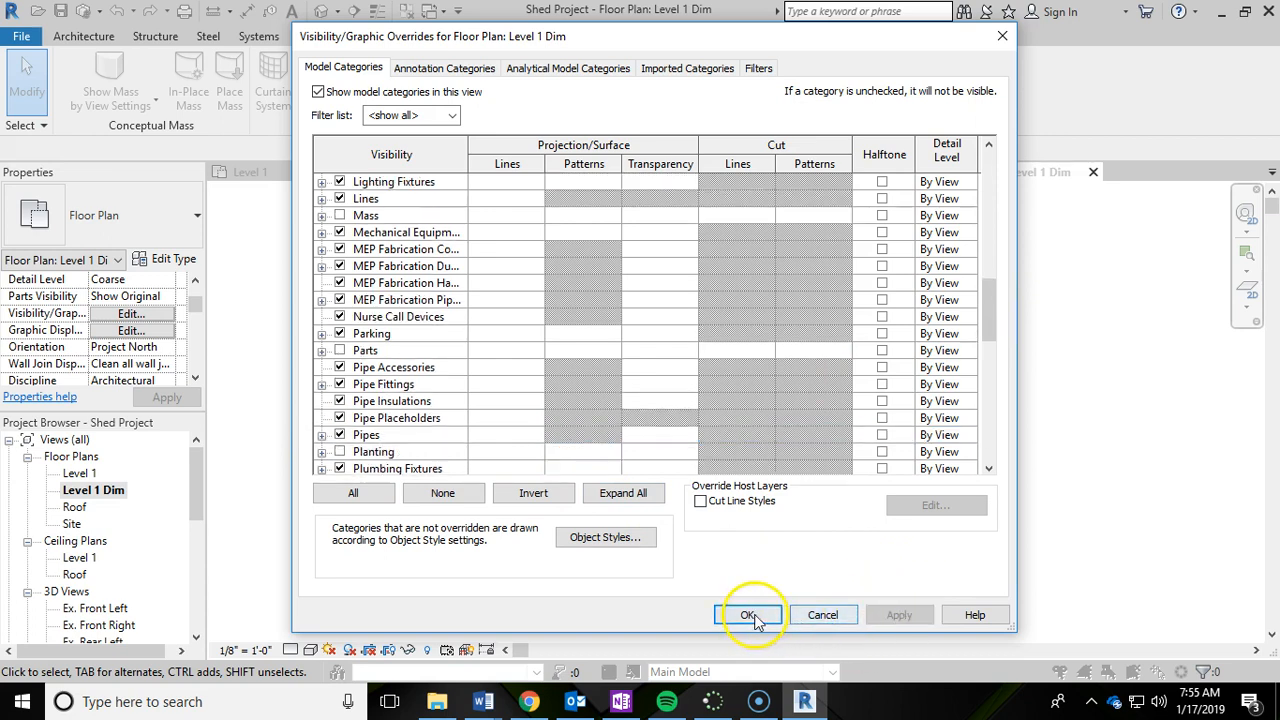
{"action": "left_click", "coordinate": [748, 614]}
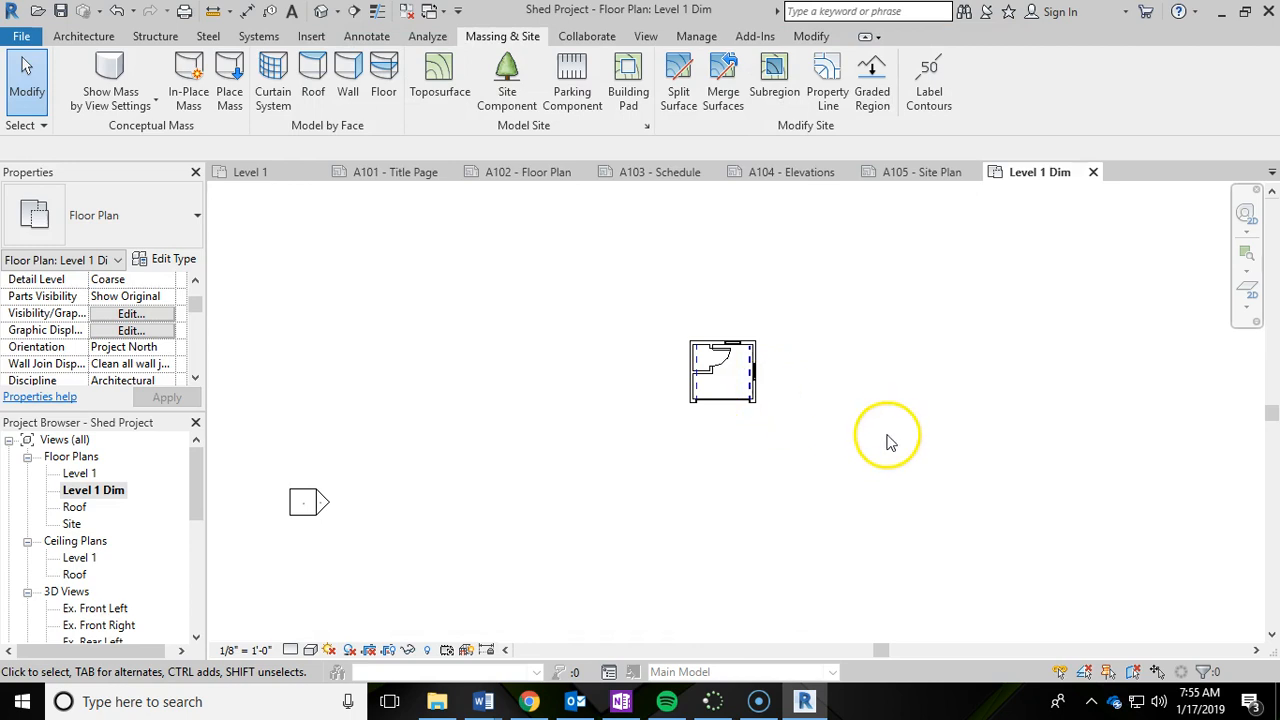
{"action": "mouse_move", "coordinate": [456, 220]}
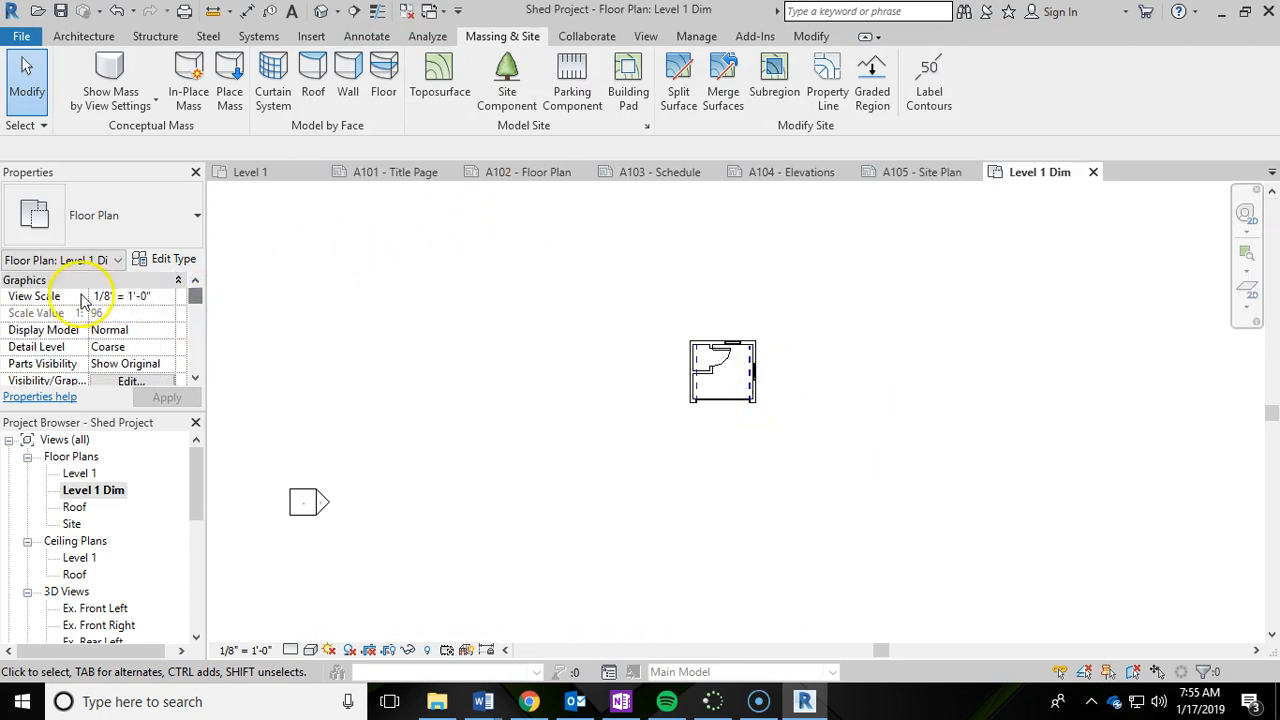
Choose the 1/2" = 1'-0" view scale for the Level 1 Dim plan in Properties
{"action": "left_click", "coordinate": [168, 296]}
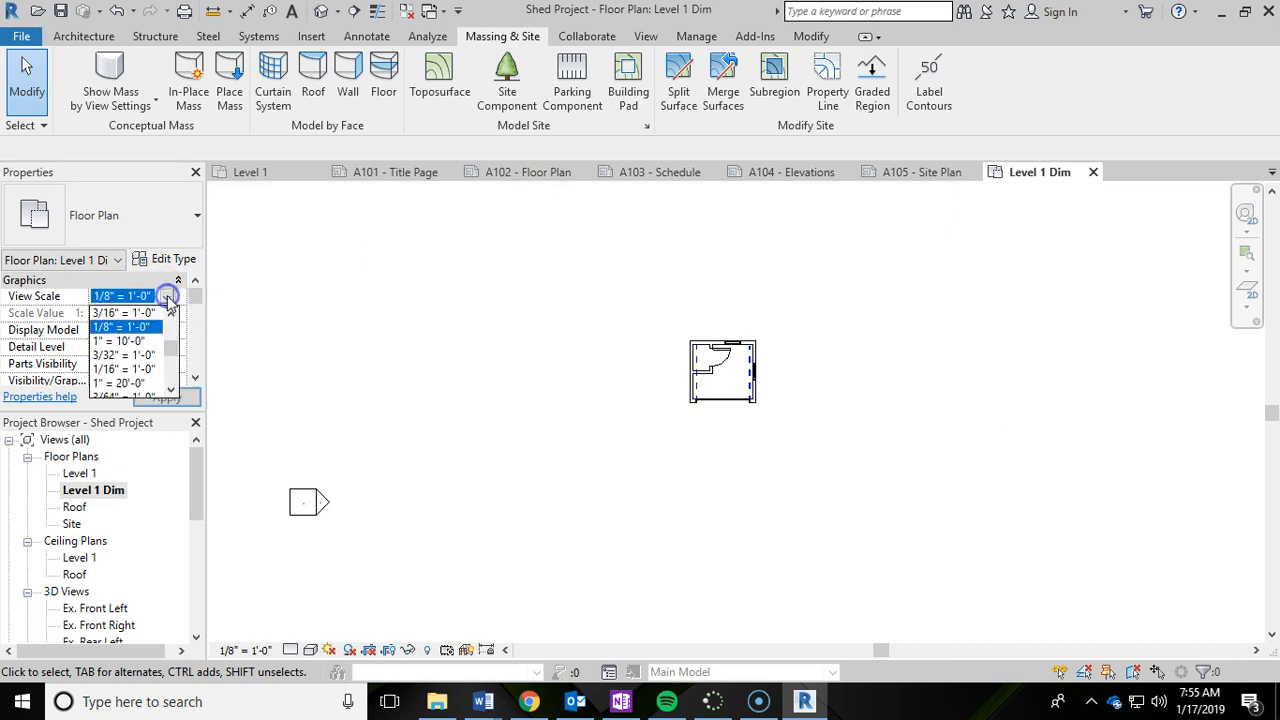
{"action": "mouse_move", "coordinate": [170, 344]}
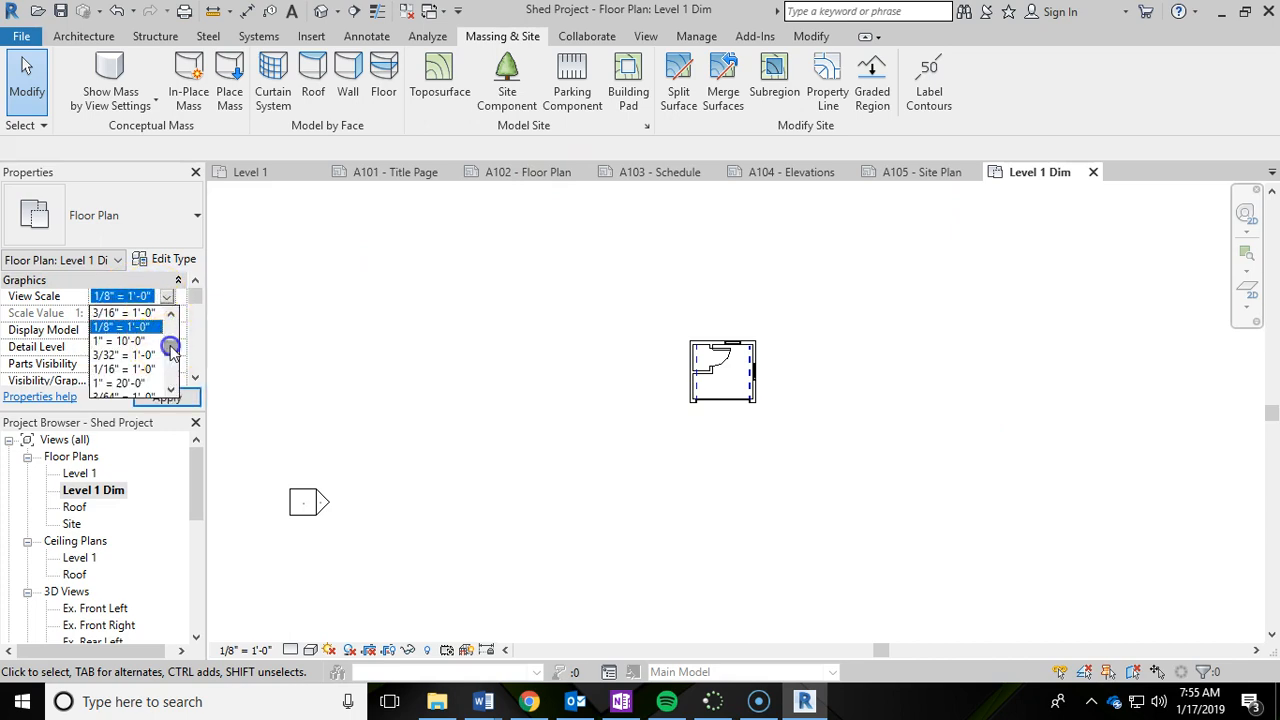
{"action": "scroll", "scroll_direction": "up", "scroll_amount": 3}
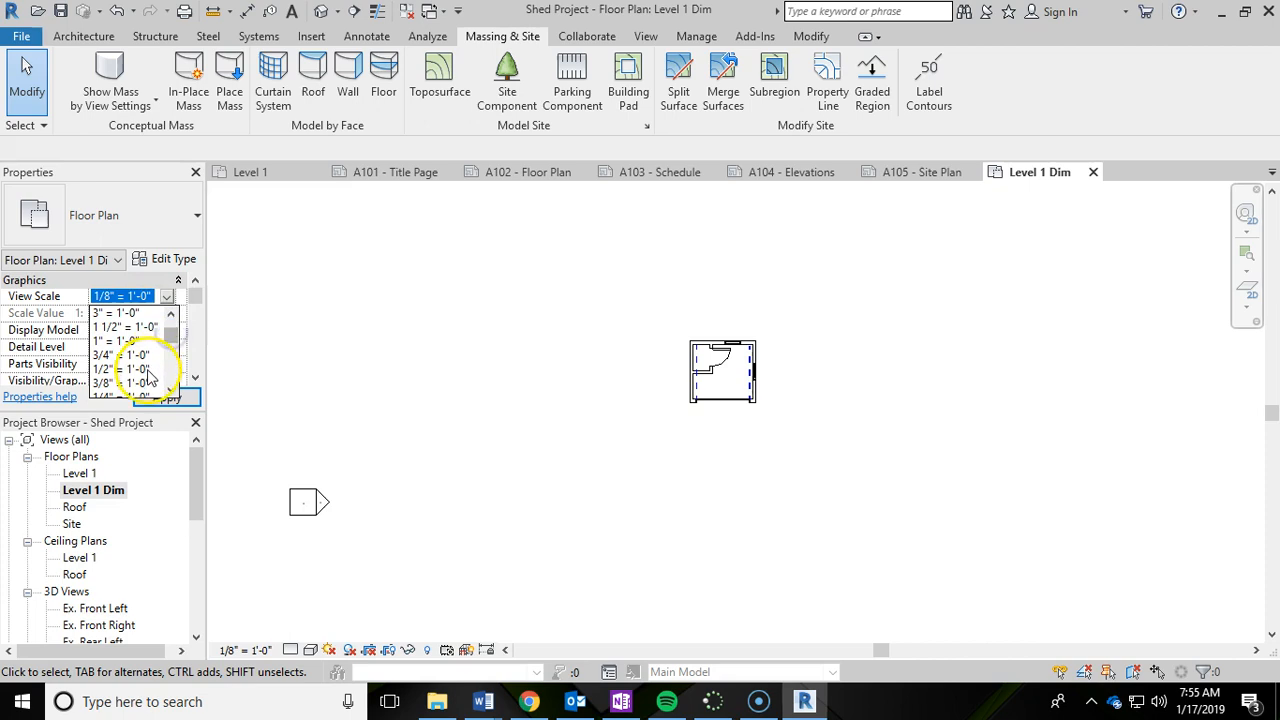
{"action": "left_click", "coordinate": [126, 384]}
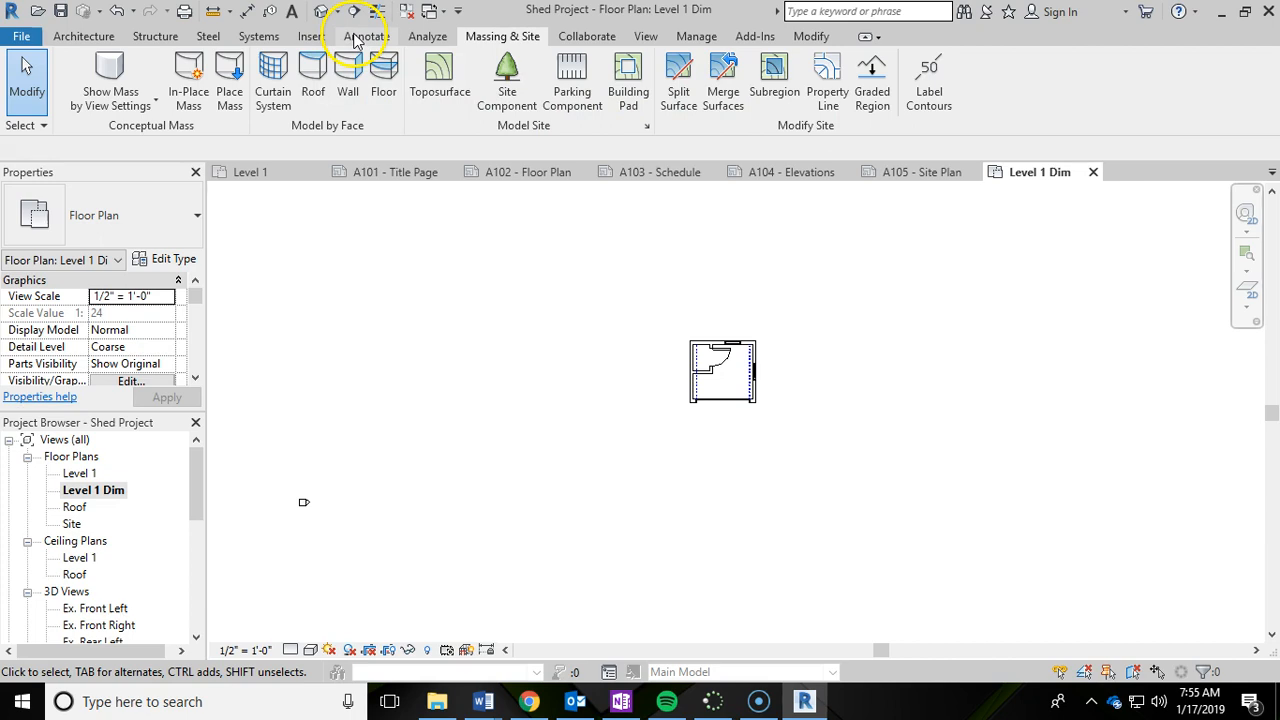
Place a 3' - 2 7/8" aligned dimension above the closet's top wall
{"action": "left_click", "coordinate": [366, 36]}
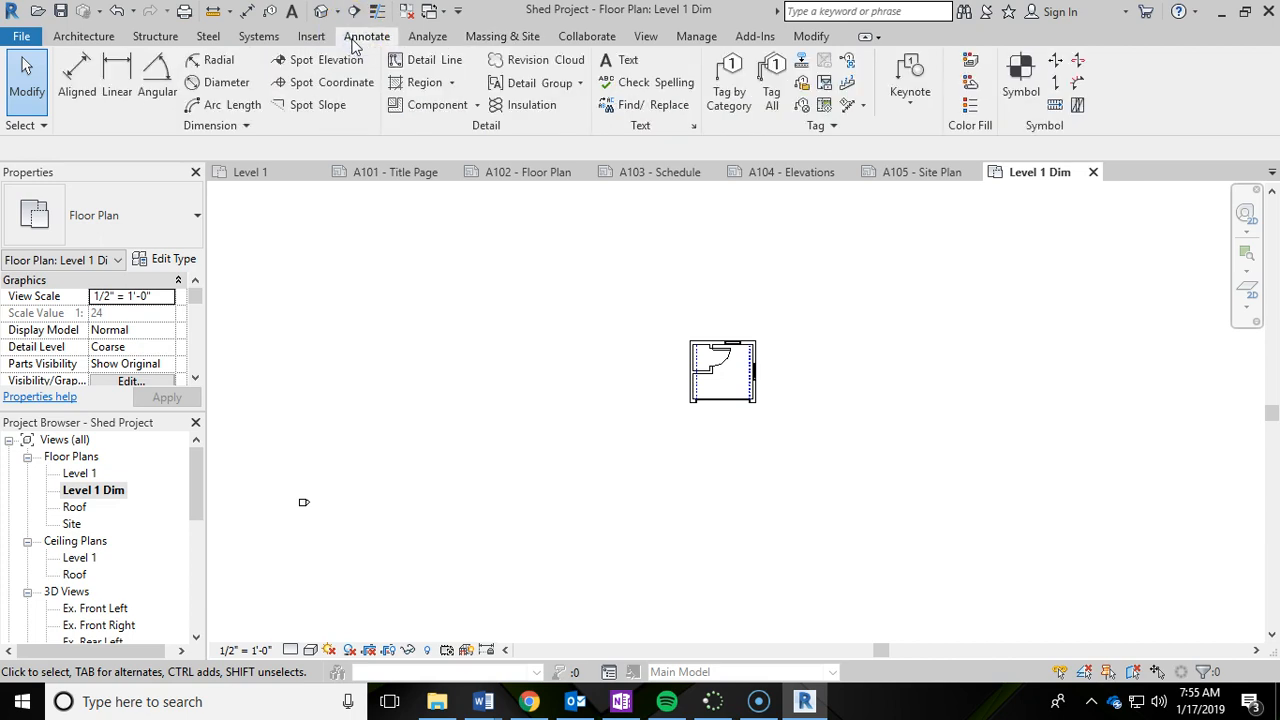
{"action": "mouse_move", "coordinate": [76, 76]}
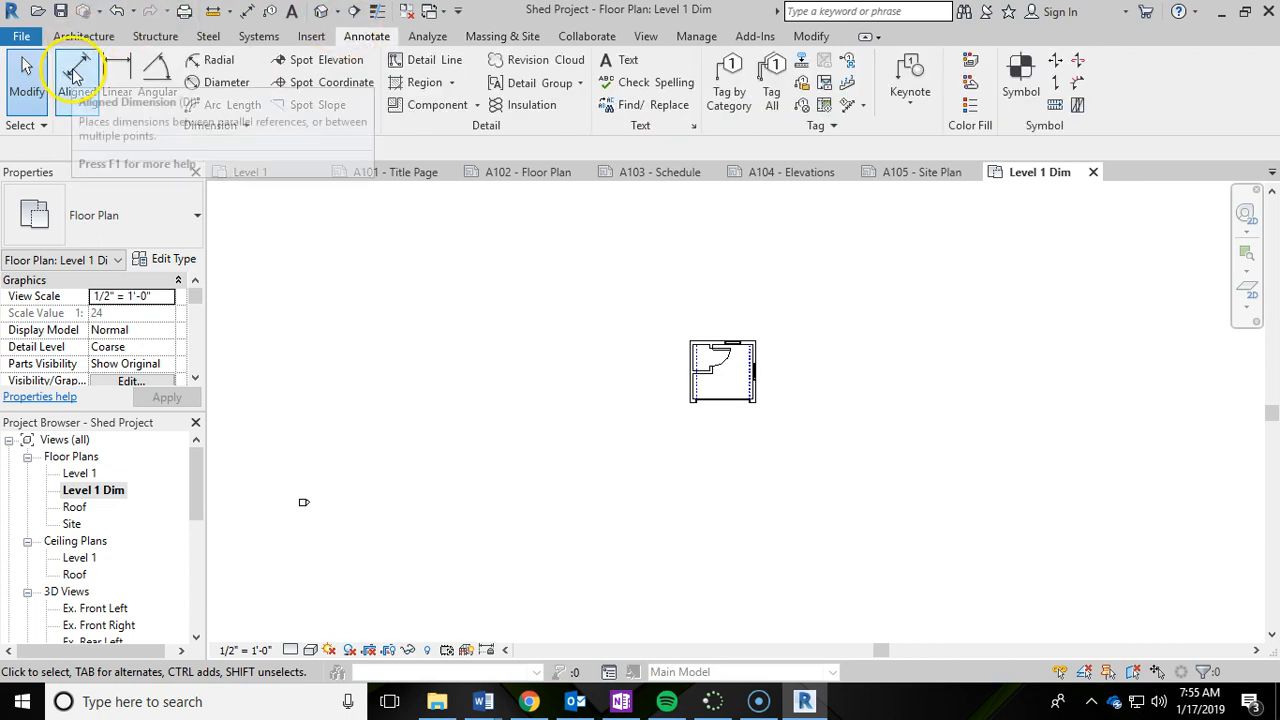
{"action": "mouse_move", "coordinate": [116, 70]}
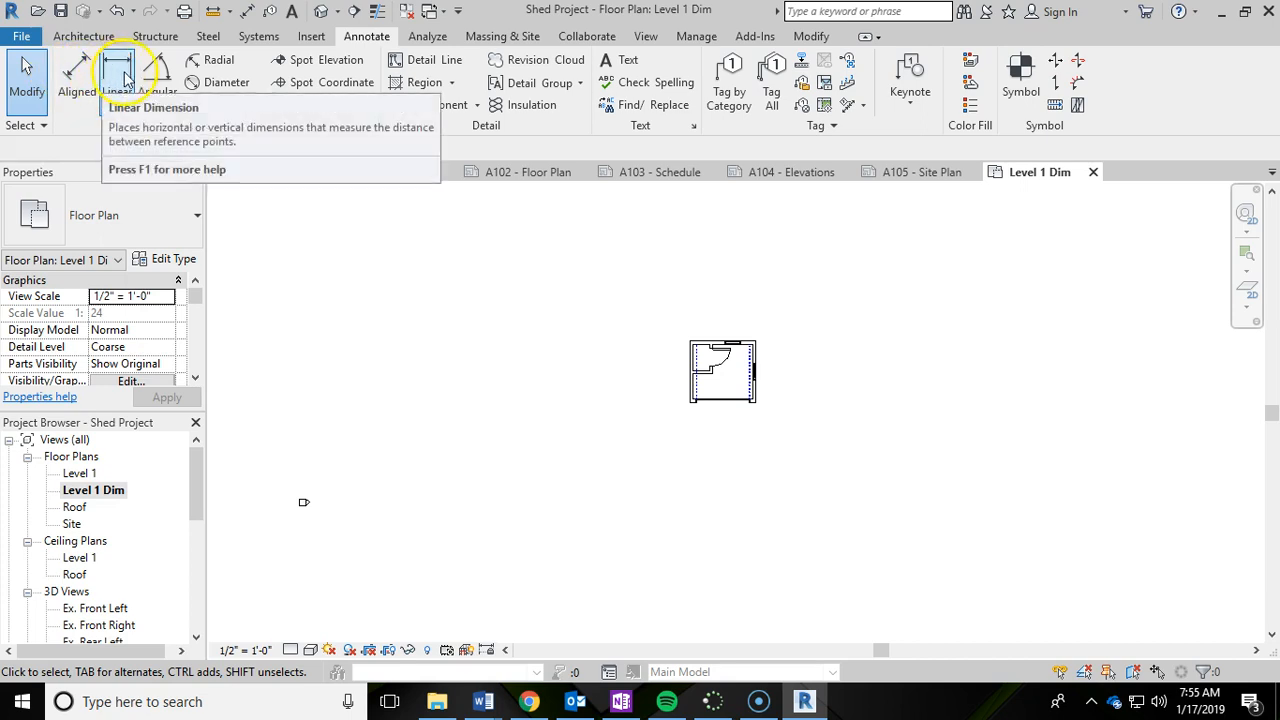
{"action": "mouse_move", "coordinate": [76, 76]}
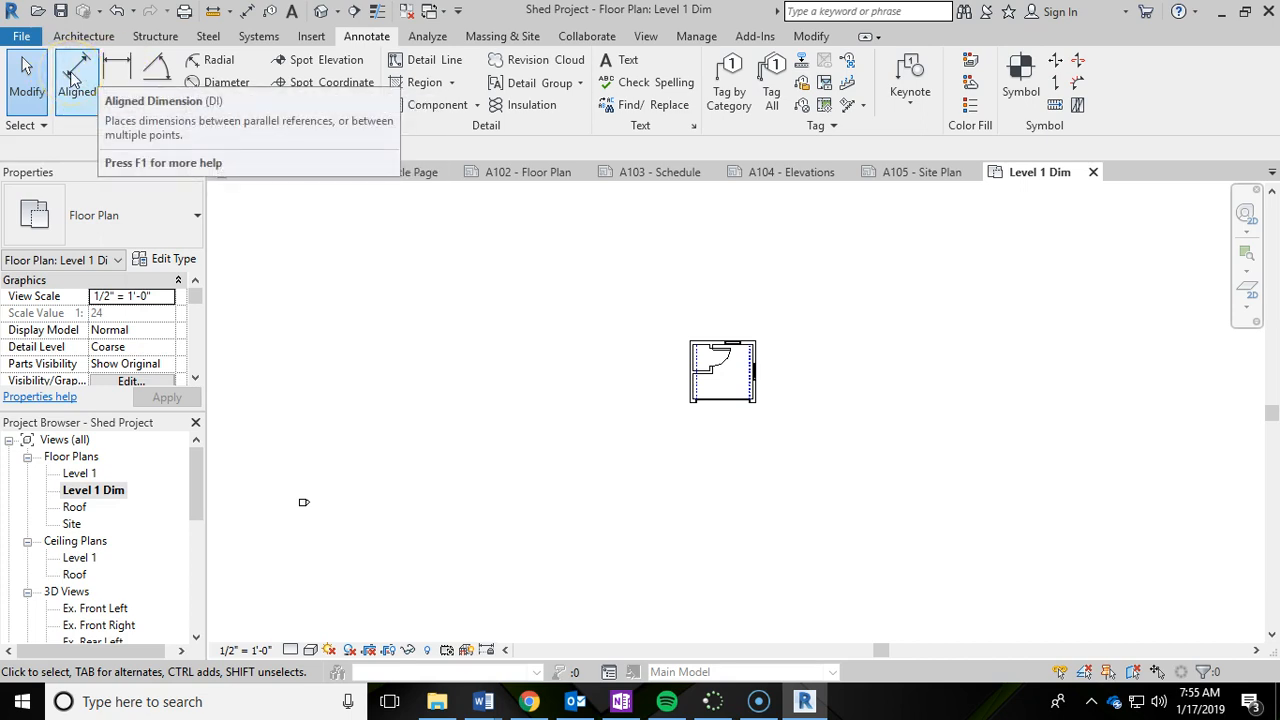
{"action": "mouse_move", "coordinate": [76, 80]}
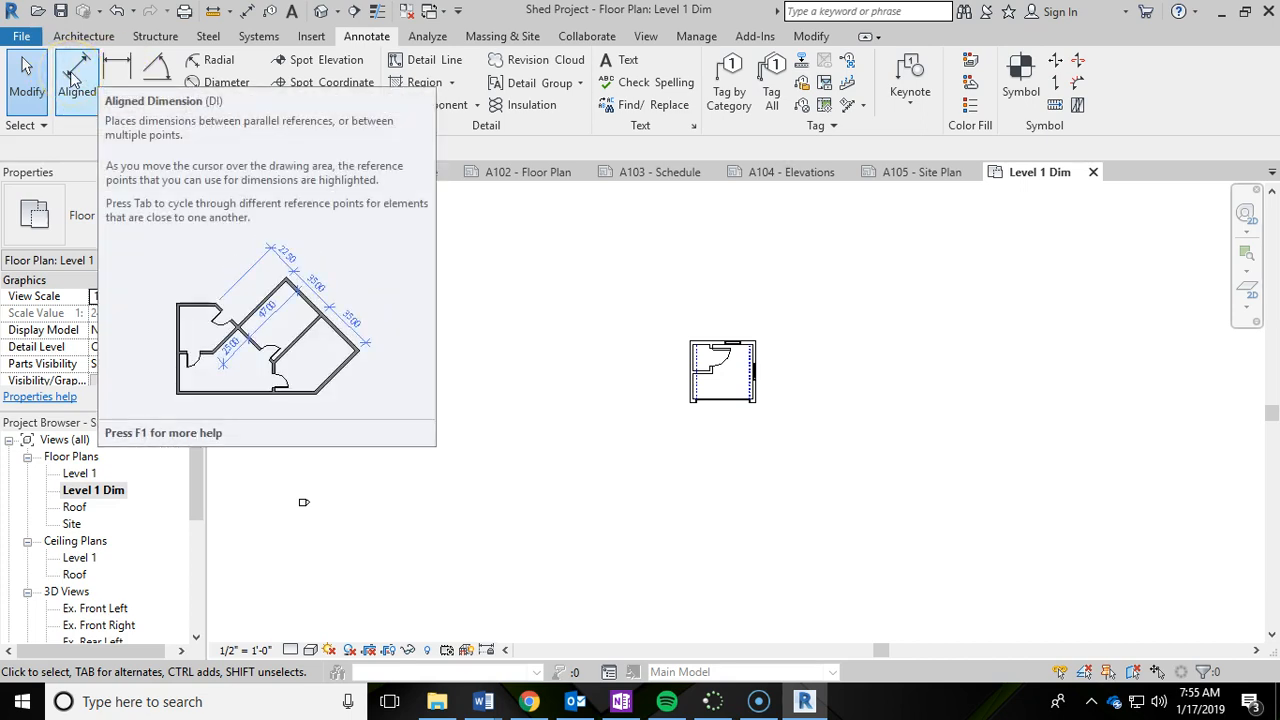
{"action": "left_click", "coordinate": [76, 76]}
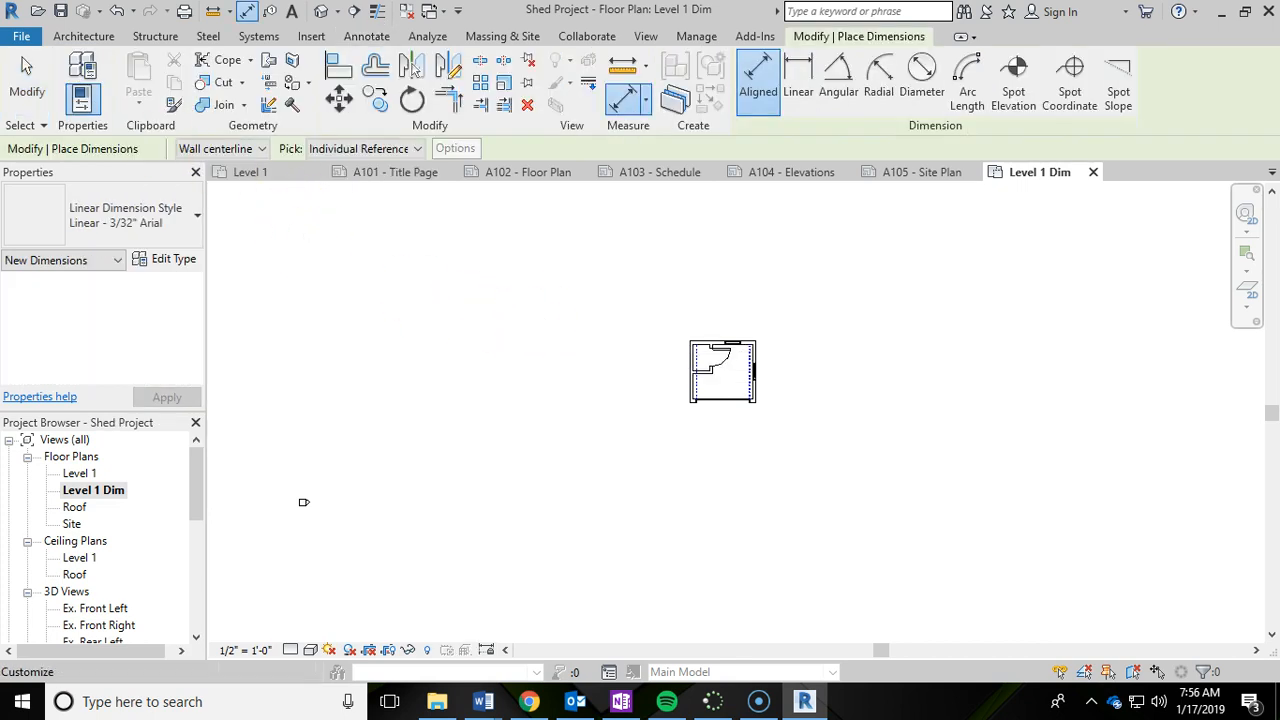
{"action": "mouse_move", "coordinate": [936, 358]}
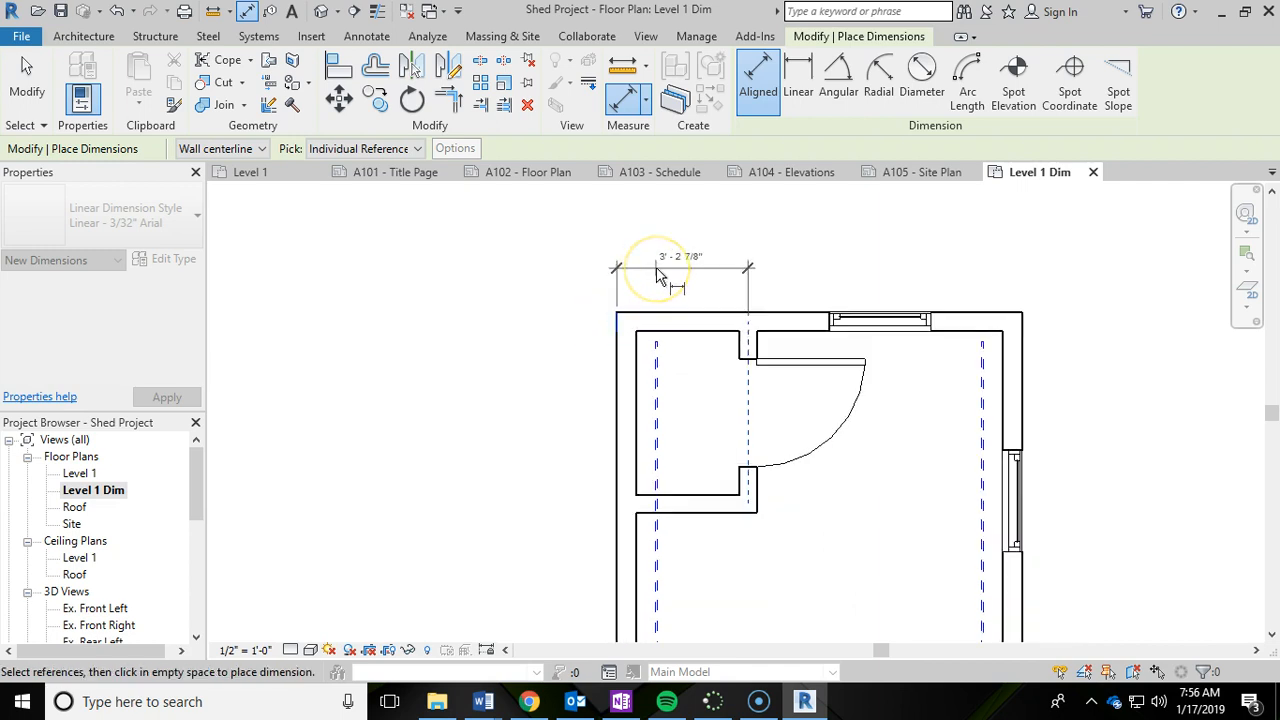
{"action": "mouse_move", "coordinate": [688, 288]}
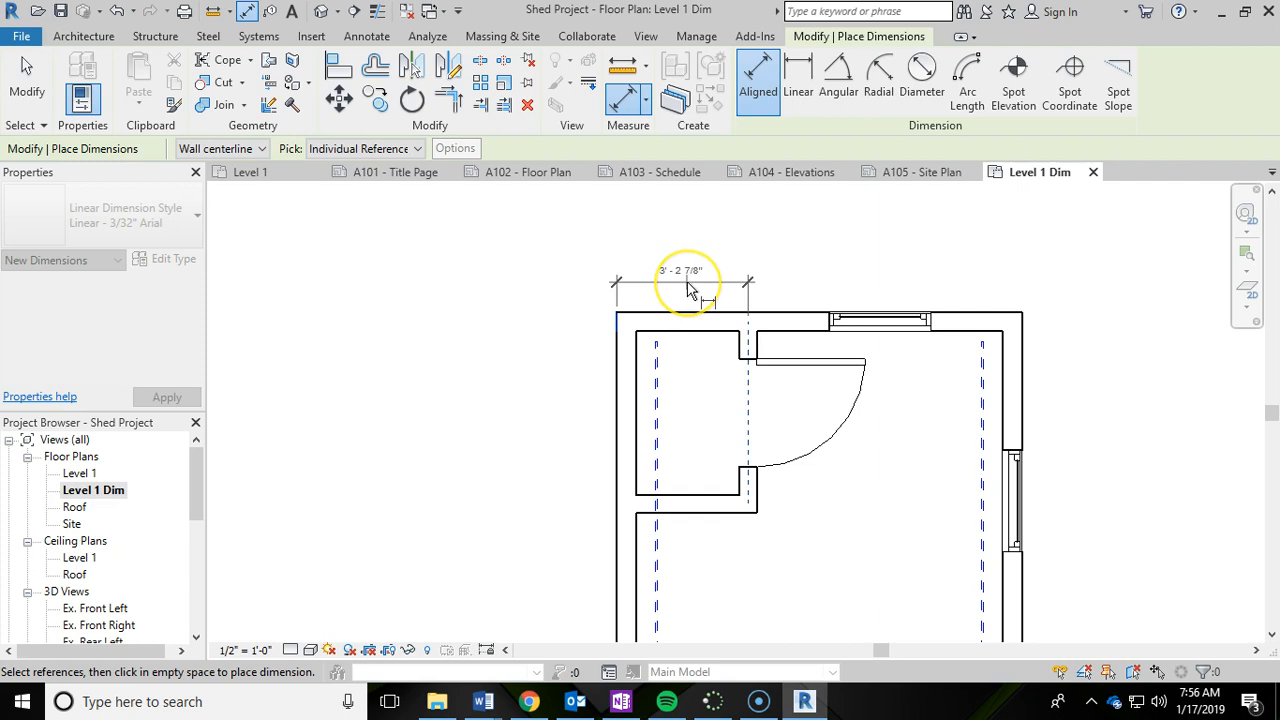
{"action": "left_click", "coordinate": [684, 284]}
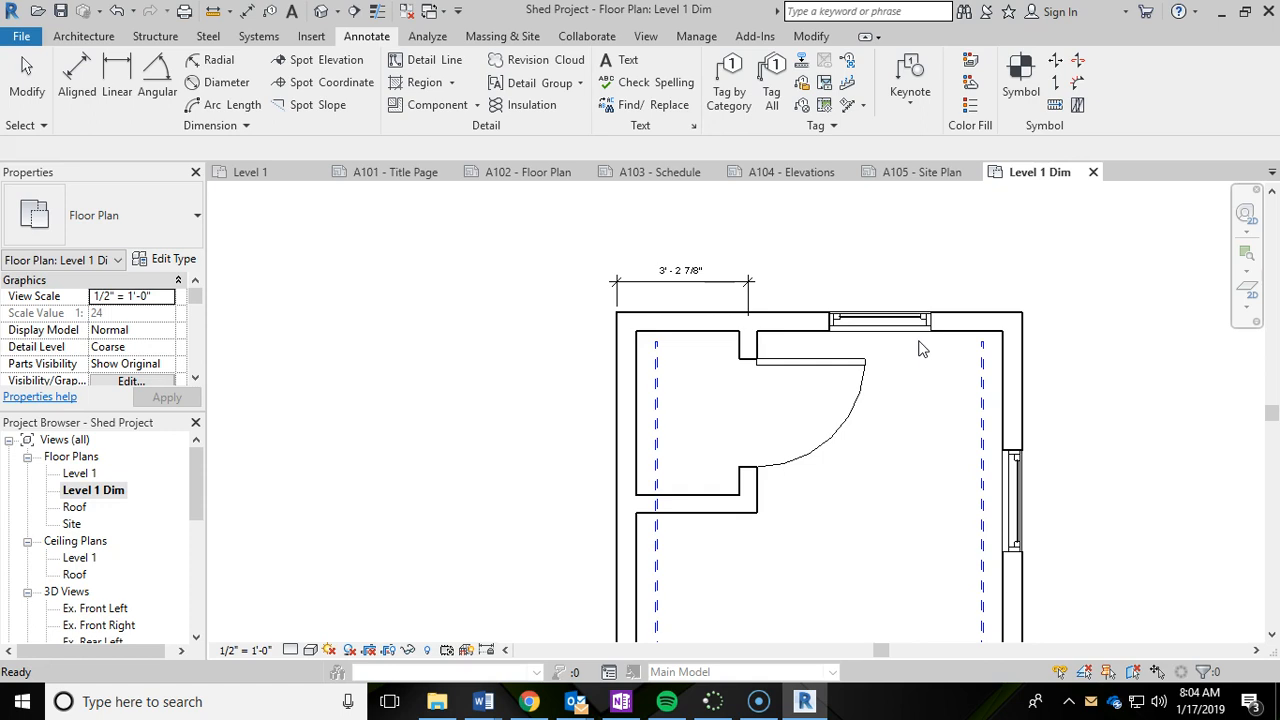
Set the Linear - 3/32" Arial dimension style's Text Size to 1/4" via Type Properties
{"action": "left_click", "coordinate": [680, 272]}
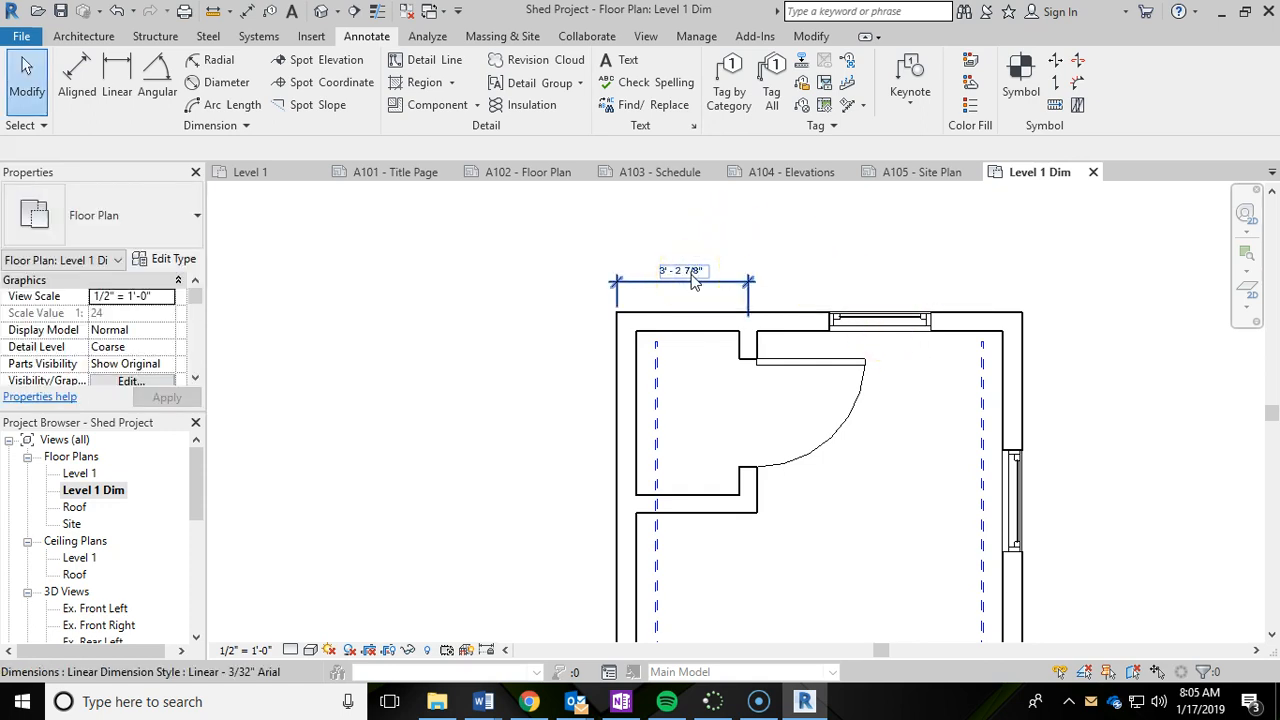
{"action": "left_click", "coordinate": [680, 284]}
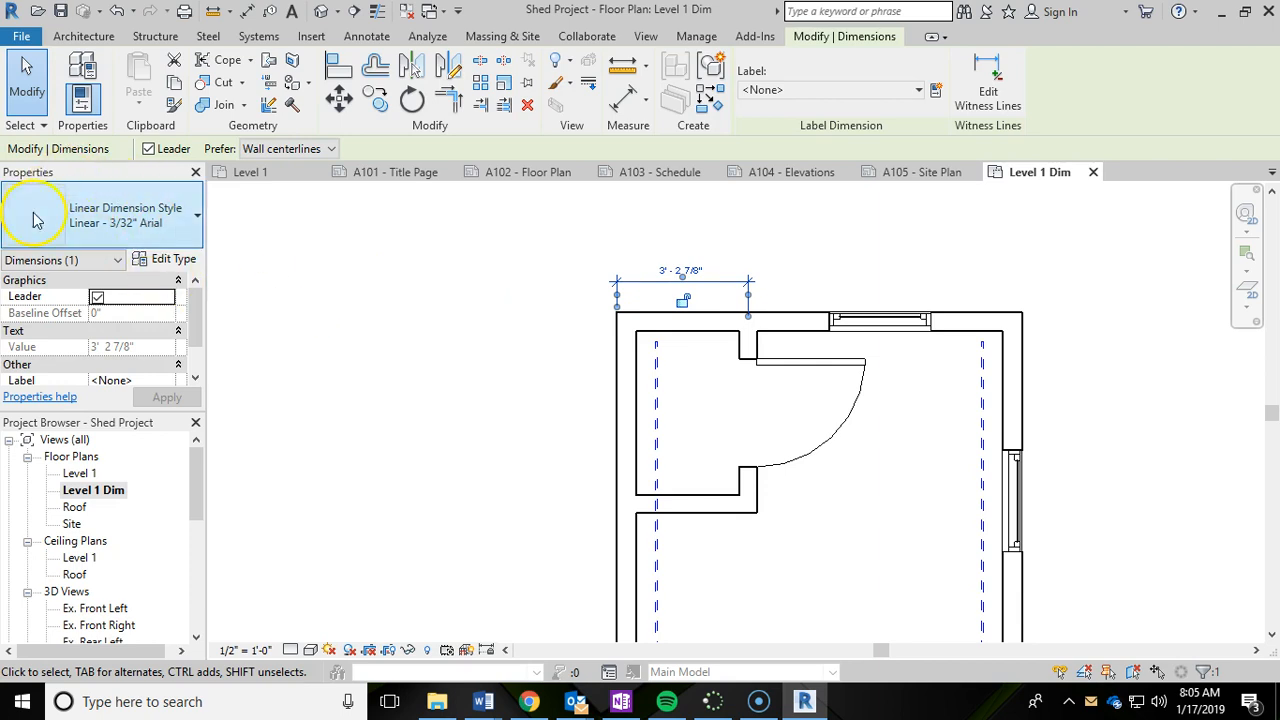
{"action": "mouse_move", "coordinate": [116, 216]}
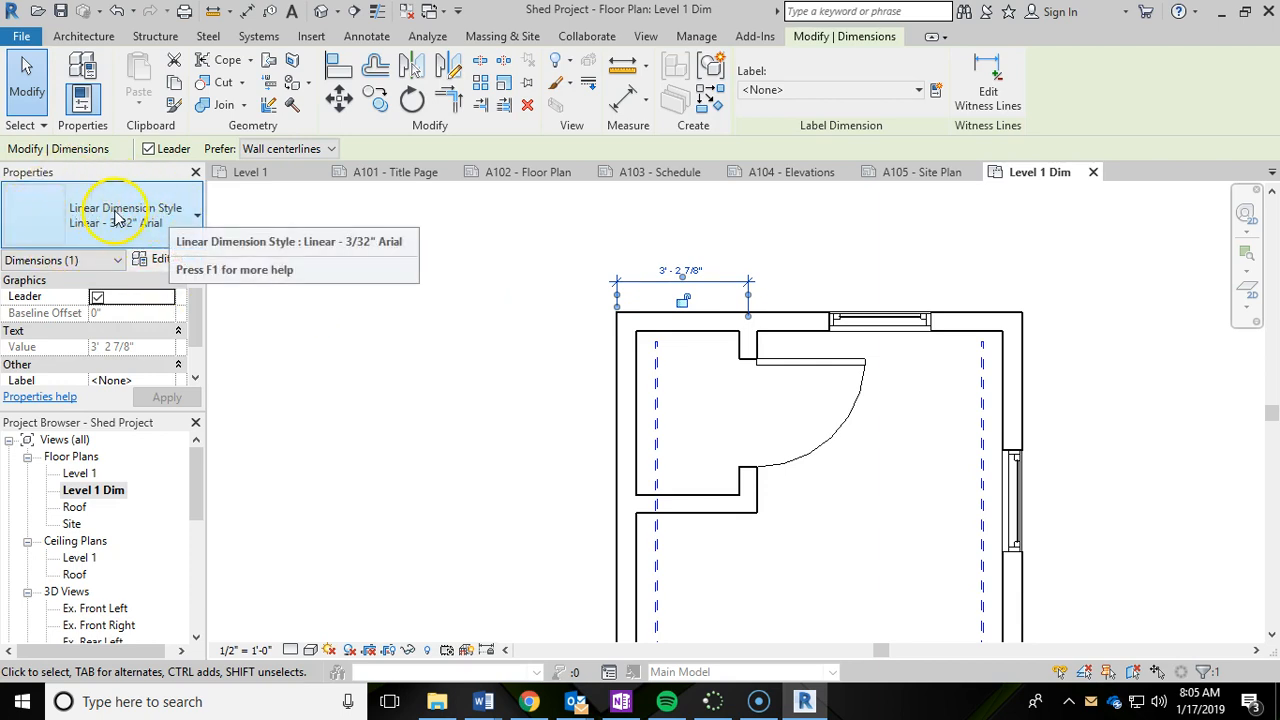
{"action": "mouse_move", "coordinate": [164, 236]}
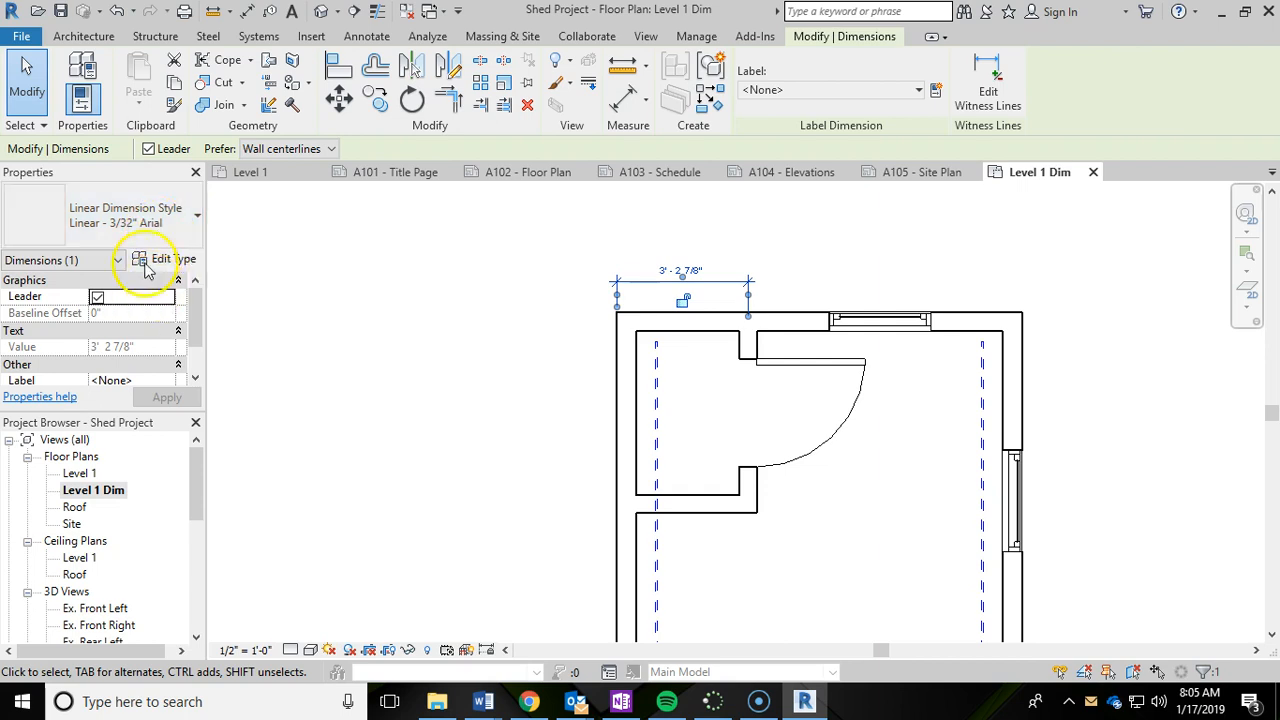
{"action": "left_click", "coordinate": [168, 260]}
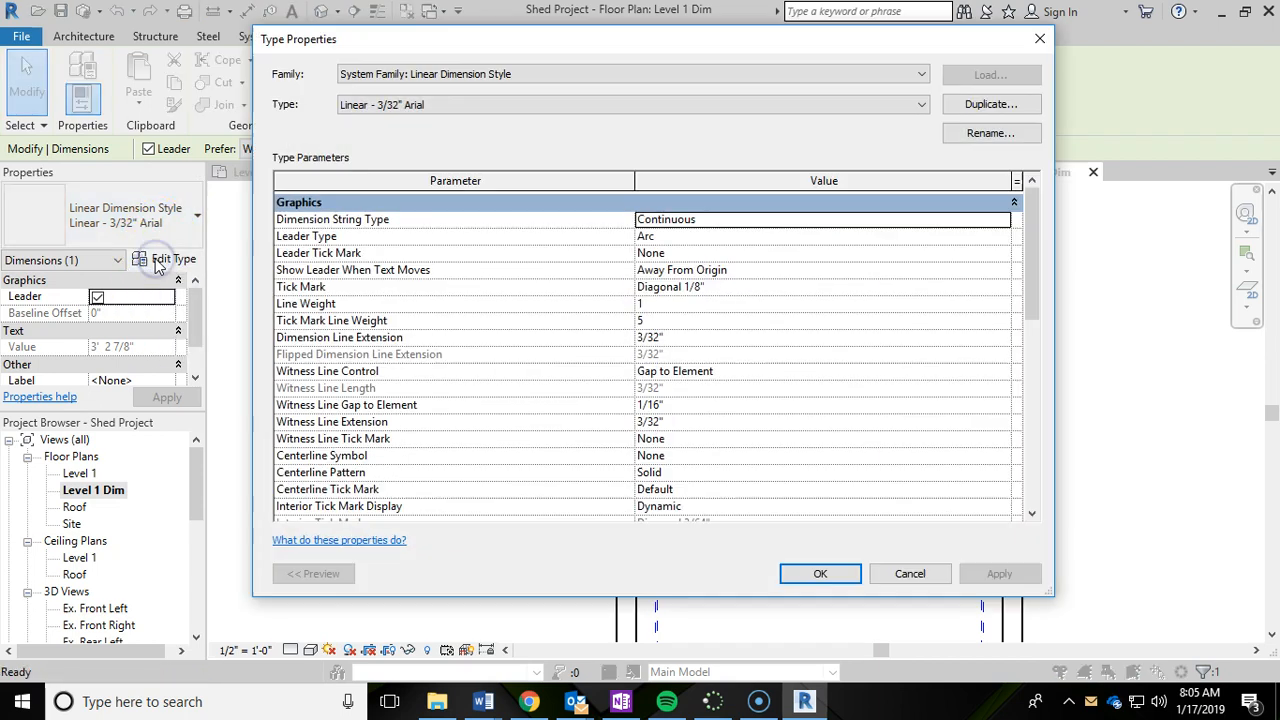
{"action": "scroll", "scroll_direction": "down", "scroll_amount": 3}
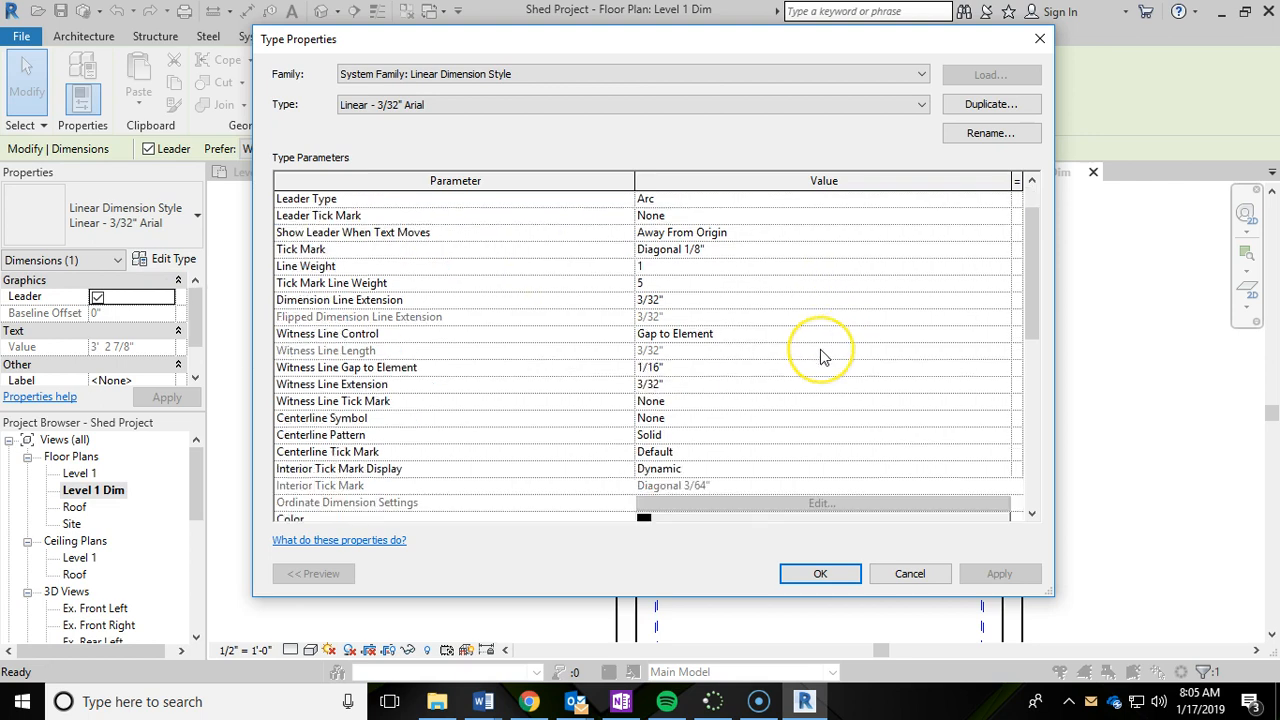
{"action": "scroll", "scroll_direction": "down", "scroll_amount": 3}
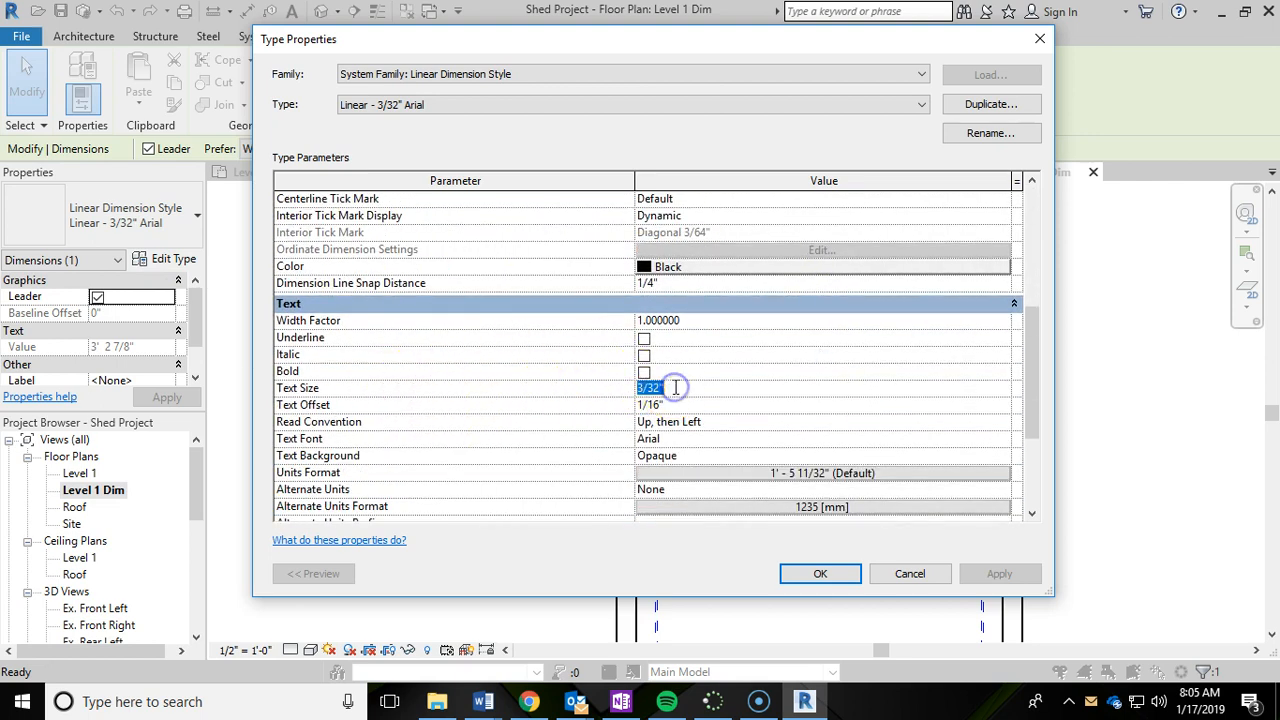
{"action": "type", "text": "1/4\""}
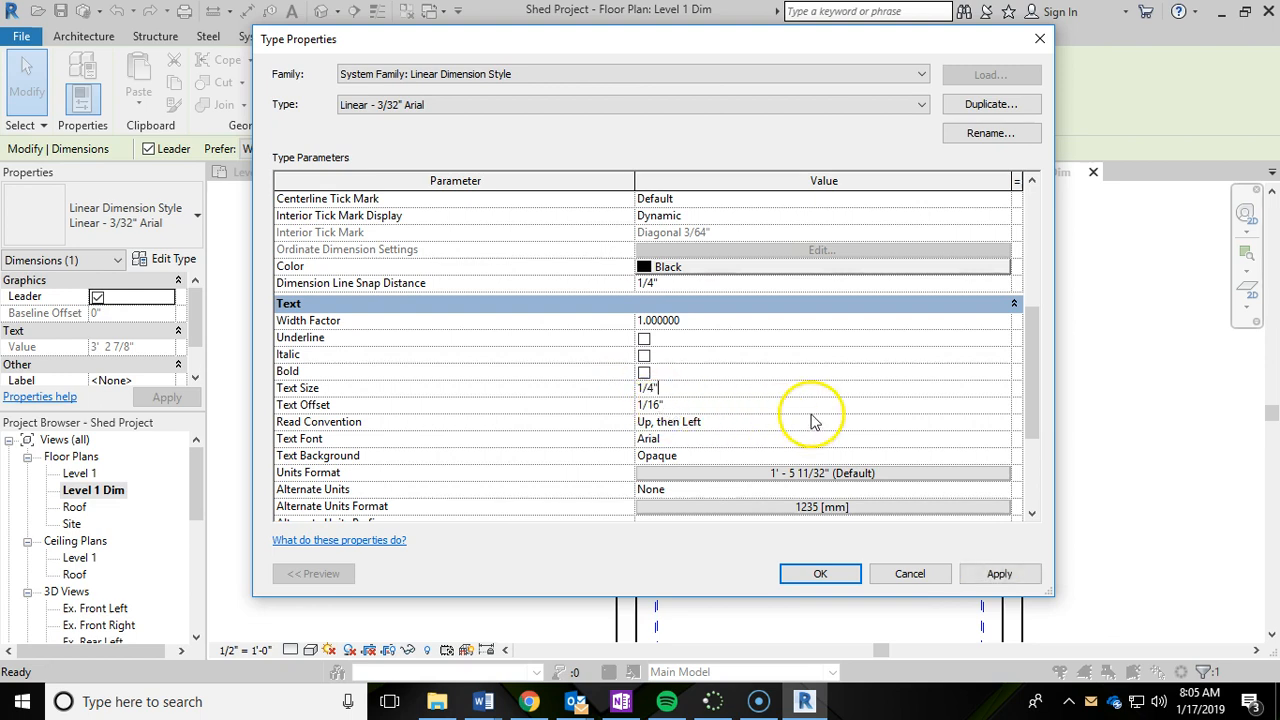
{"action": "mouse_move", "coordinate": [812, 418]}
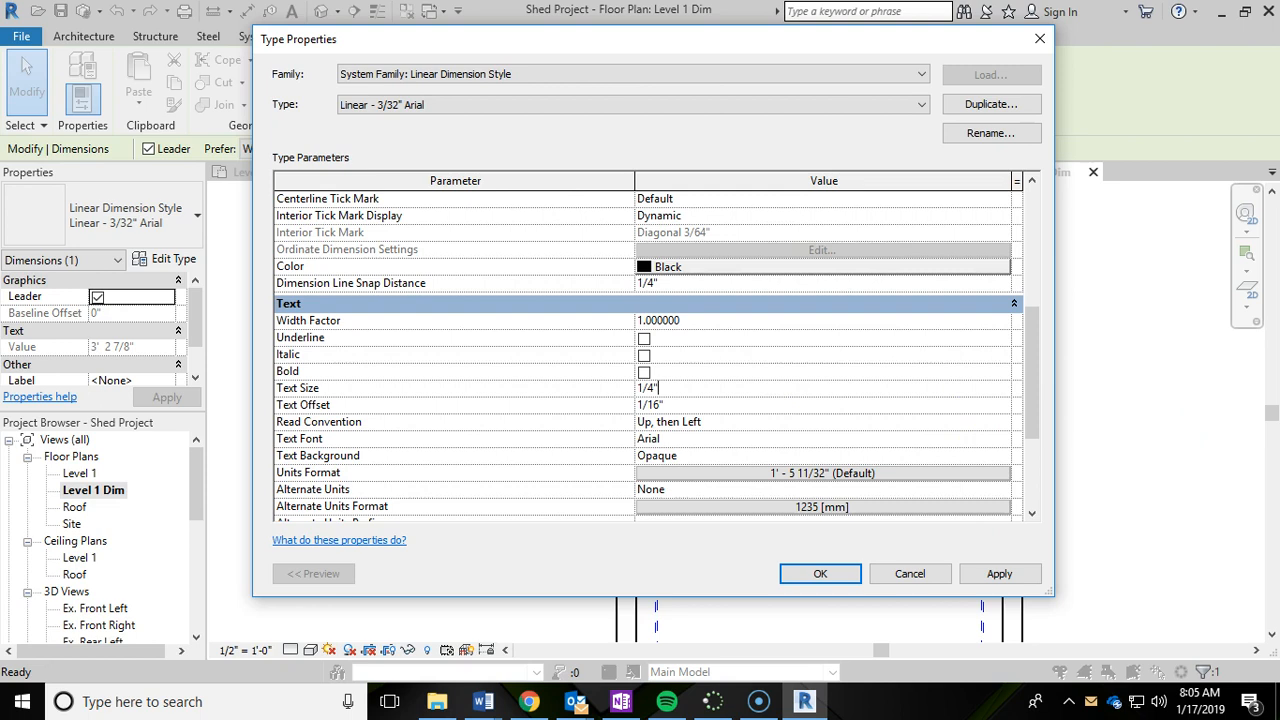
{"action": "left_click", "coordinate": [820, 572]}
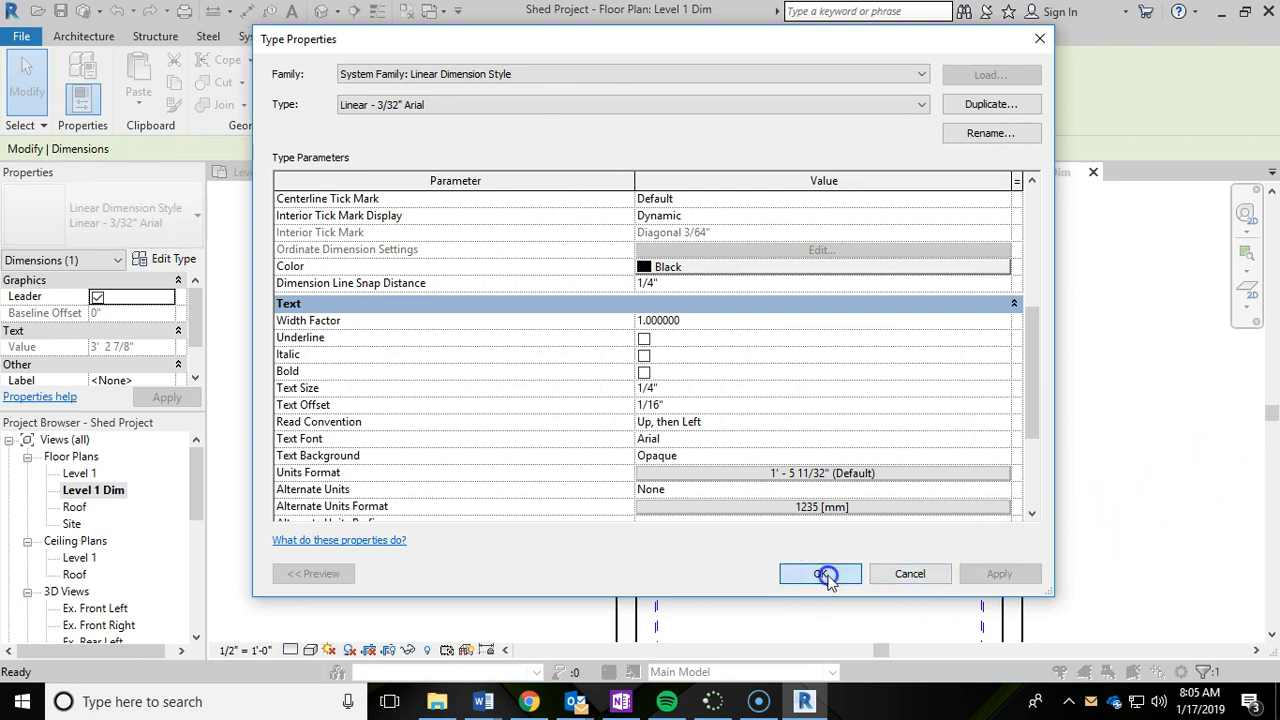
{"action": "left_click", "coordinate": [820, 572]}
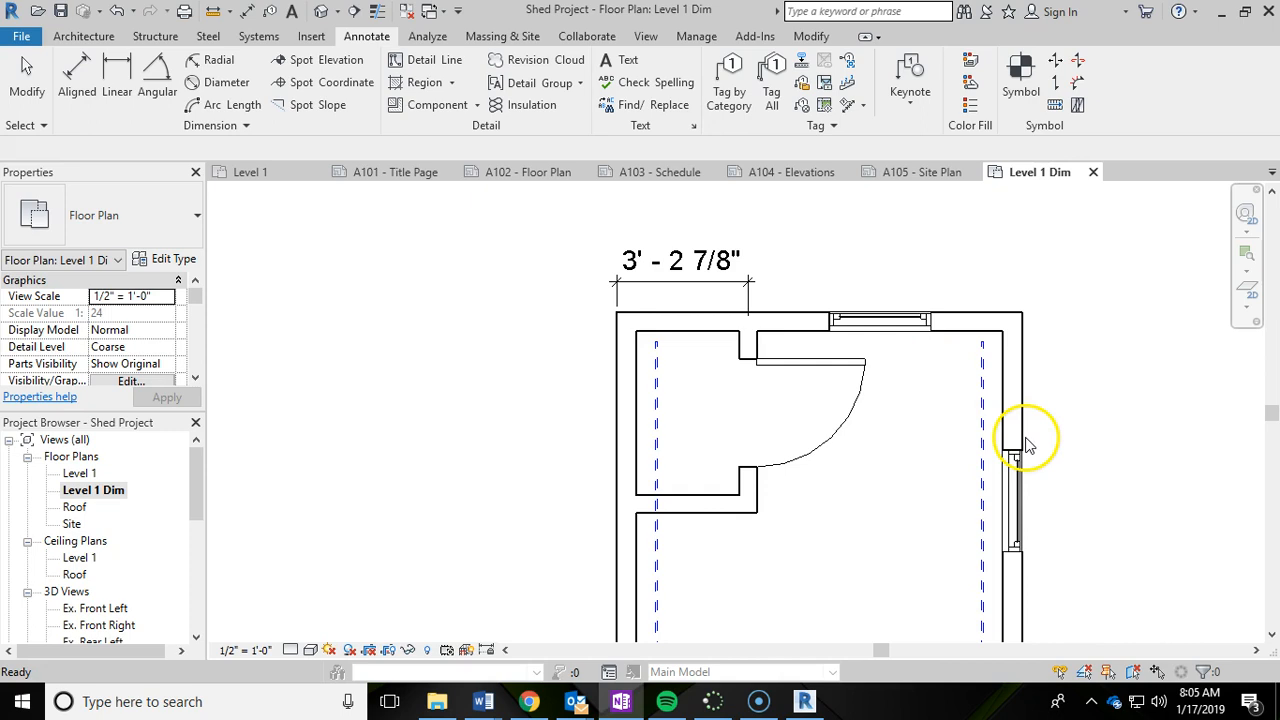
Deselect the dimension and start the Aligned dimension tool again for the top wall
{"action": "left_click", "coordinate": [680, 290]}
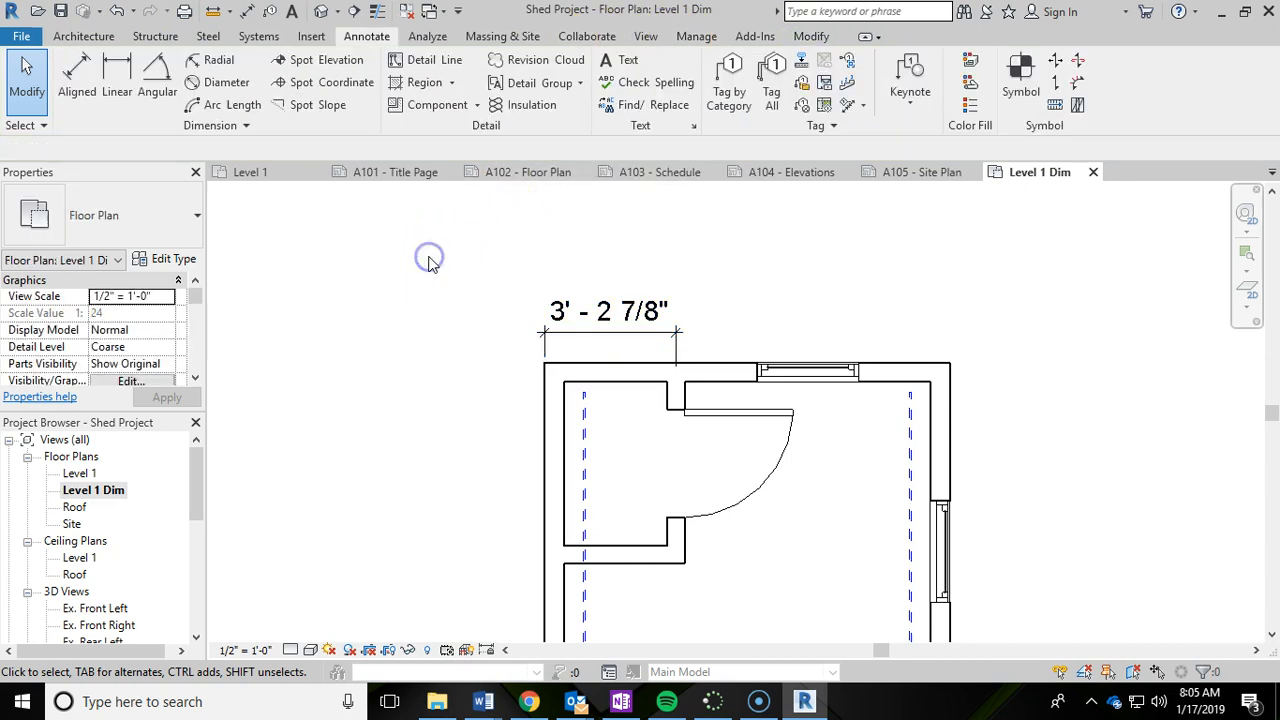
{"action": "mouse_move", "coordinate": [356, 258]}
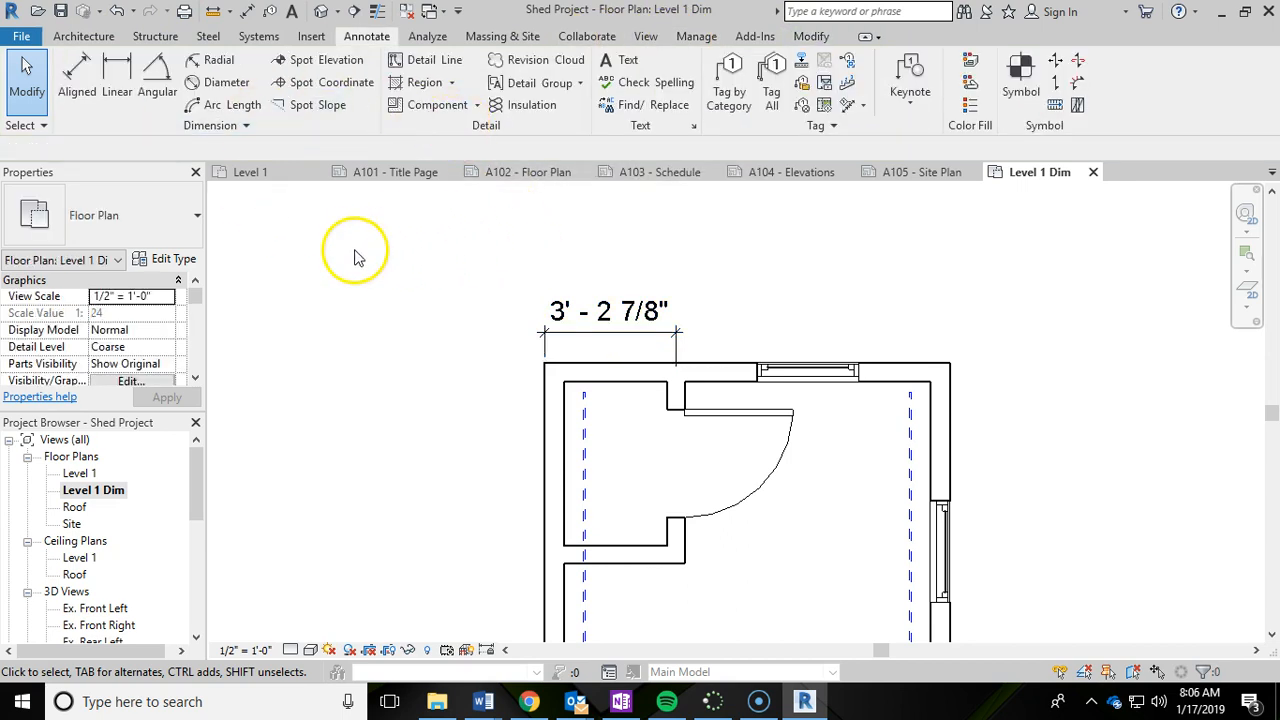
{"action": "mouse_move", "coordinate": [364, 36]}
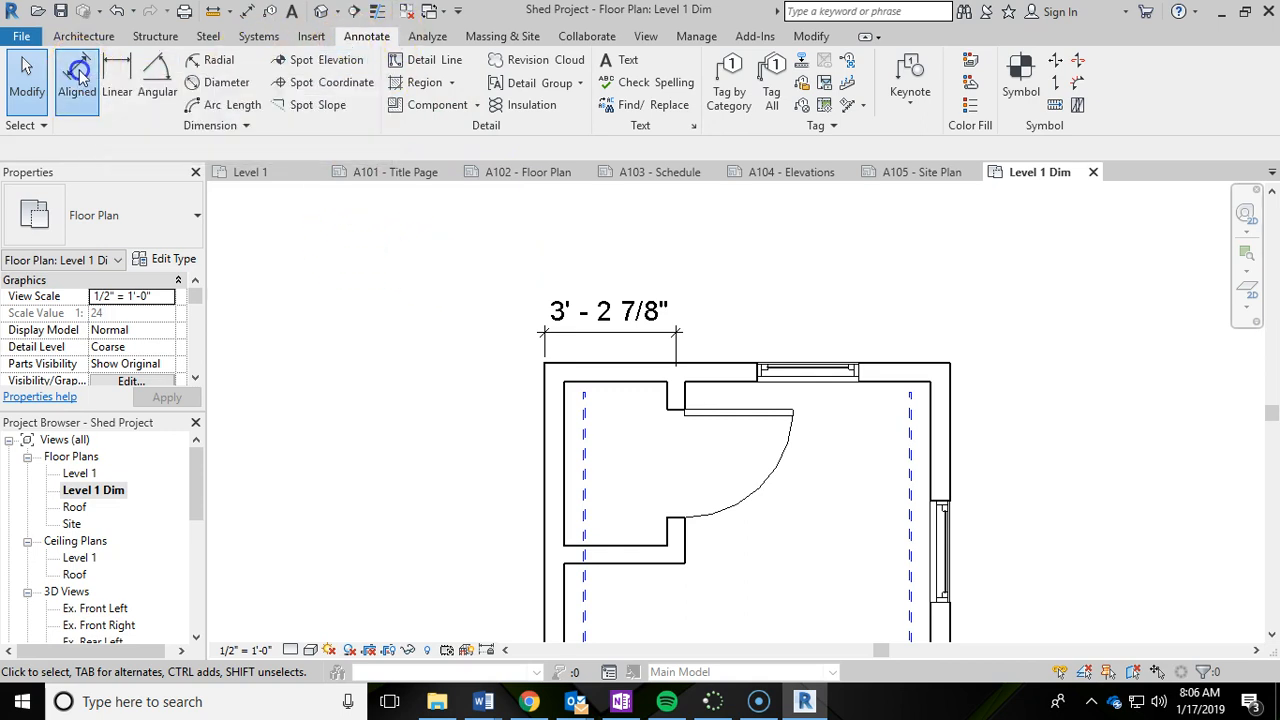
{"action": "left_click", "coordinate": [76, 76]}
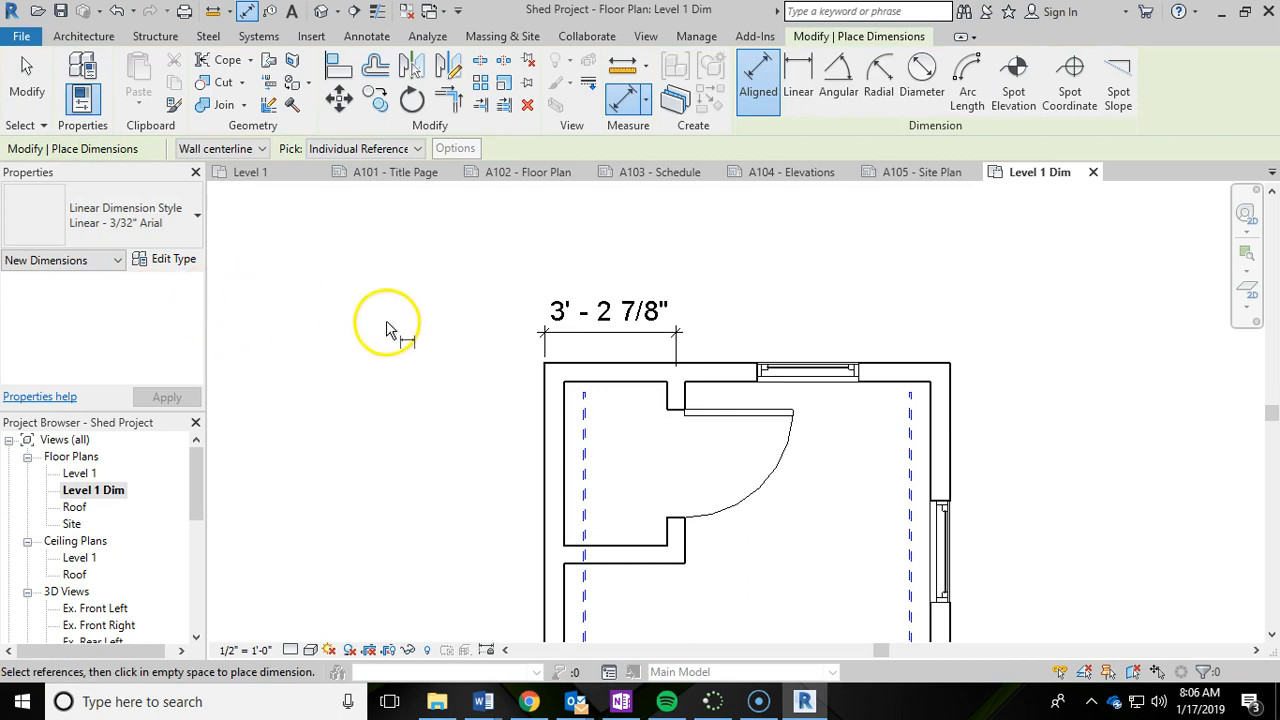
{"action": "mouse_move", "coordinate": [808, 372]}
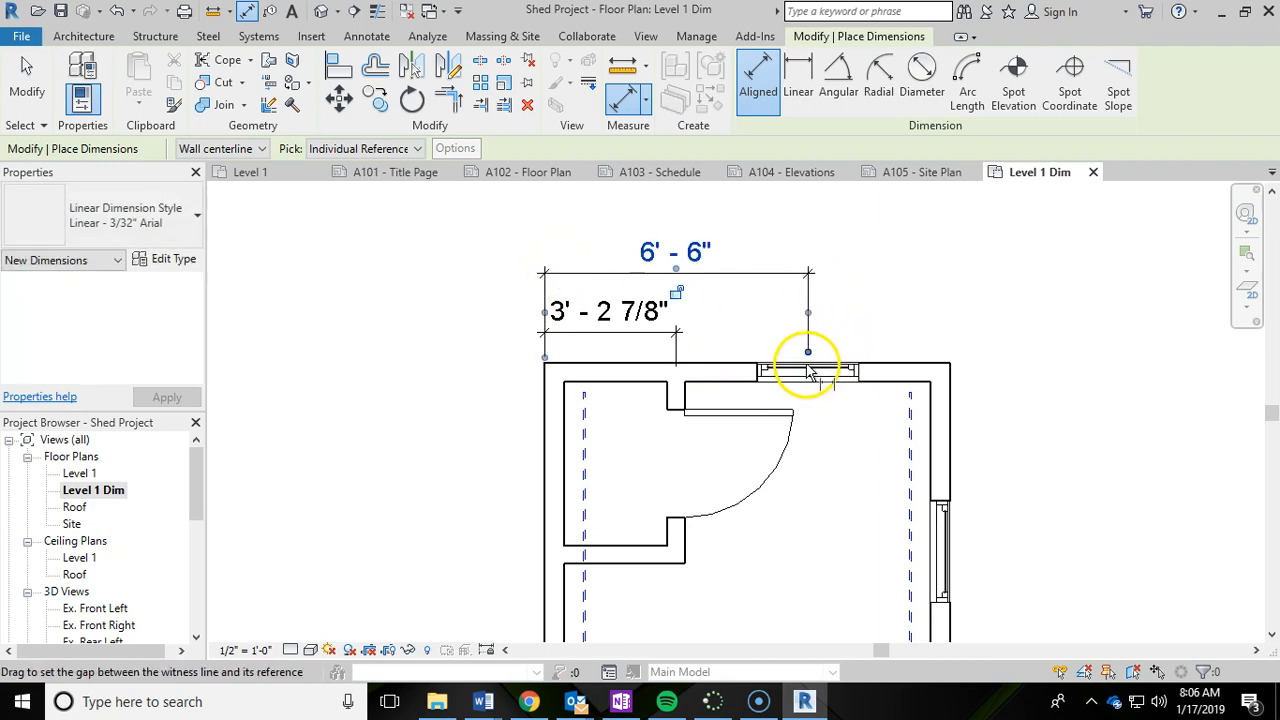
{"action": "mouse_move", "coordinate": [956, 376]}
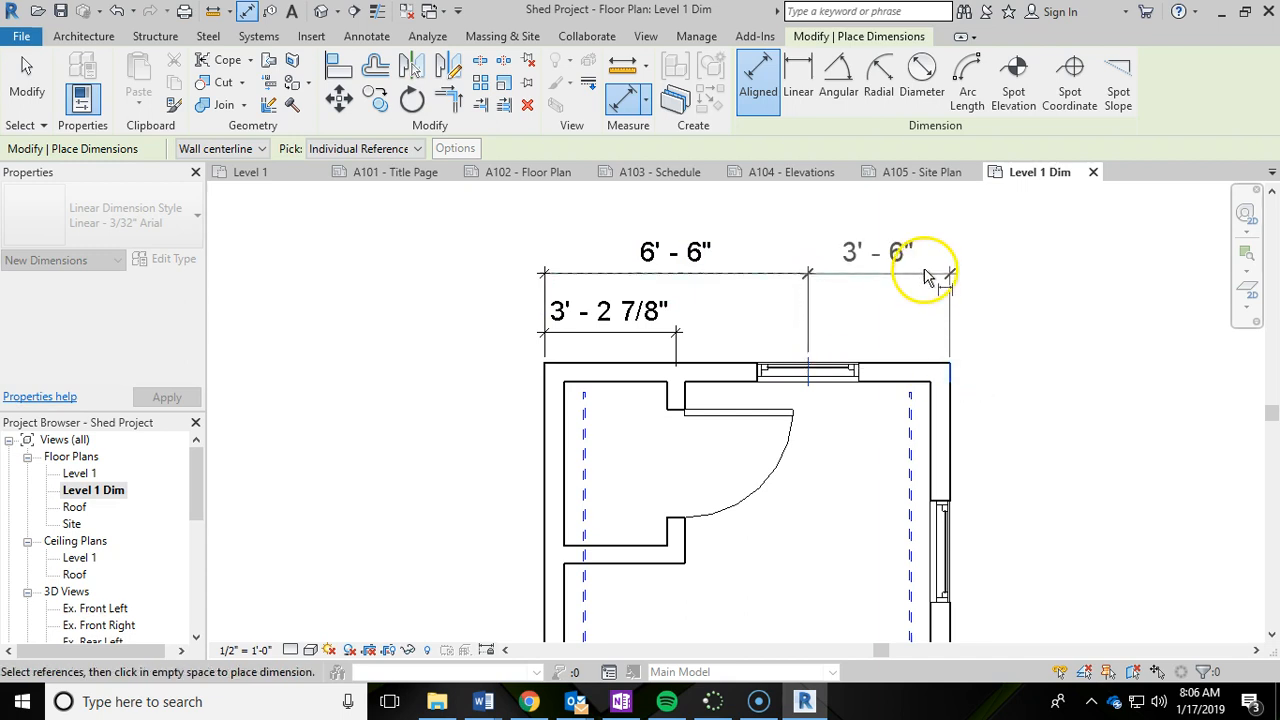
{"action": "mouse_move", "coordinate": [932, 280]}
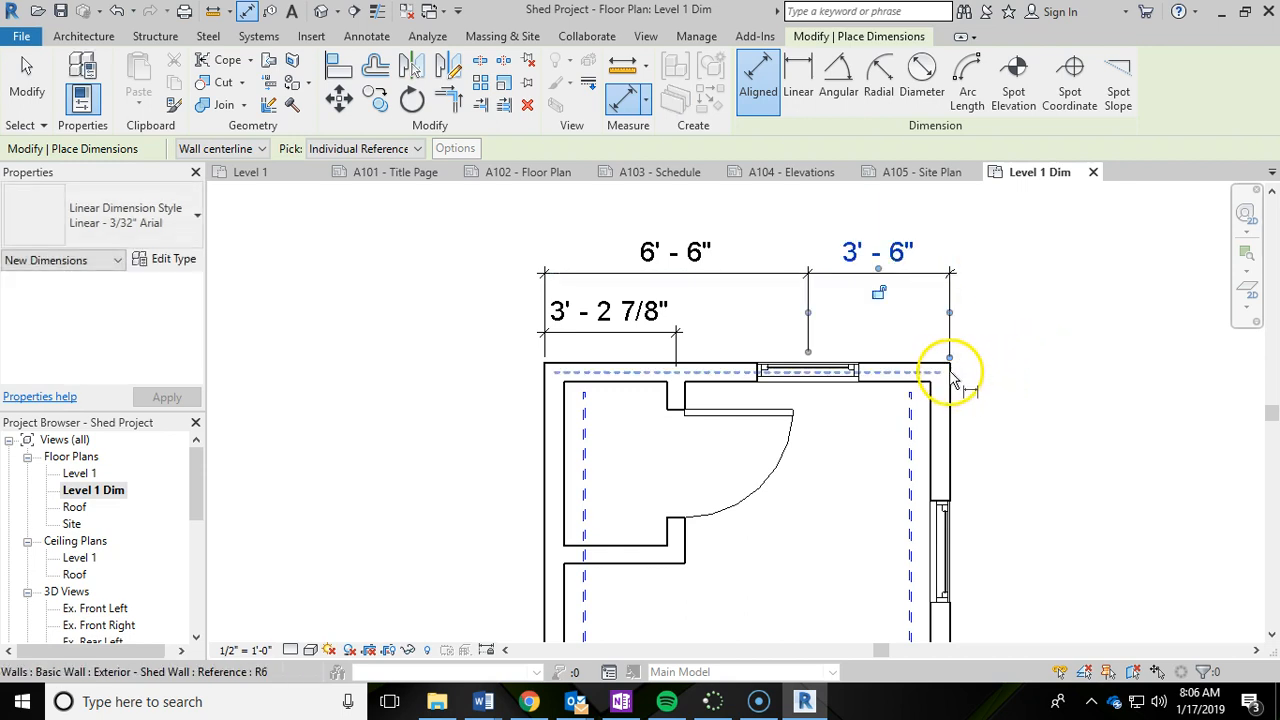
{"action": "mouse_move", "coordinate": [556, 376]}
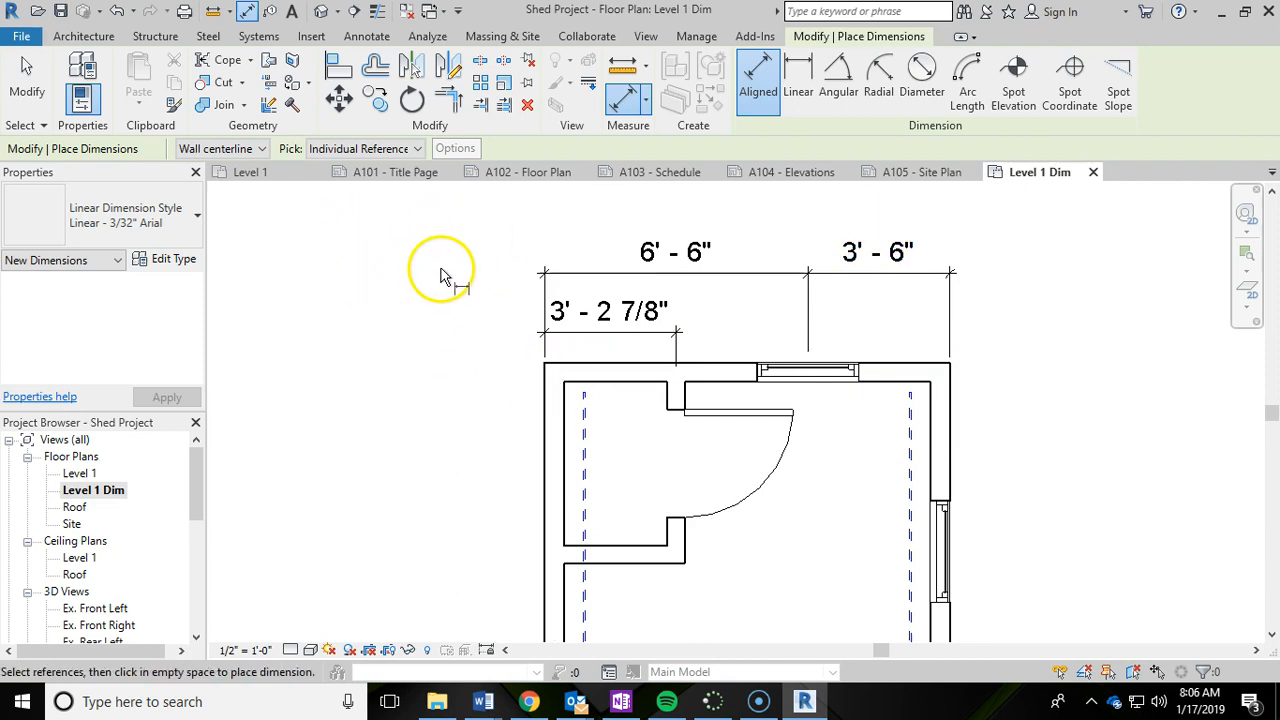
{"action": "mouse_move", "coordinate": [548, 378]}
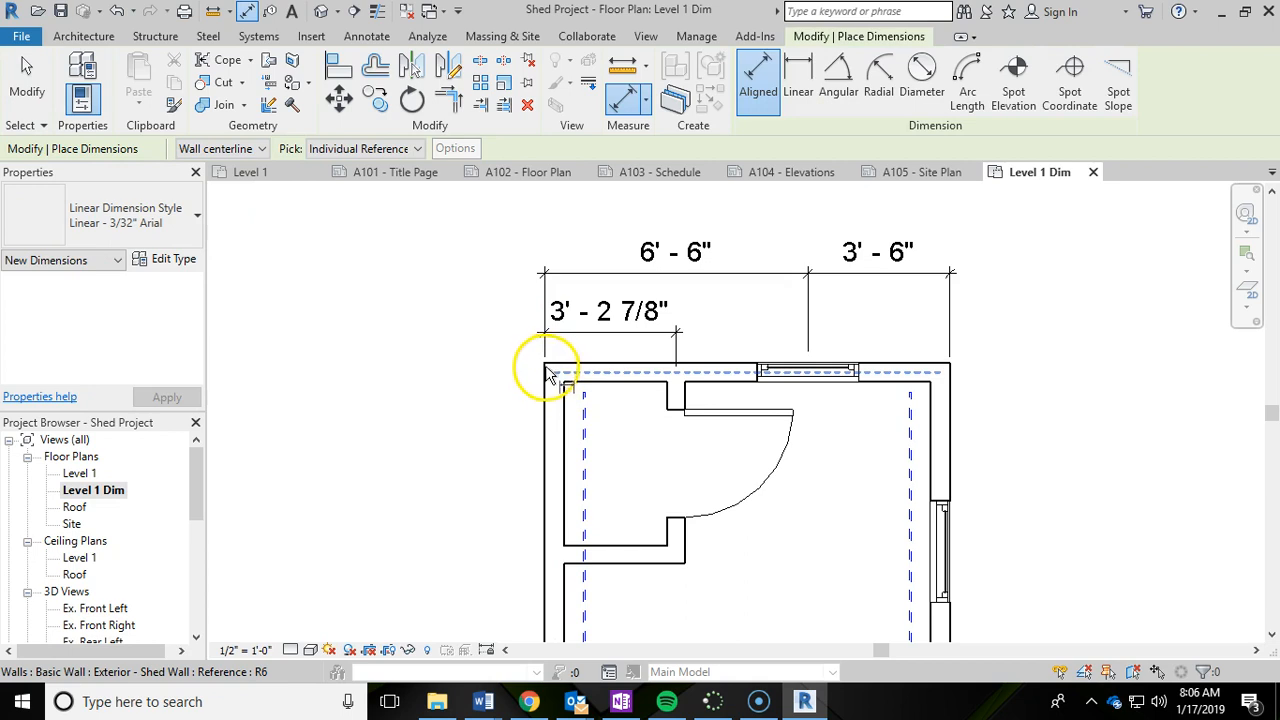
Switch the dimension reference to Wall faces and dimension the overall 10' - 0" top wall
{"action": "left_click", "coordinate": [548, 372]}
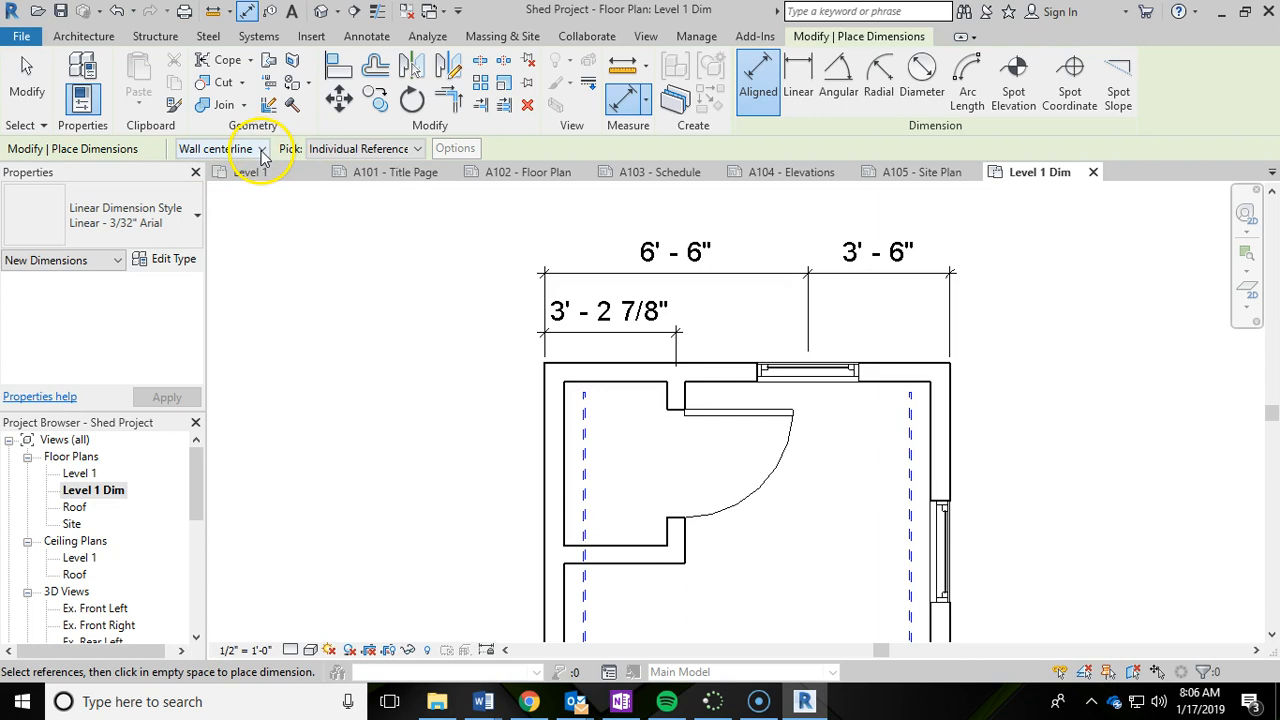
{"action": "left_click", "coordinate": [262, 148]}
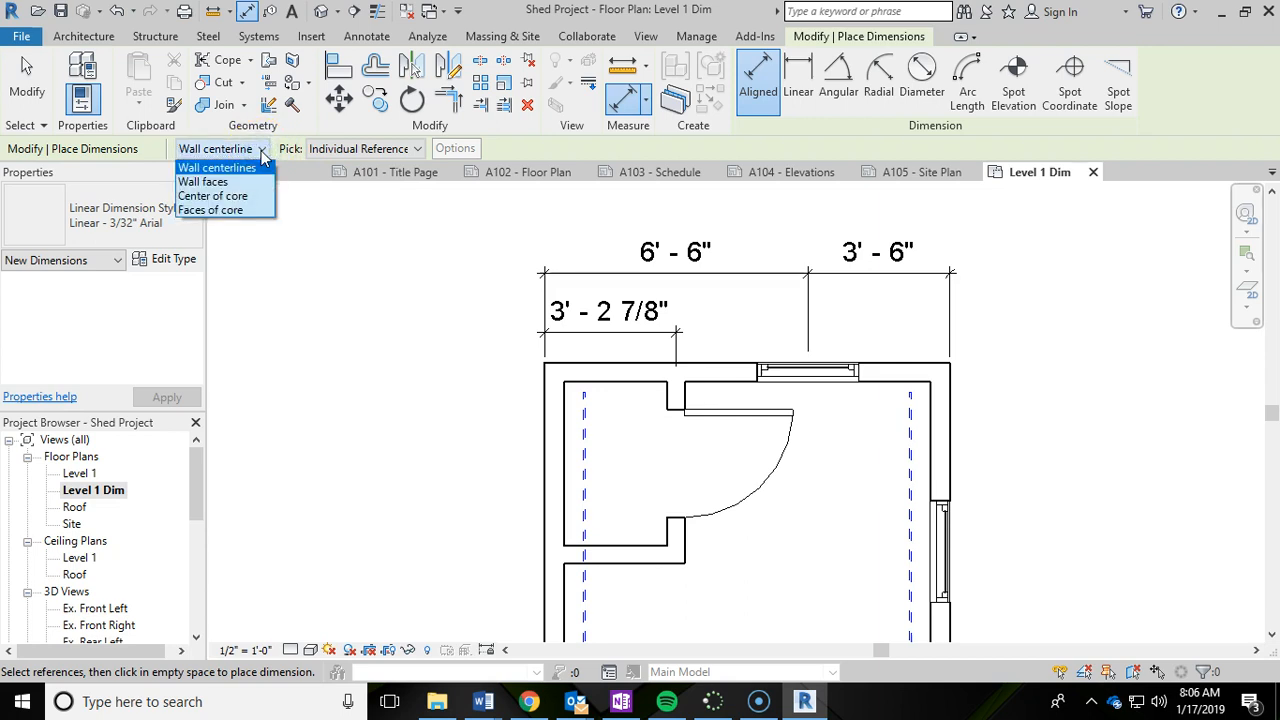
{"action": "mouse_move", "coordinate": [224, 180]}
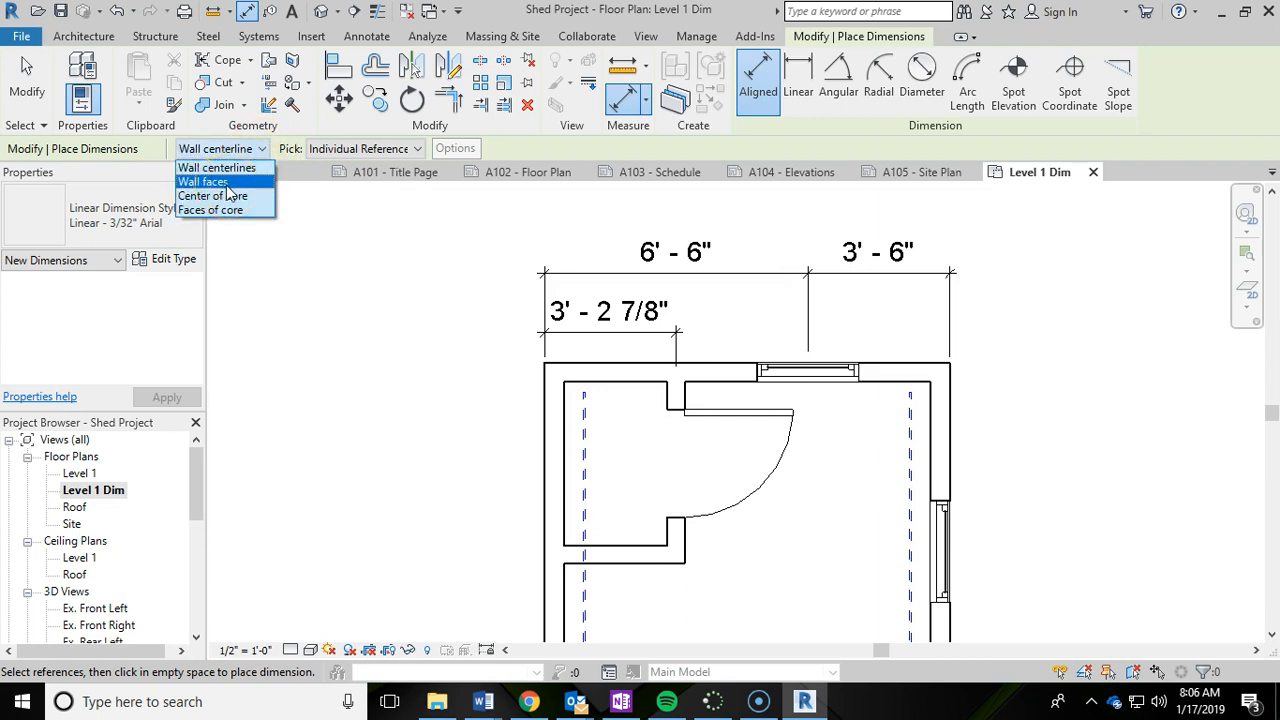
{"action": "left_click", "coordinate": [202, 180]}
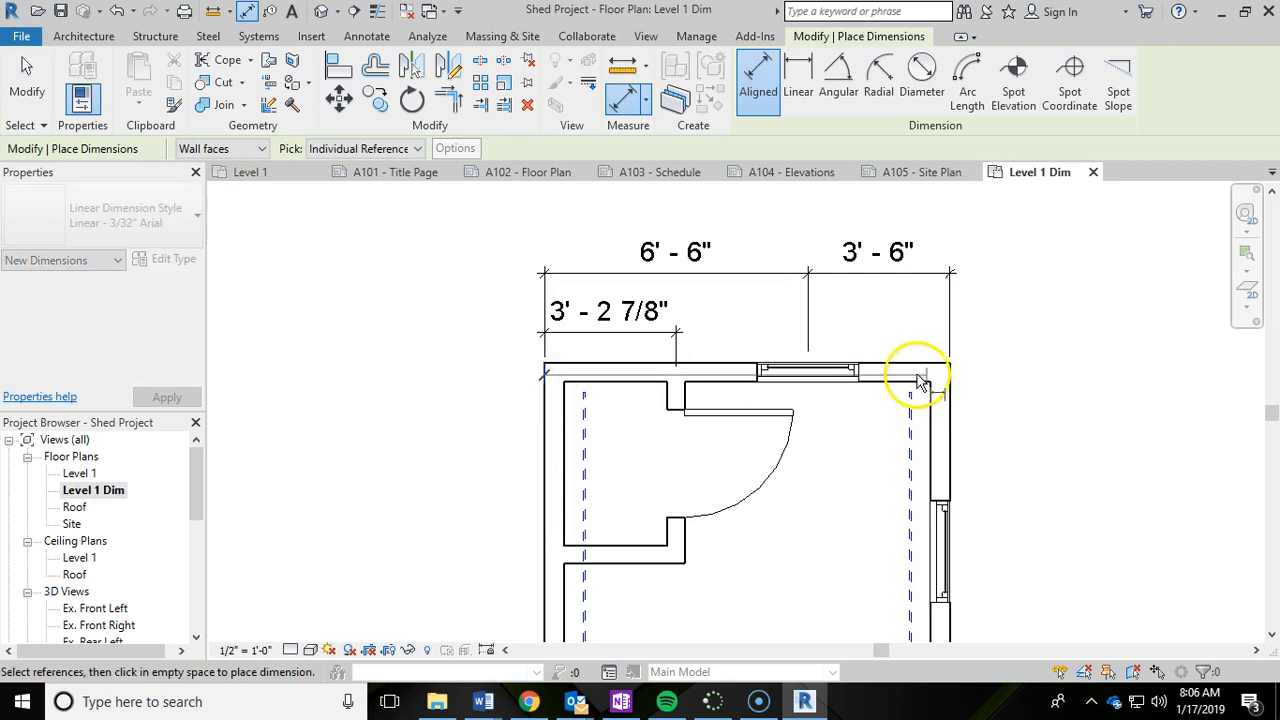
{"action": "left_click", "coordinate": [908, 216]}
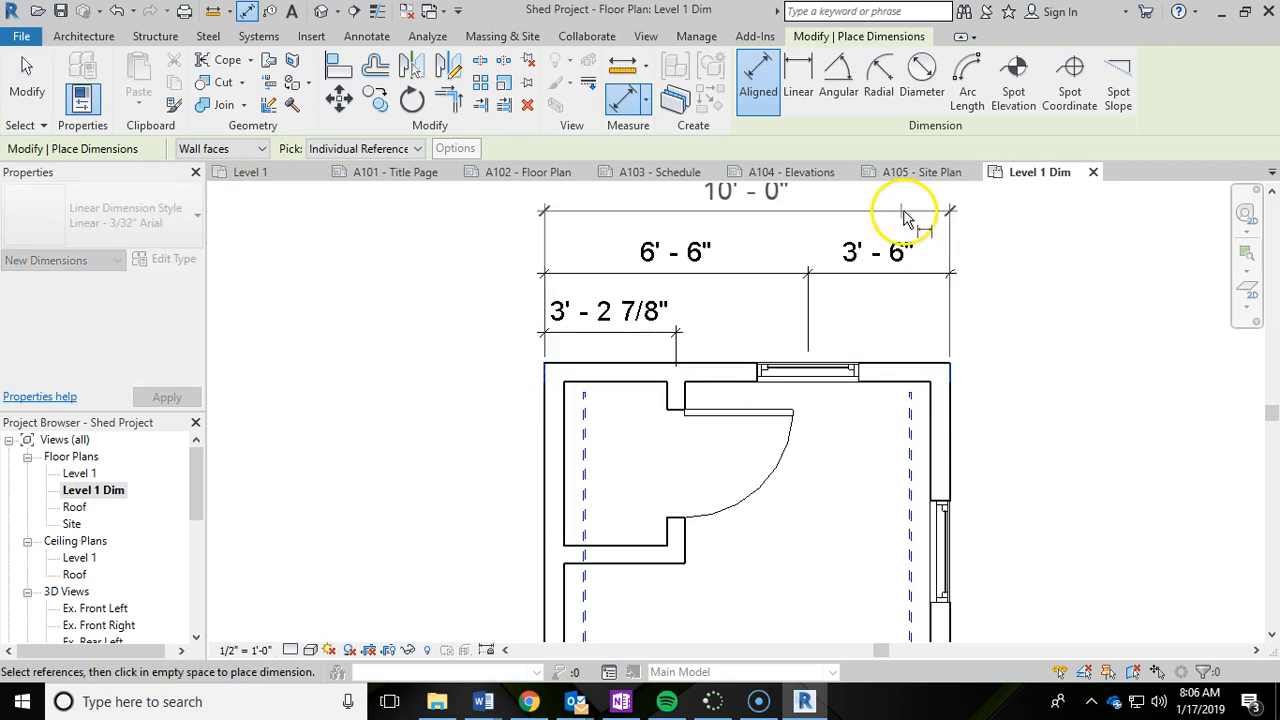
{"action": "mouse_move", "coordinate": [876, 224]}
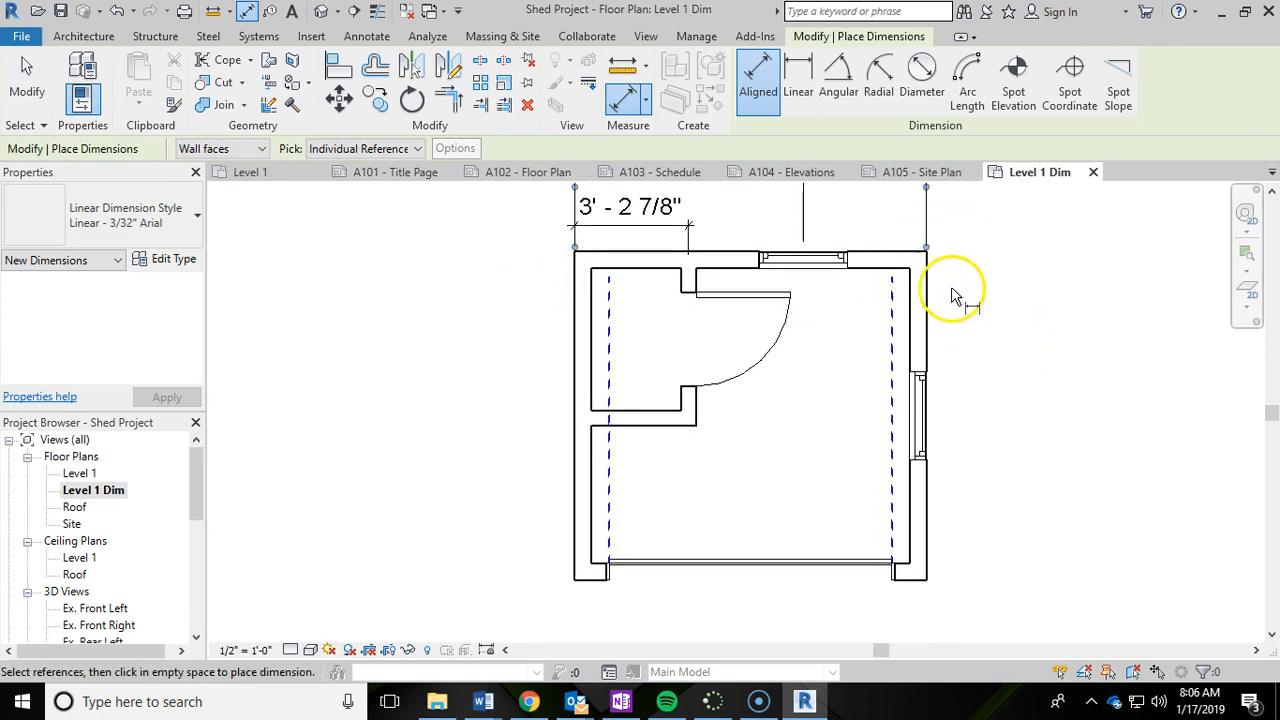
Dimension the right wall through the window, giving two 4' - 8" segments and 9' - 4" overall
{"action": "left_click", "coordinate": [850, 270]}
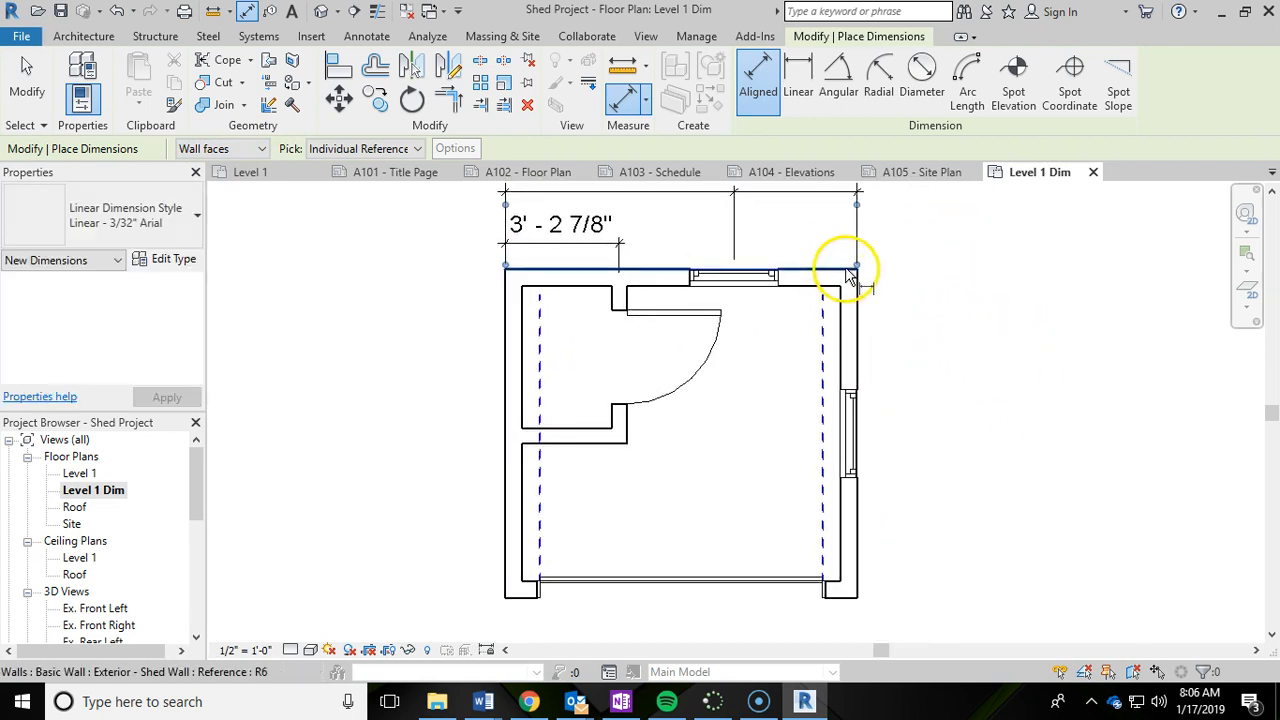
{"action": "mouse_move", "coordinate": [856, 396]}
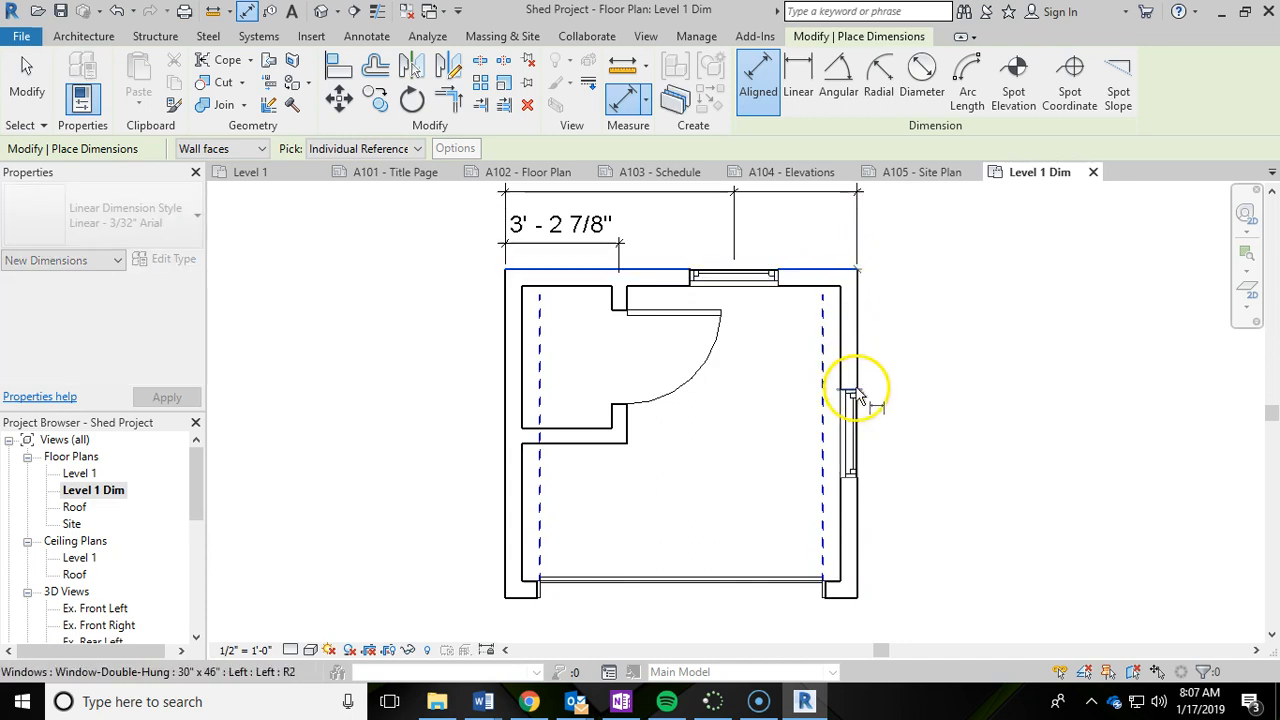
{"action": "left_click", "coordinate": [856, 390]}
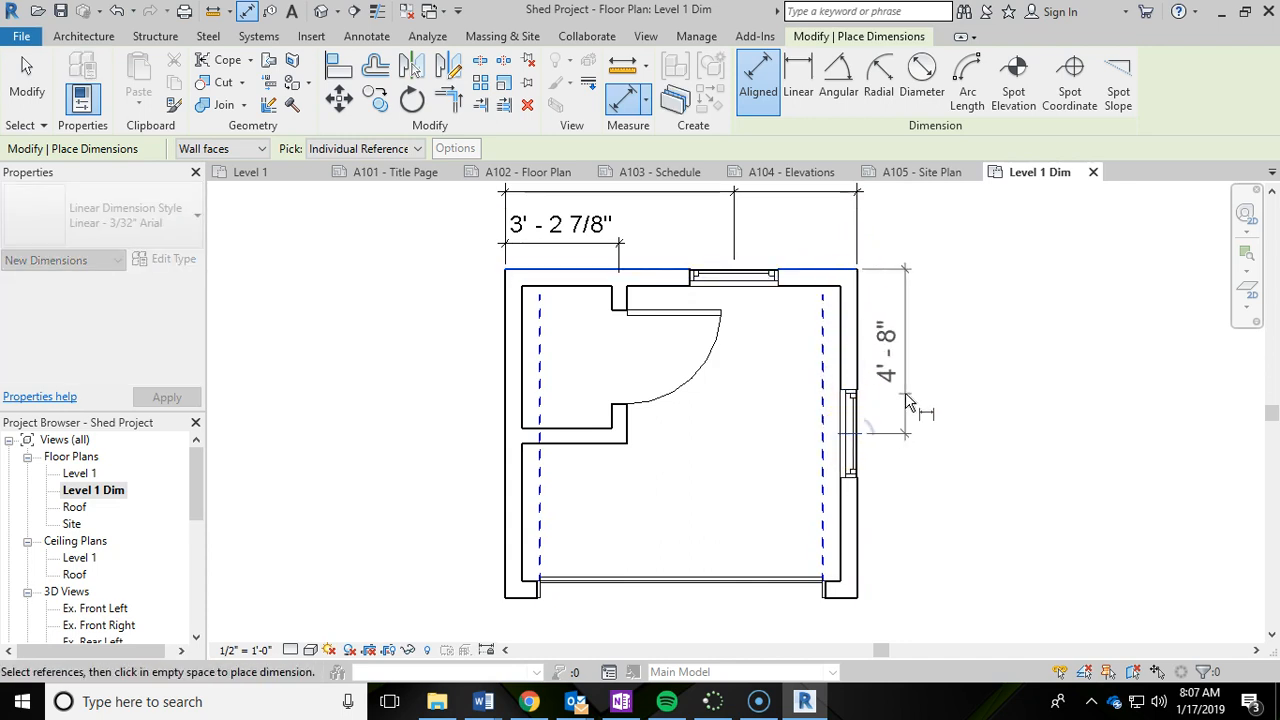
{"action": "mouse_move", "coordinate": [916, 396]}
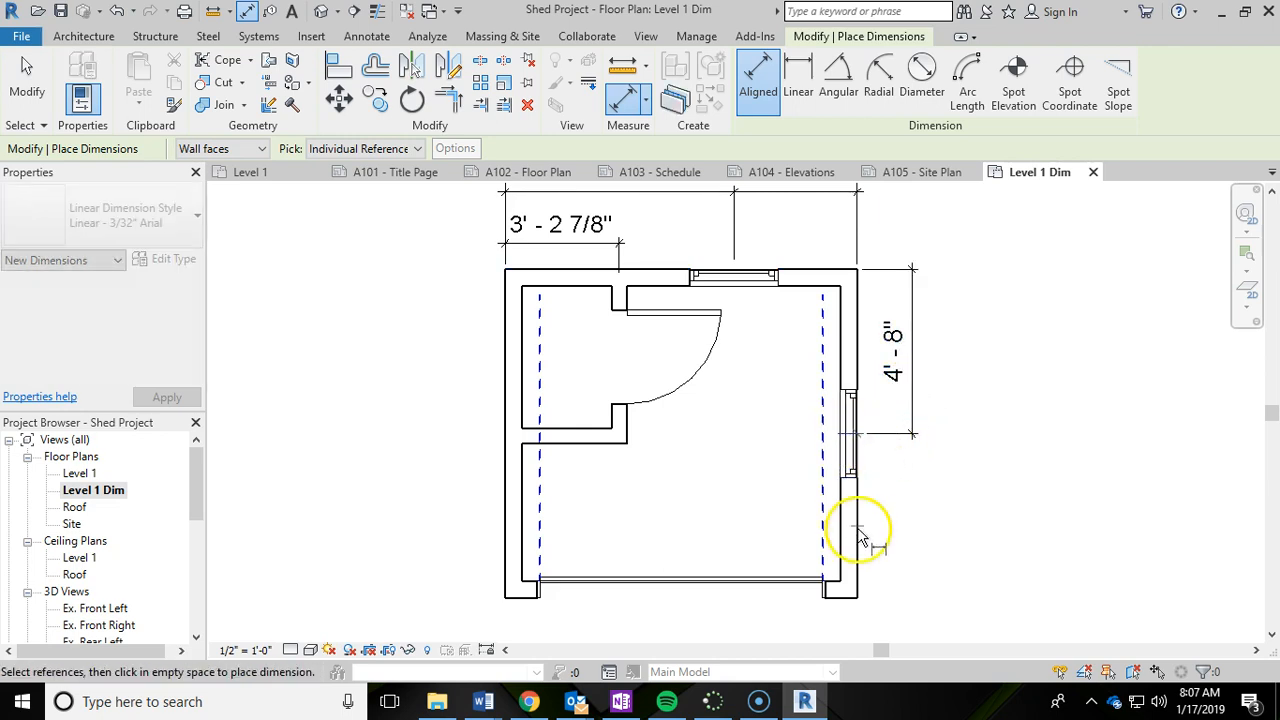
{"action": "left_click", "coordinate": [860, 530]}
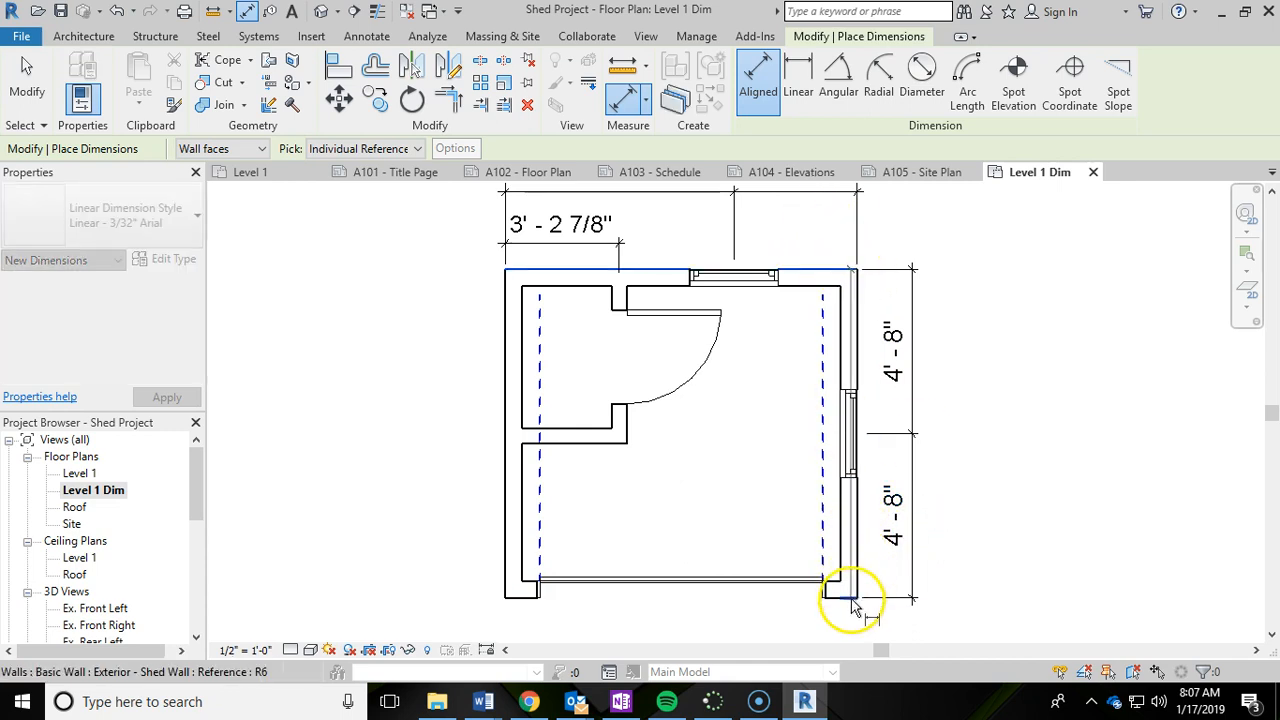
{"action": "left_click", "coordinate": [856, 596]}
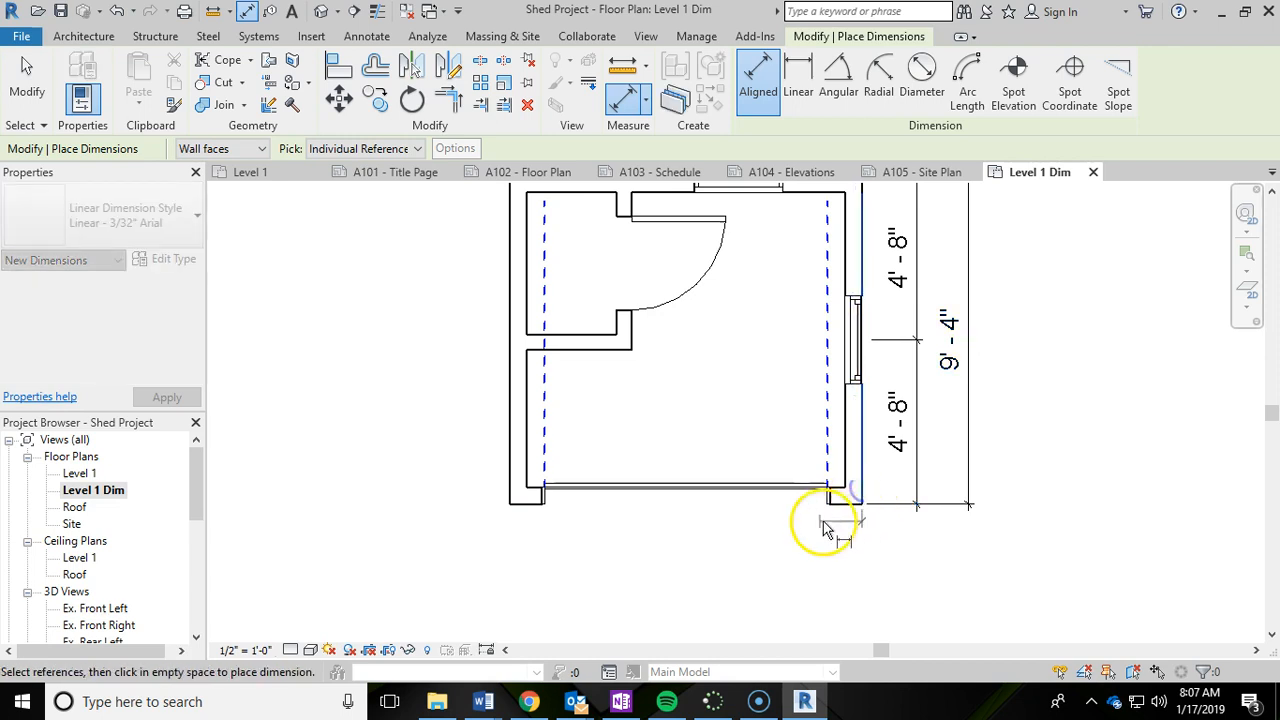
Dimension the bottom wall (two 5' - 0", 10' - 0" overall) and start the left-wall partition dimension
{"action": "left_click", "coordinate": [740, 556]}
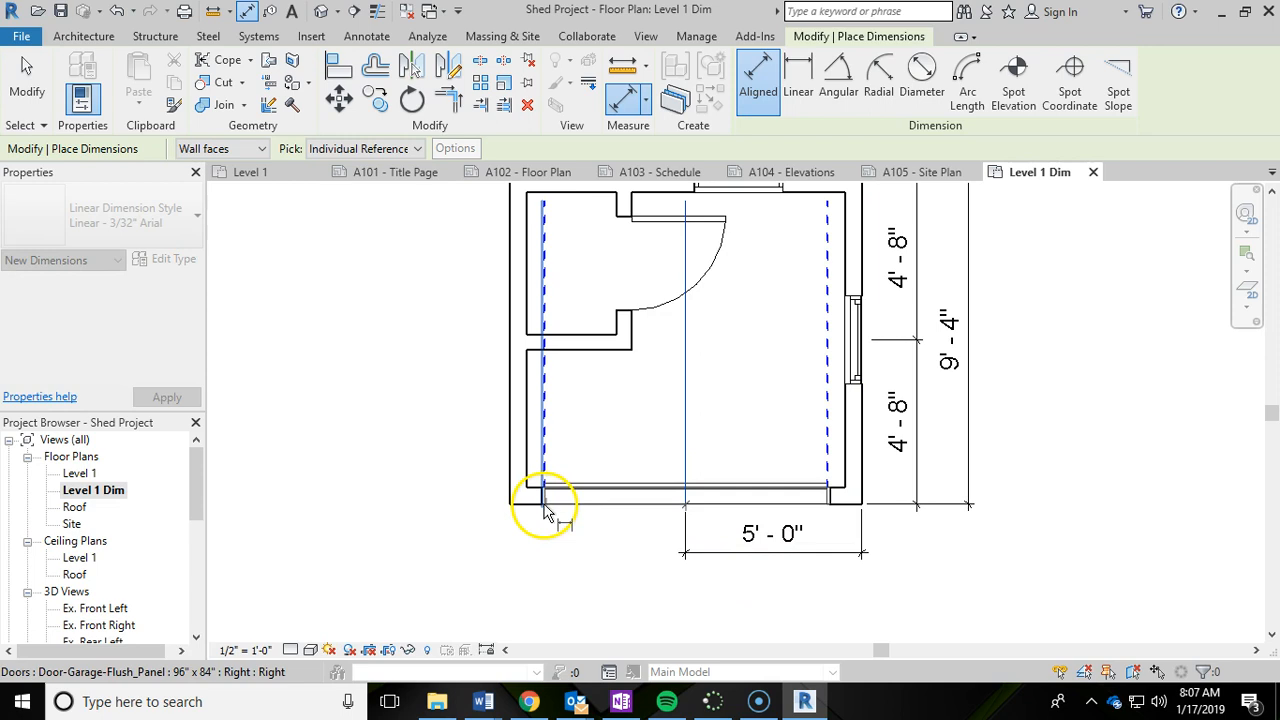
{"action": "mouse_move", "coordinate": [536, 504]}
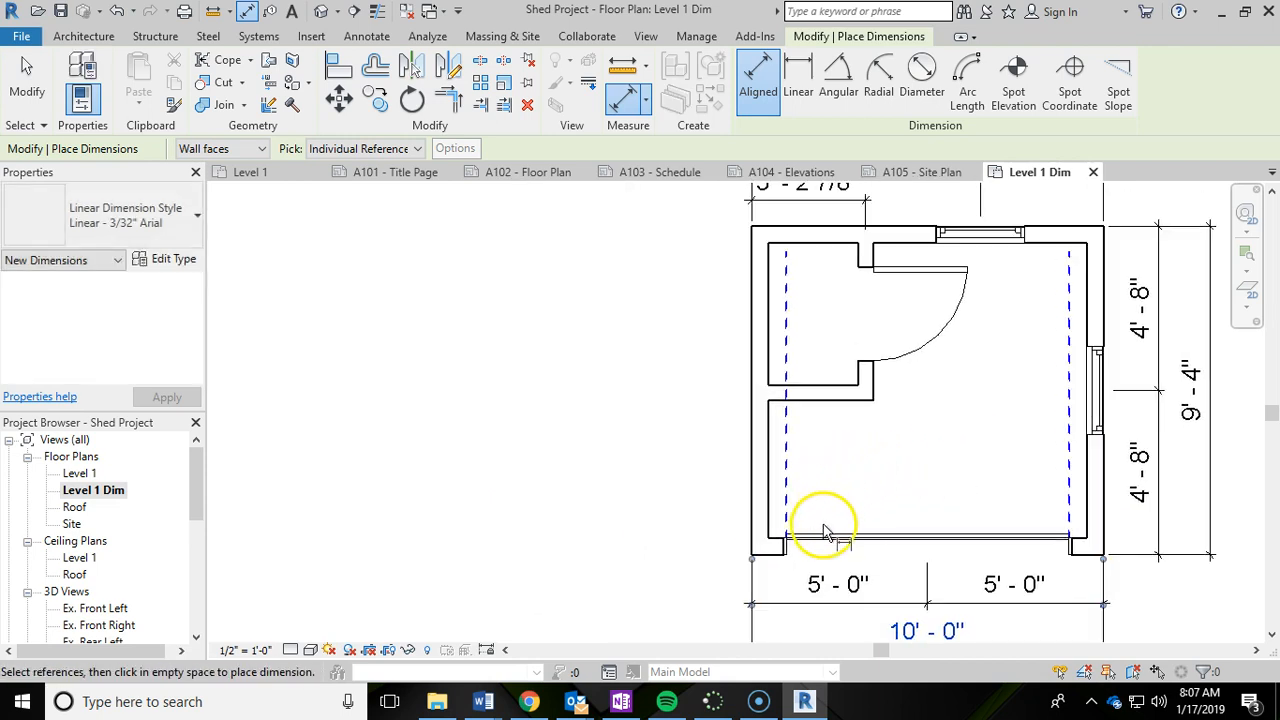
{"action": "mouse_move", "coordinate": [764, 560]}
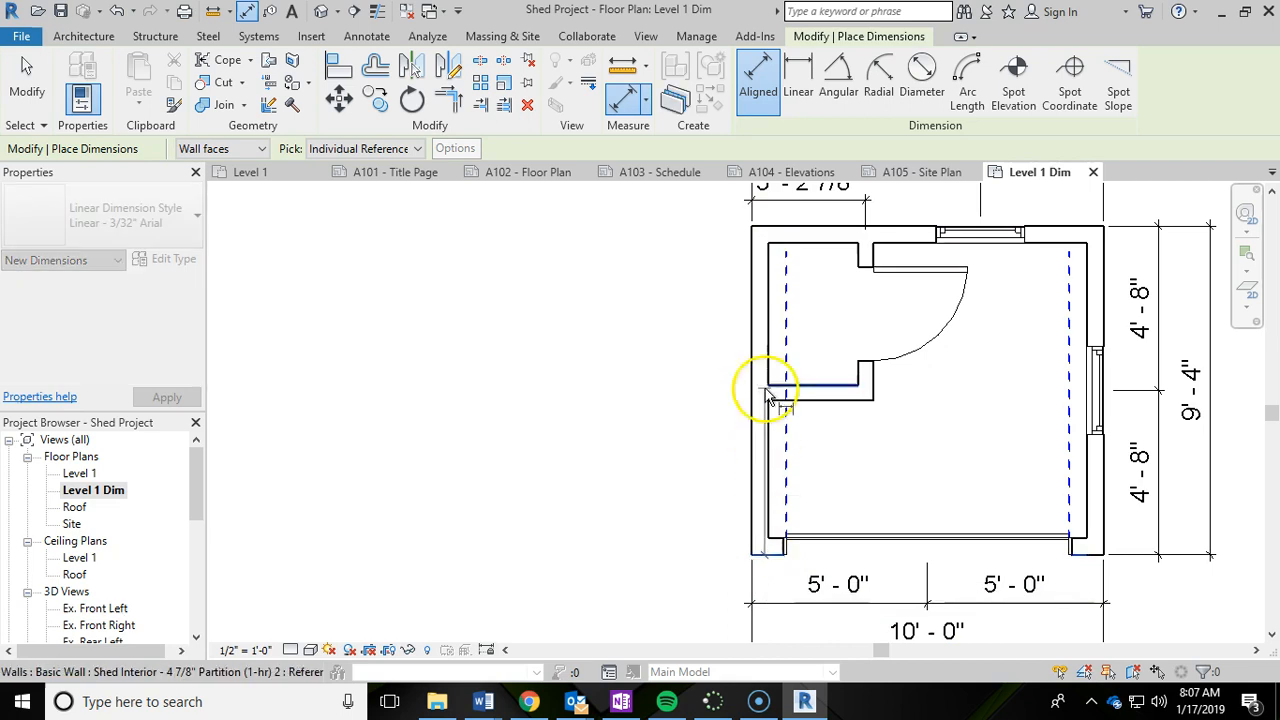
{"action": "mouse_move", "coordinate": [770, 400]}
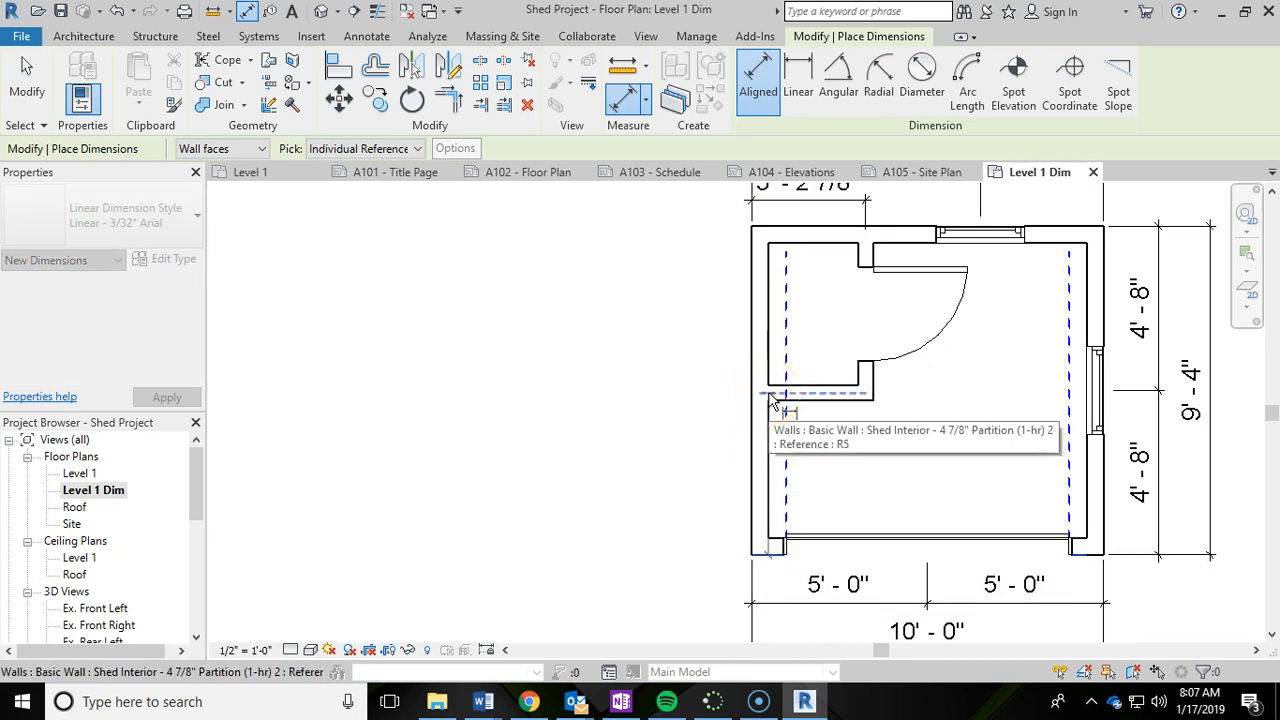
{"action": "left_click", "coordinate": [756, 392]}
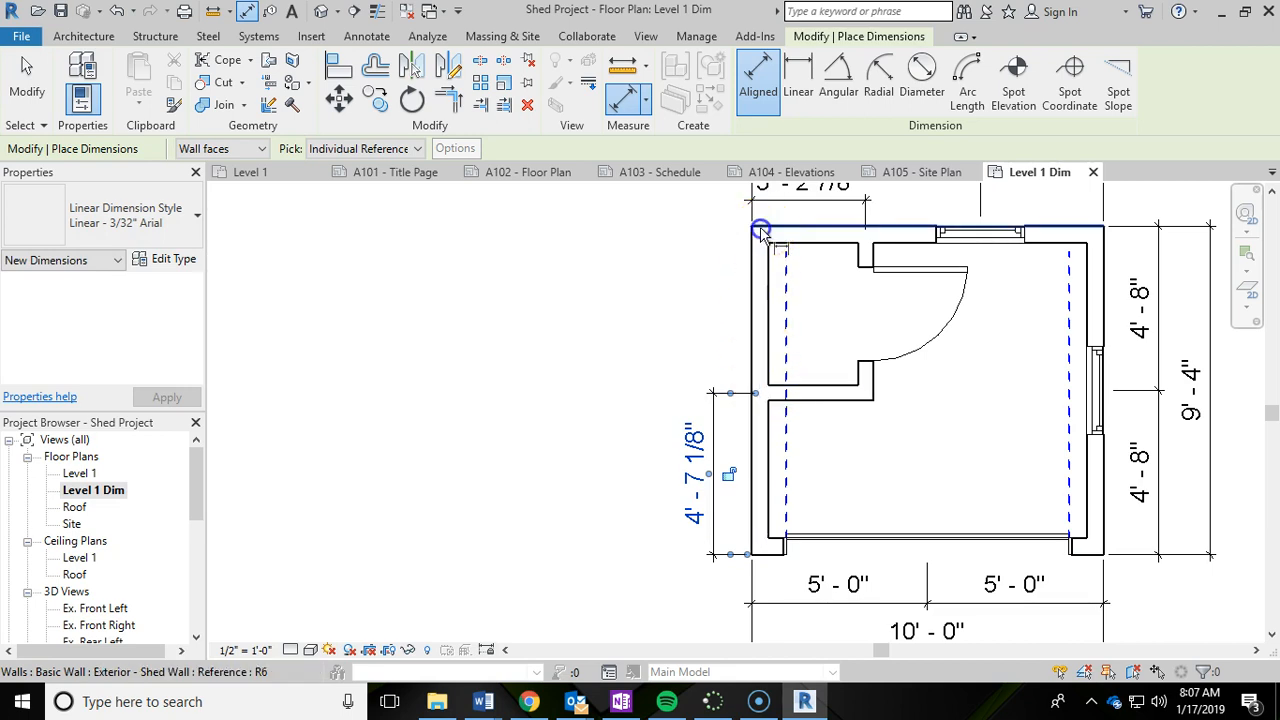
{"action": "left_click", "coordinate": [712, 392]}
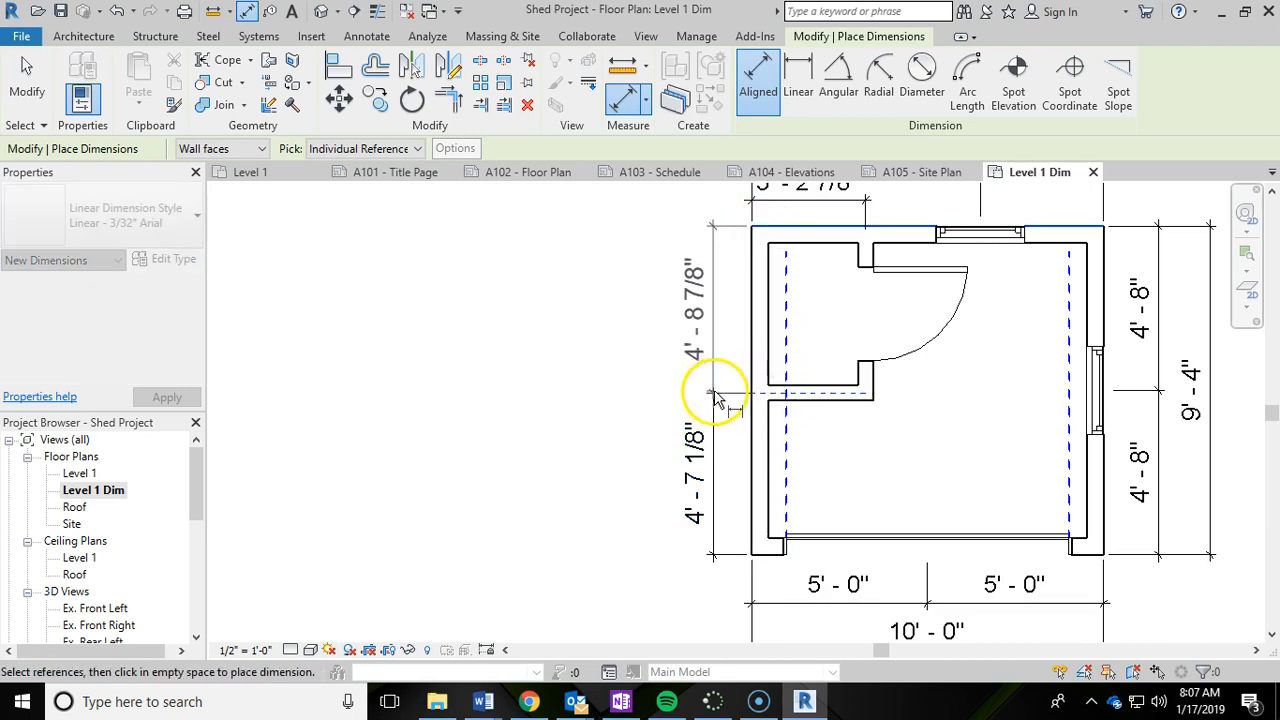
{"action": "mouse_move", "coordinate": [770, 550]}
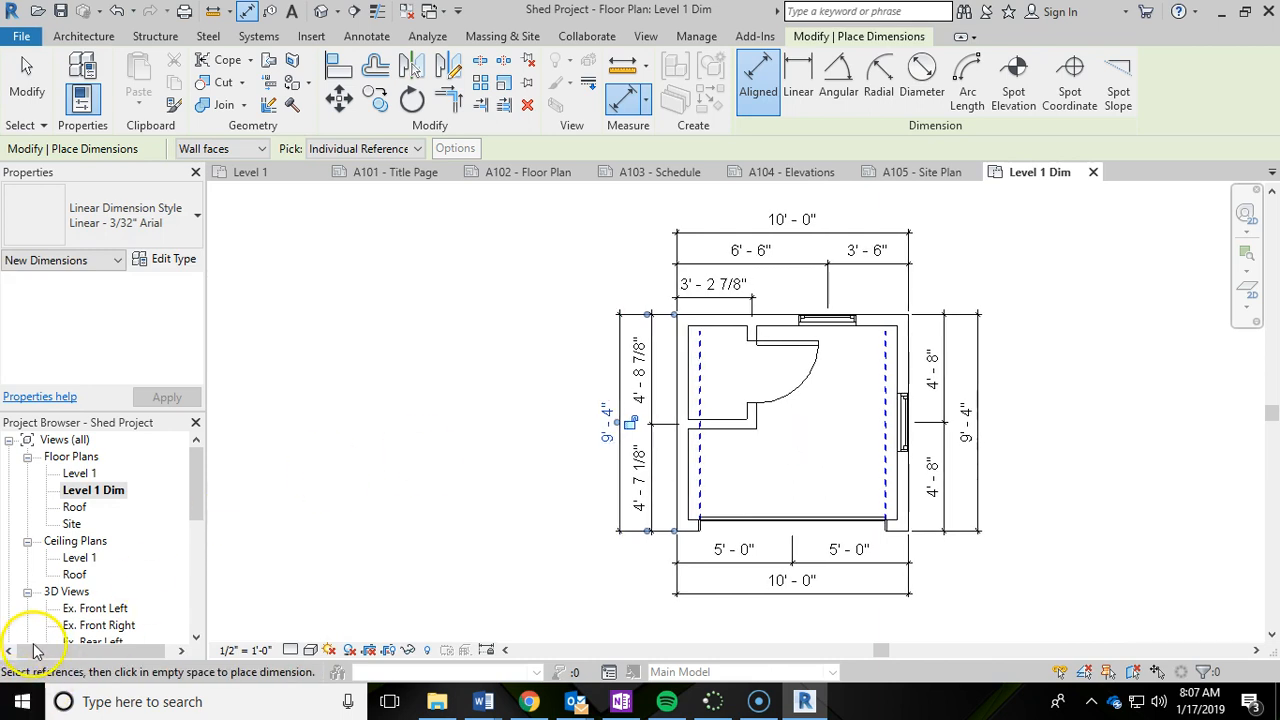
{"action": "mouse_move", "coordinate": [550, 390]}
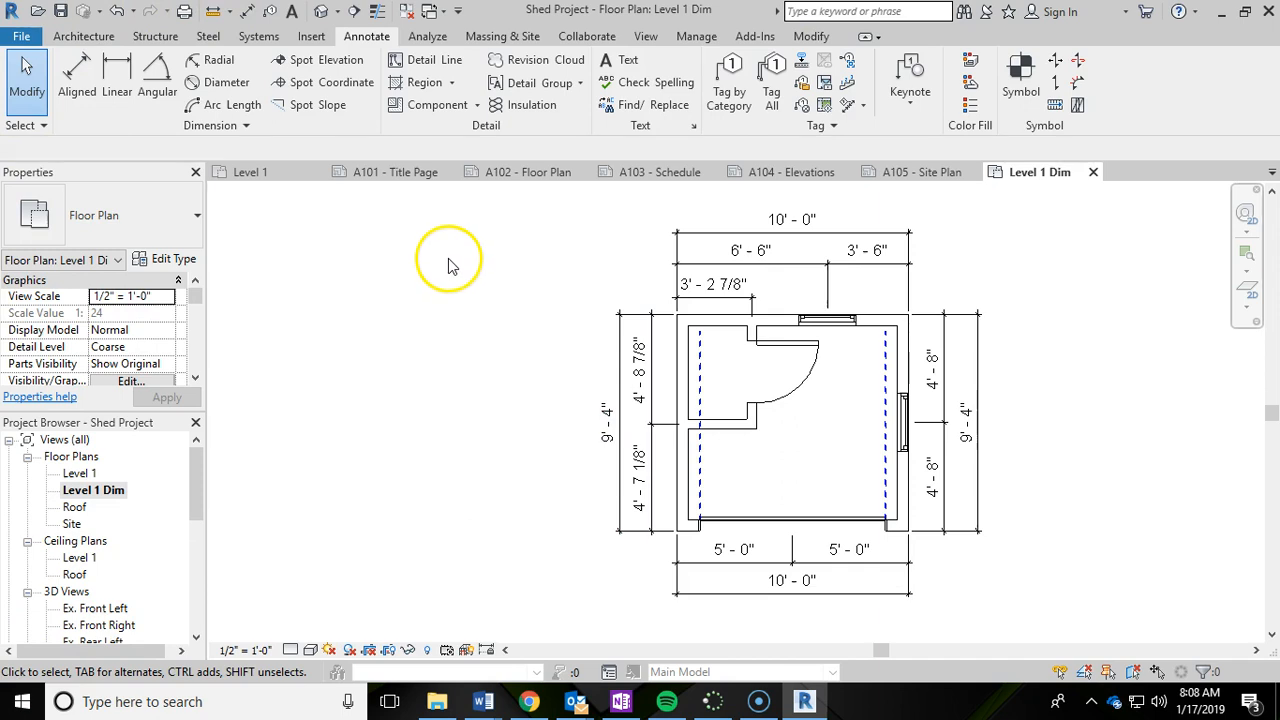
{"action": "mouse_move", "coordinate": [60, 12]}
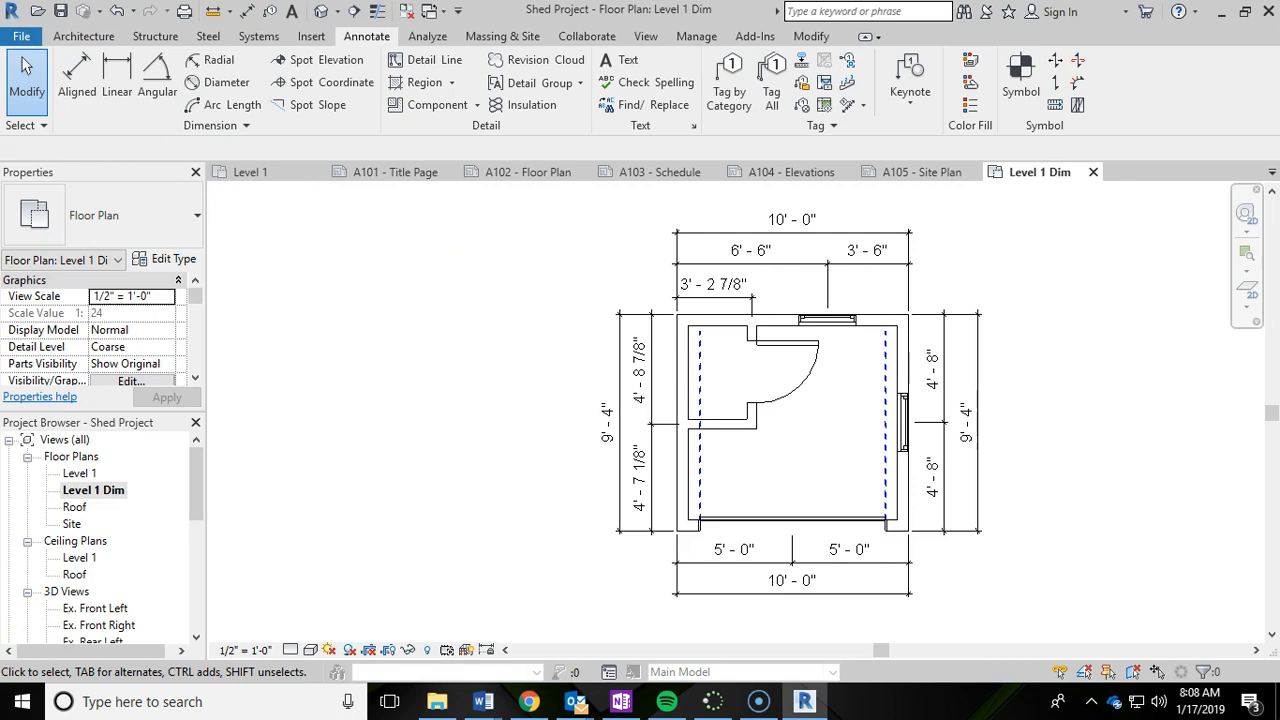
Bring up the Architecture tools containing the Room command
{"action": "left_click", "coordinate": [84, 36]}
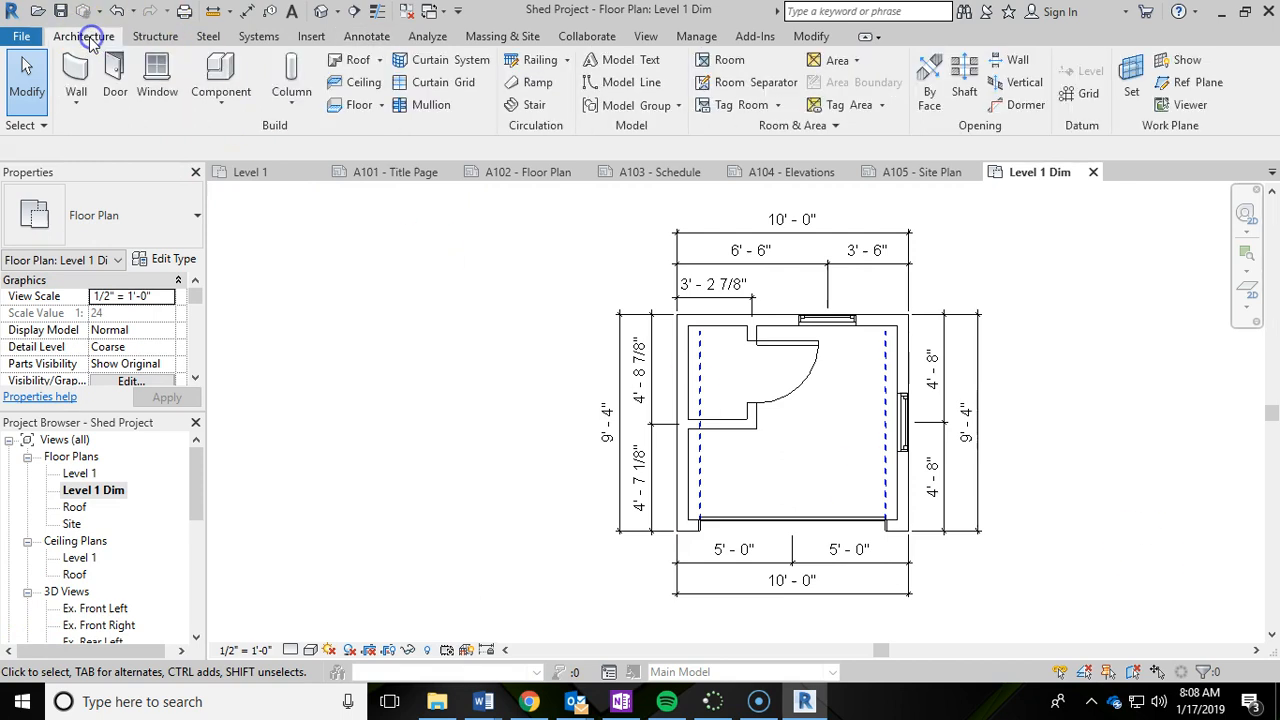
{"action": "mouse_move", "coordinate": [744, 82]}
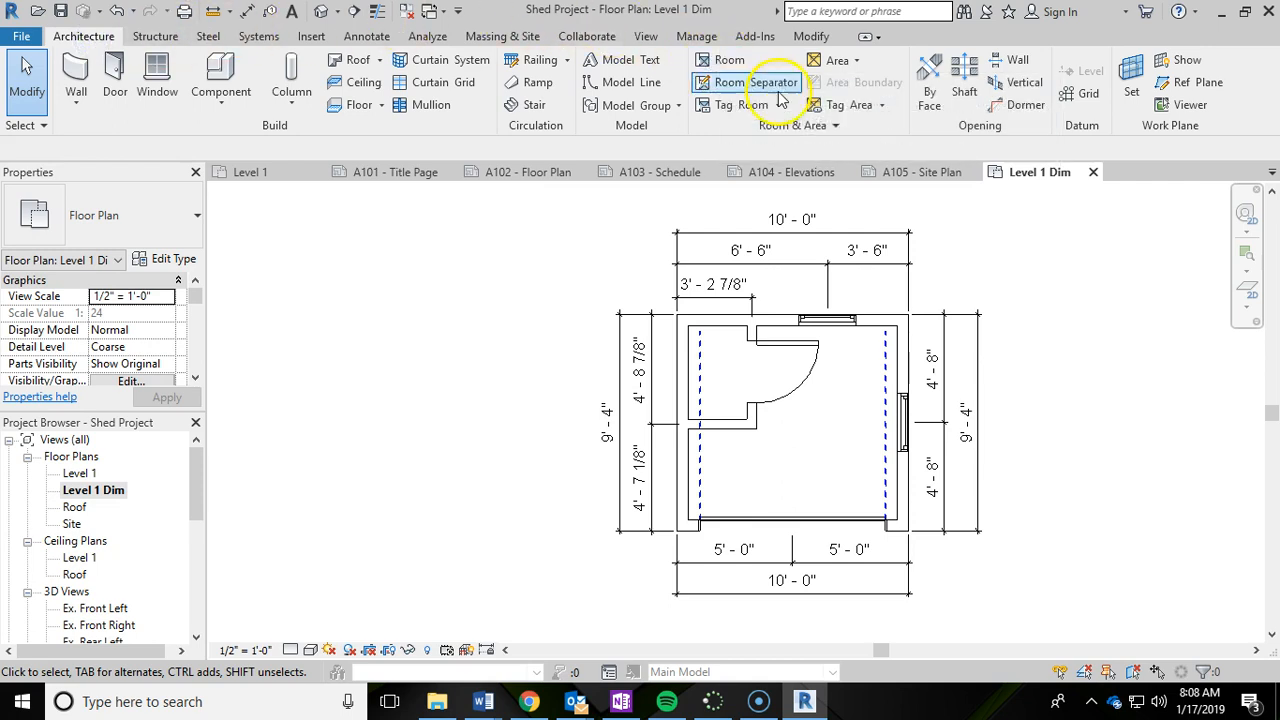
{"action": "mouse_move", "coordinate": [728, 60]}
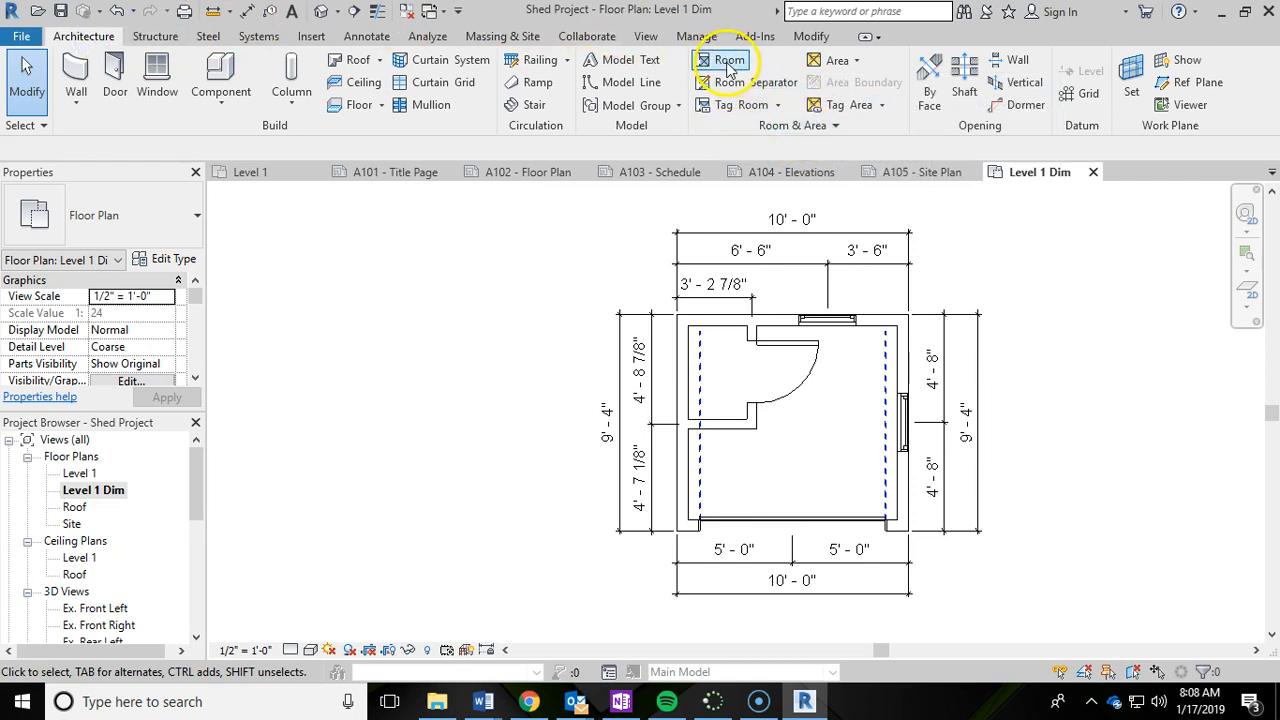
{"action": "mouse_move", "coordinate": [728, 60]}
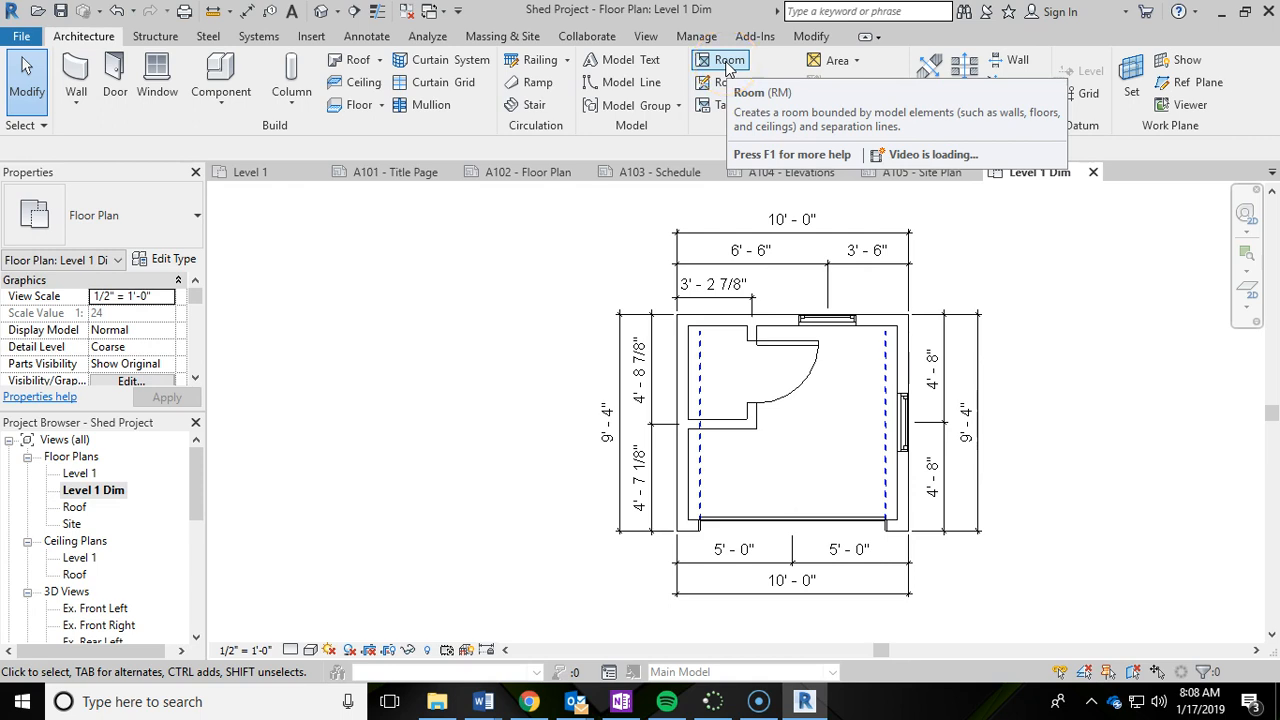
Place tagged rooms in the closet and the main shed space
{"action": "left_click", "coordinate": [724, 60]}
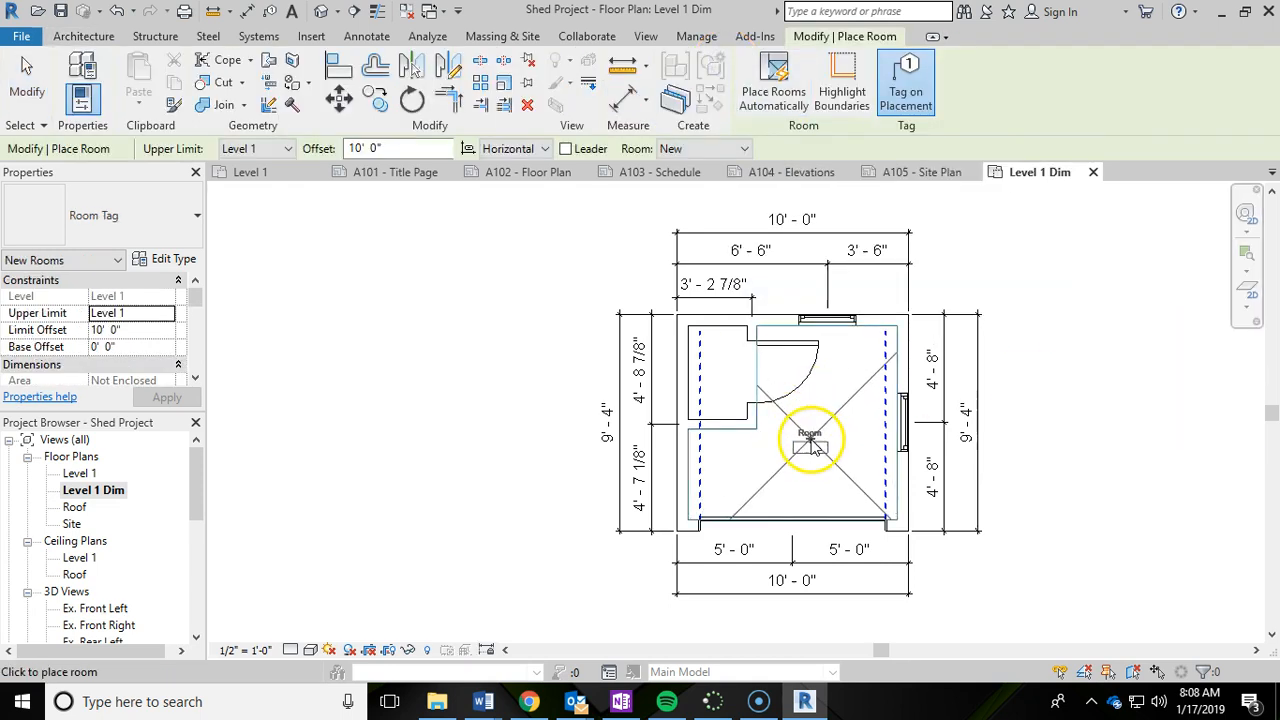
{"action": "mouse_move", "coordinate": [810, 440]}
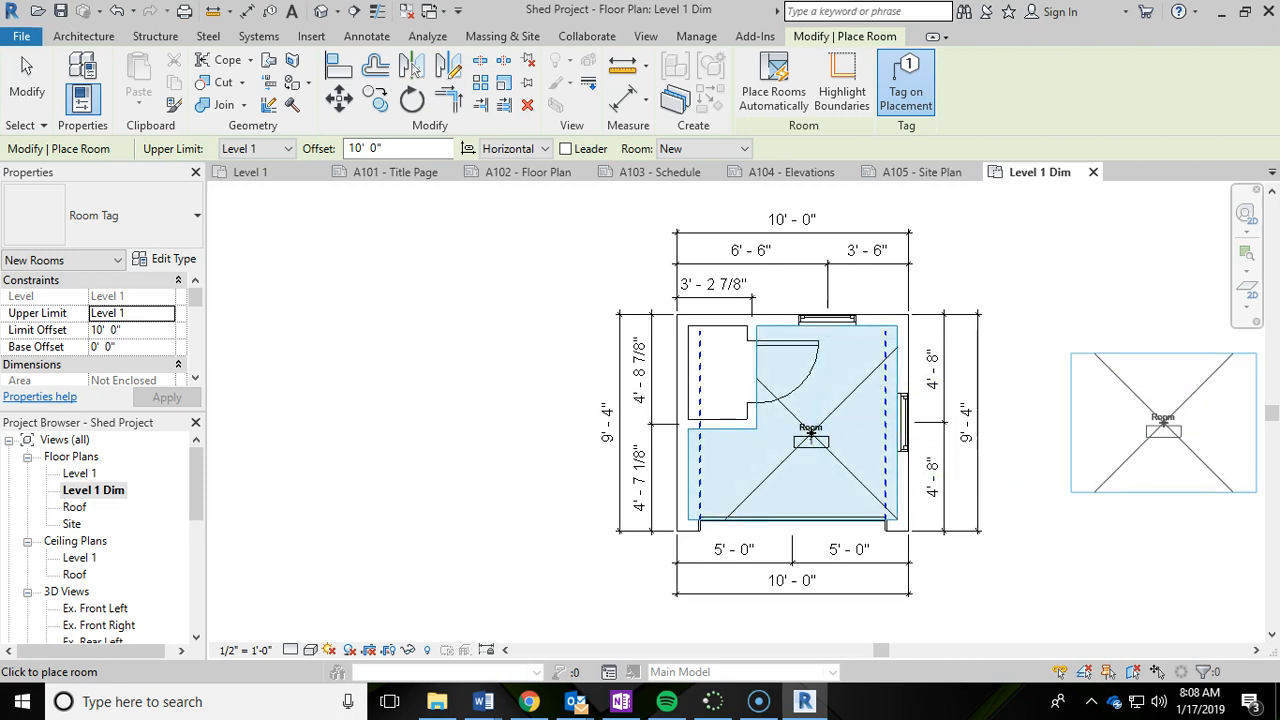
{"action": "left_click", "coordinate": [716, 370]}
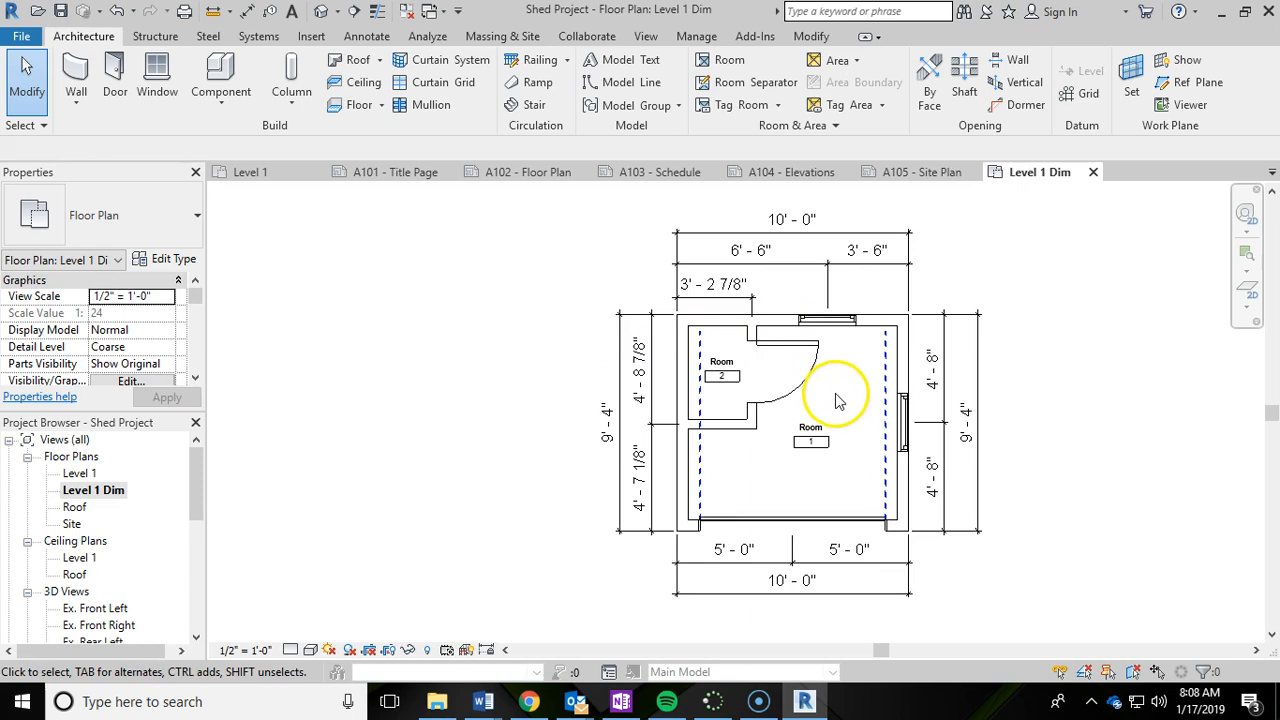
Rename the main room's tag to WORK SPACE
{"action": "left_click", "coordinate": [812, 442]}
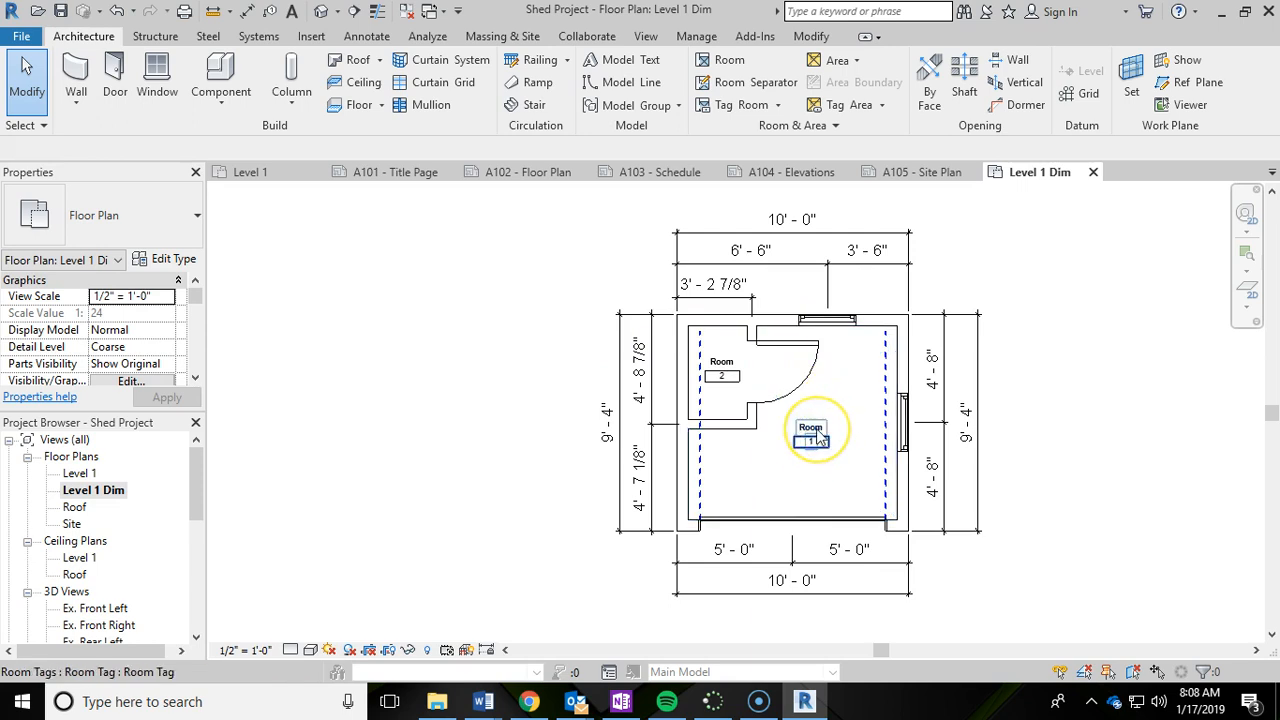
{"action": "left_click", "coordinate": [816, 430]}
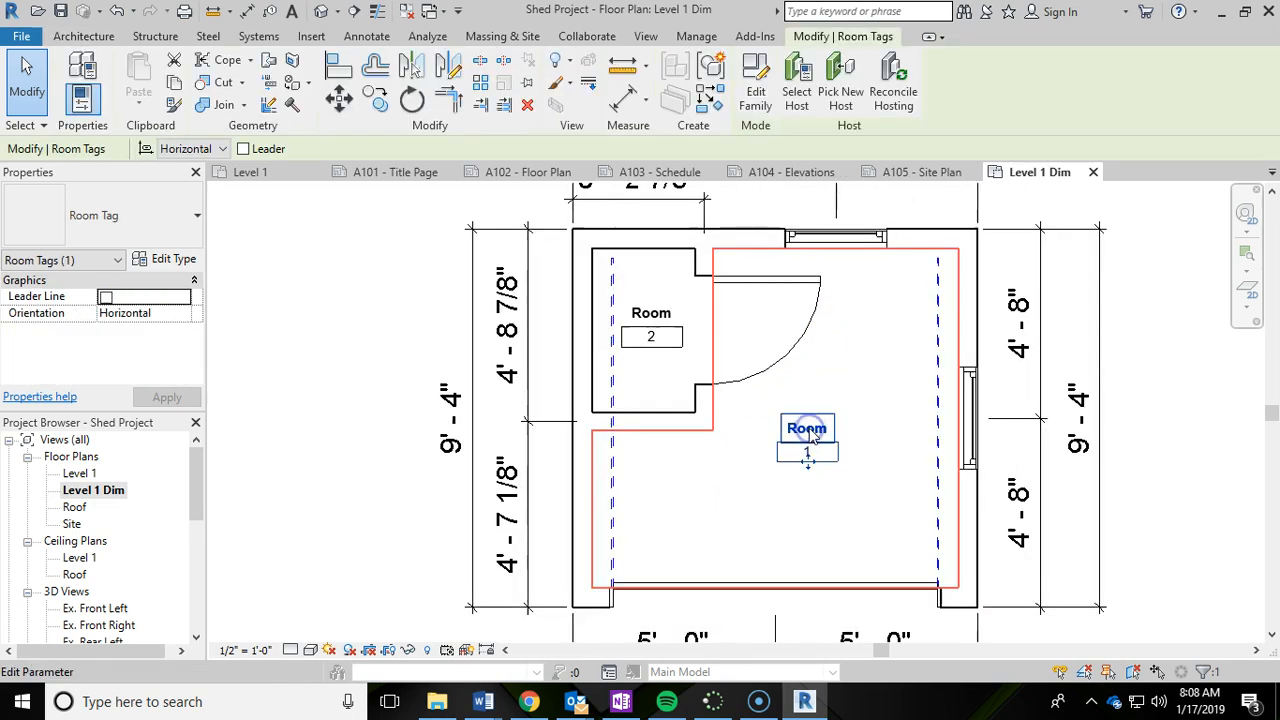
{"action": "double_click", "coordinate": [808, 424]}
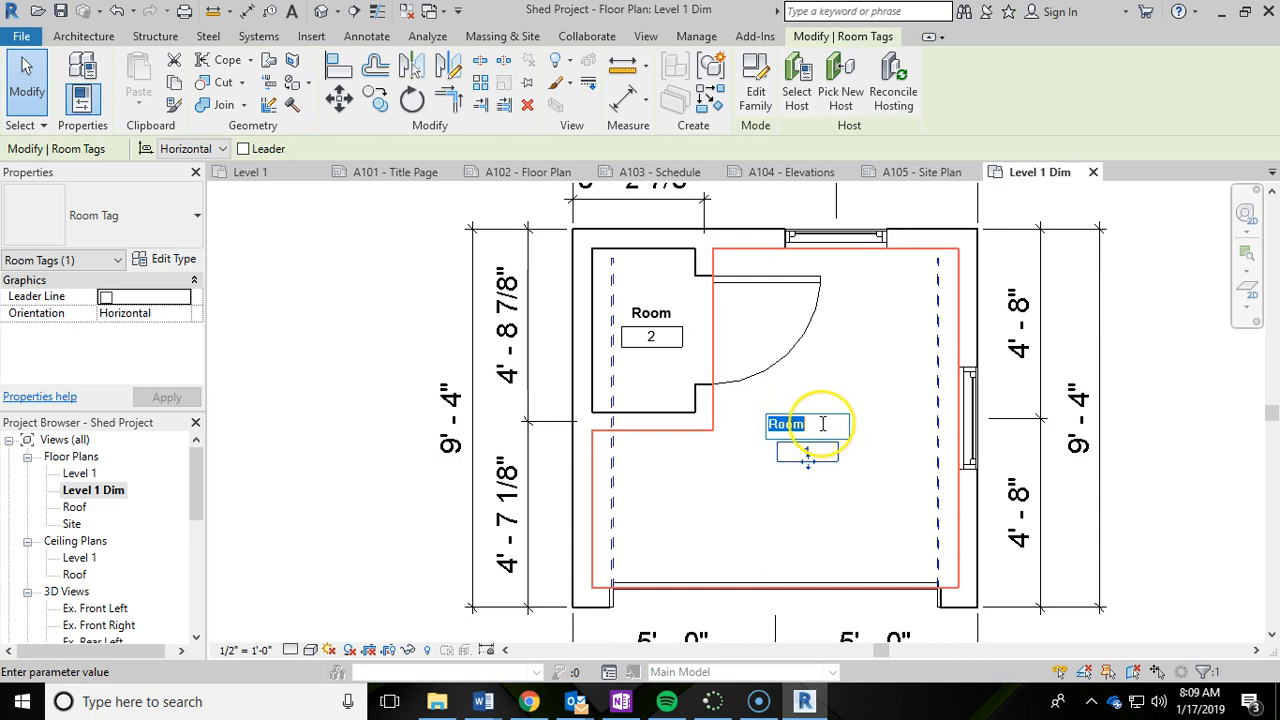
{"action": "type", "text": "W"}
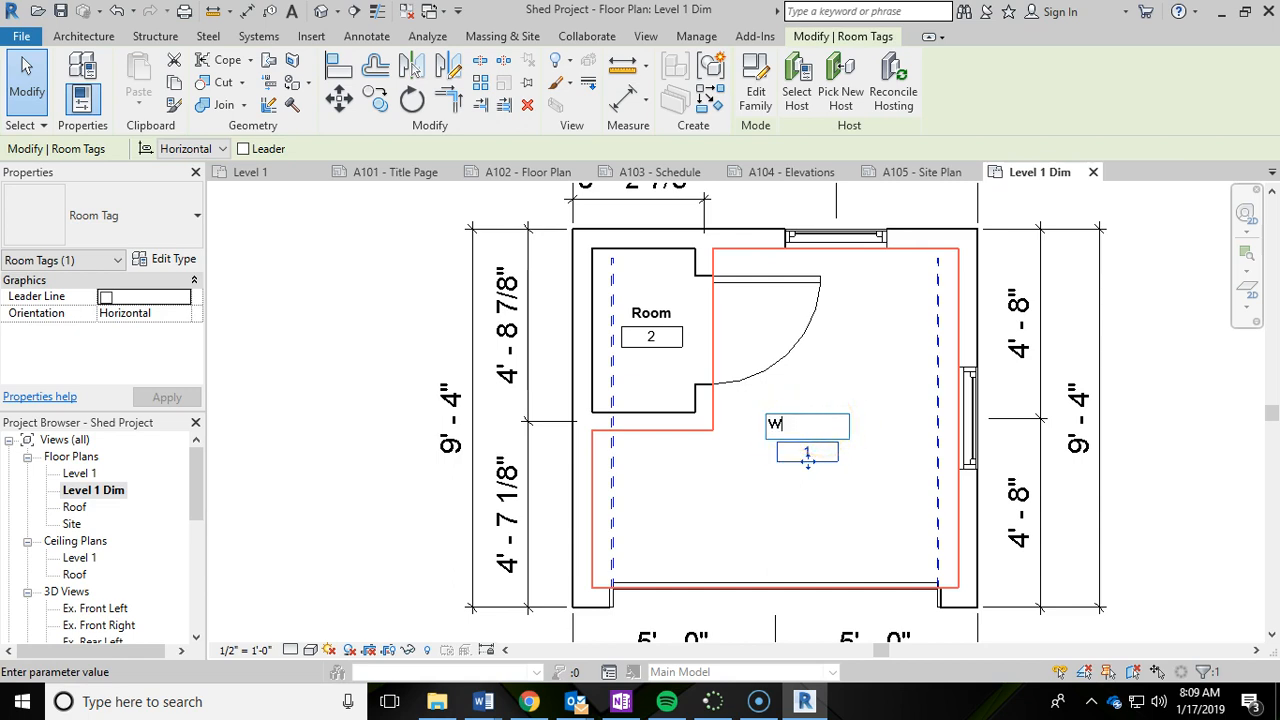
{"action": "type", "text": "ORK SPACE"}
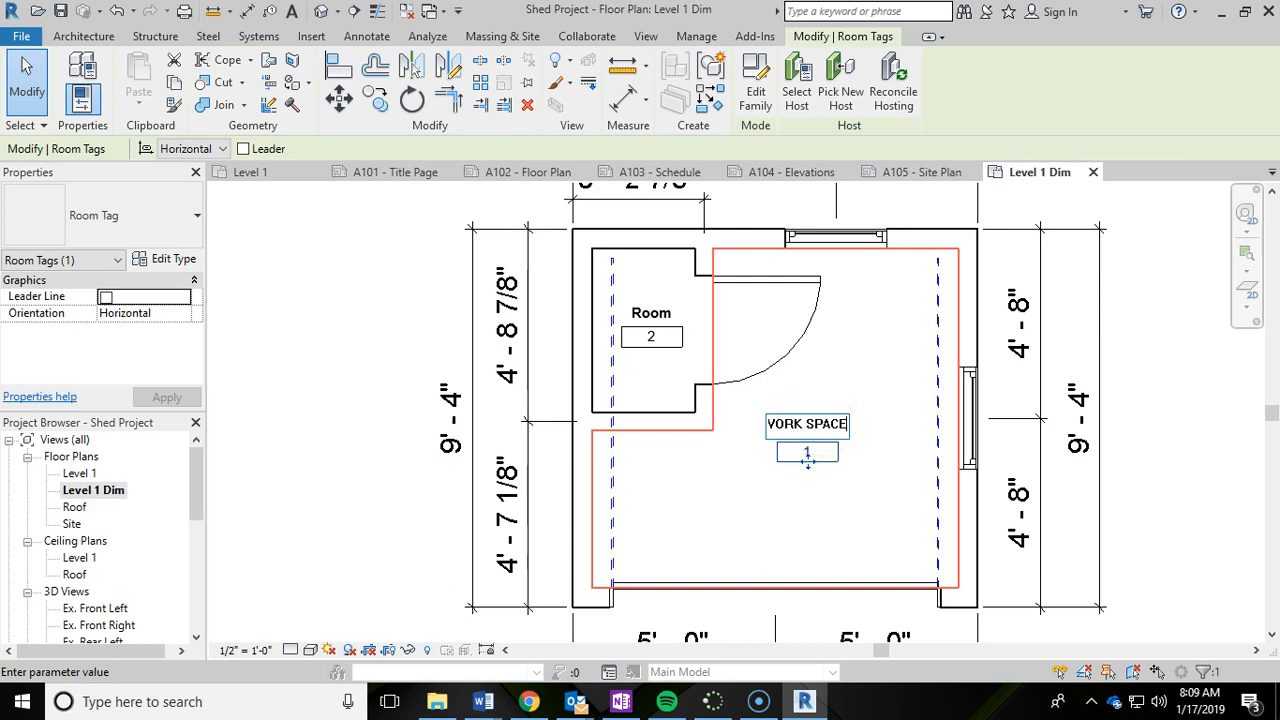
{"action": "left_click", "coordinate": [652, 312]}
{"action": "type", "text": "CLOSET"}
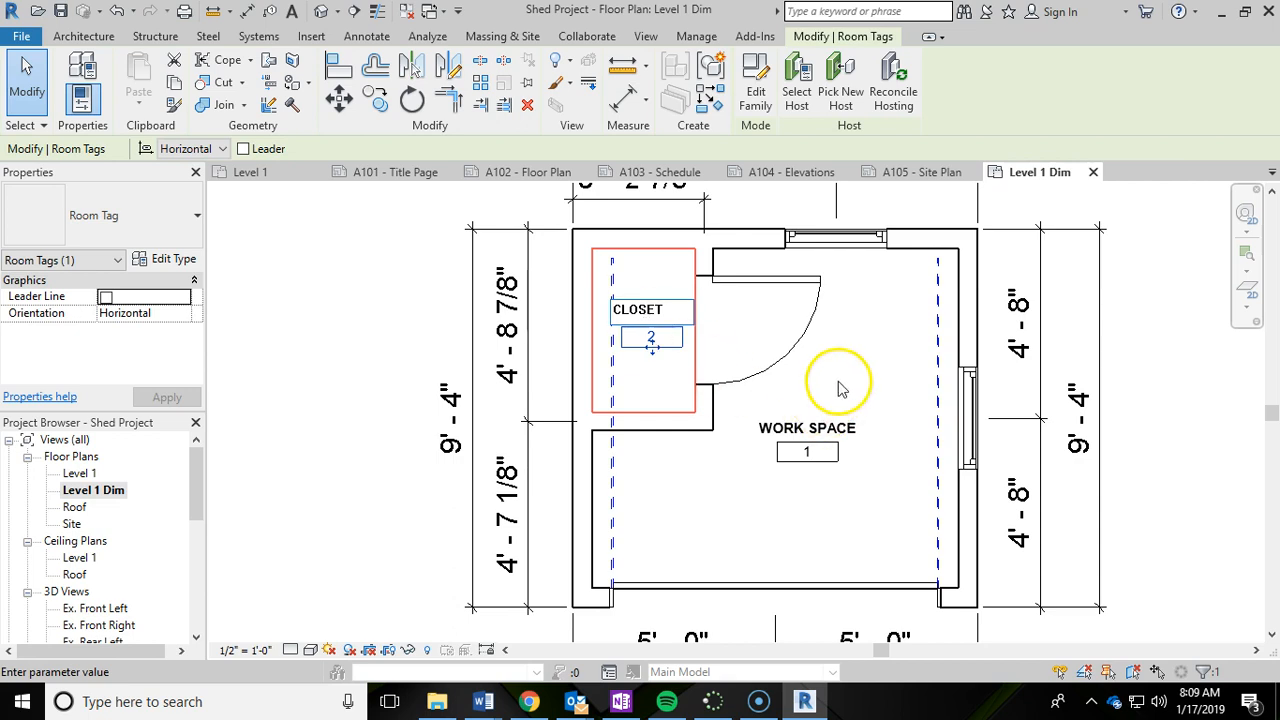
Rename the small room's tag to CLOSET and deselect it
{"action": "left_click", "coordinate": [838, 388]}
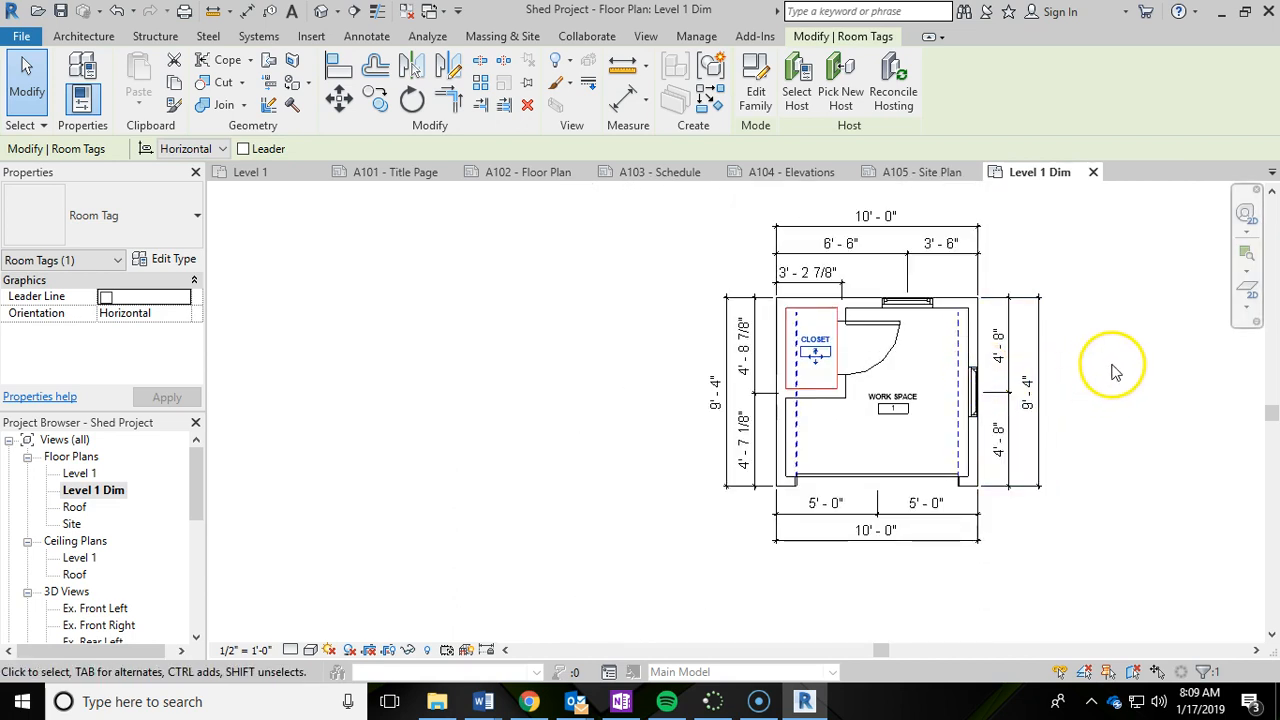
{"action": "left_click", "coordinate": [1054, 376]}
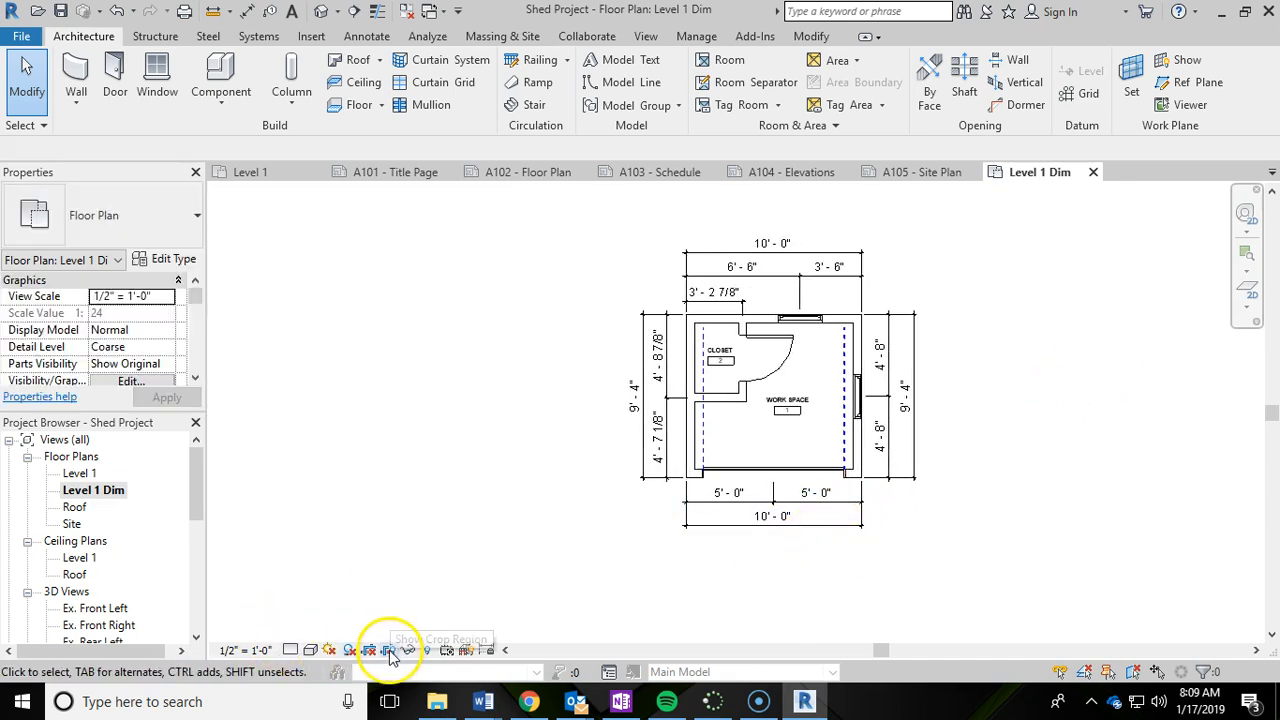
{"action": "mouse_move", "coordinate": [388, 648]}
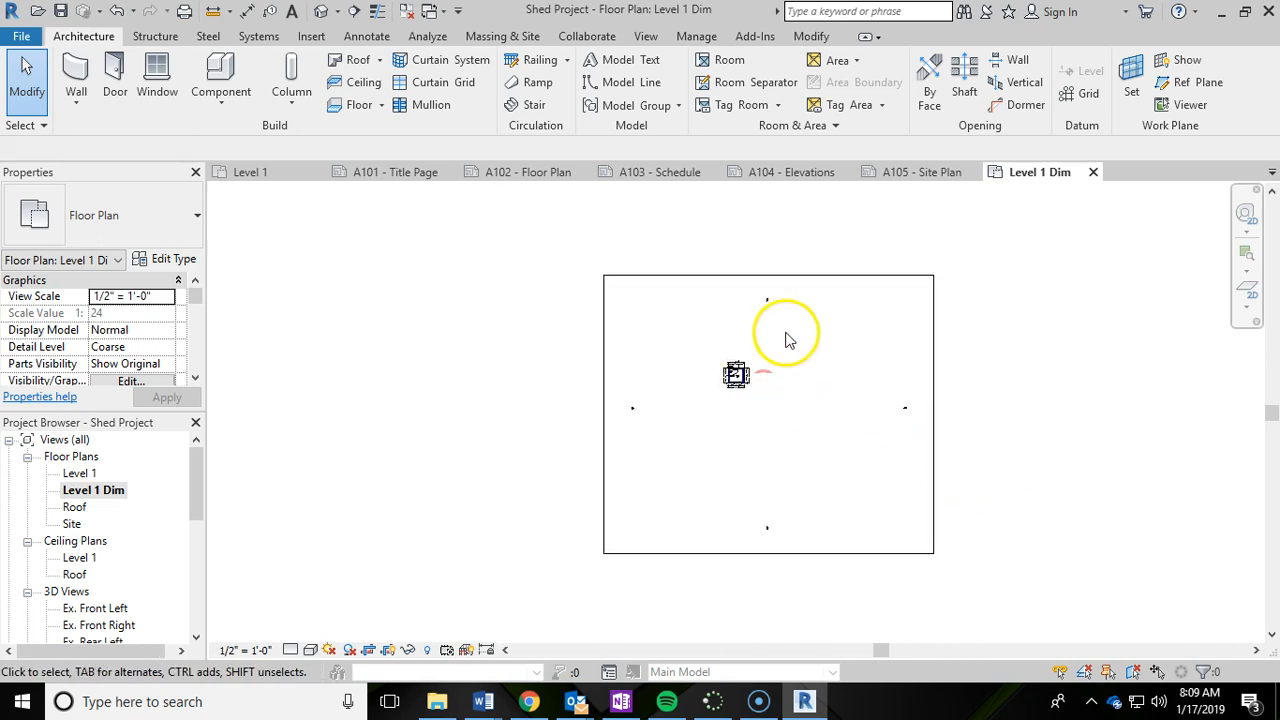
Show the crop region and drag its edges in tightly around the dimensioned shed
{"action": "left_click", "coordinate": [688, 550]}
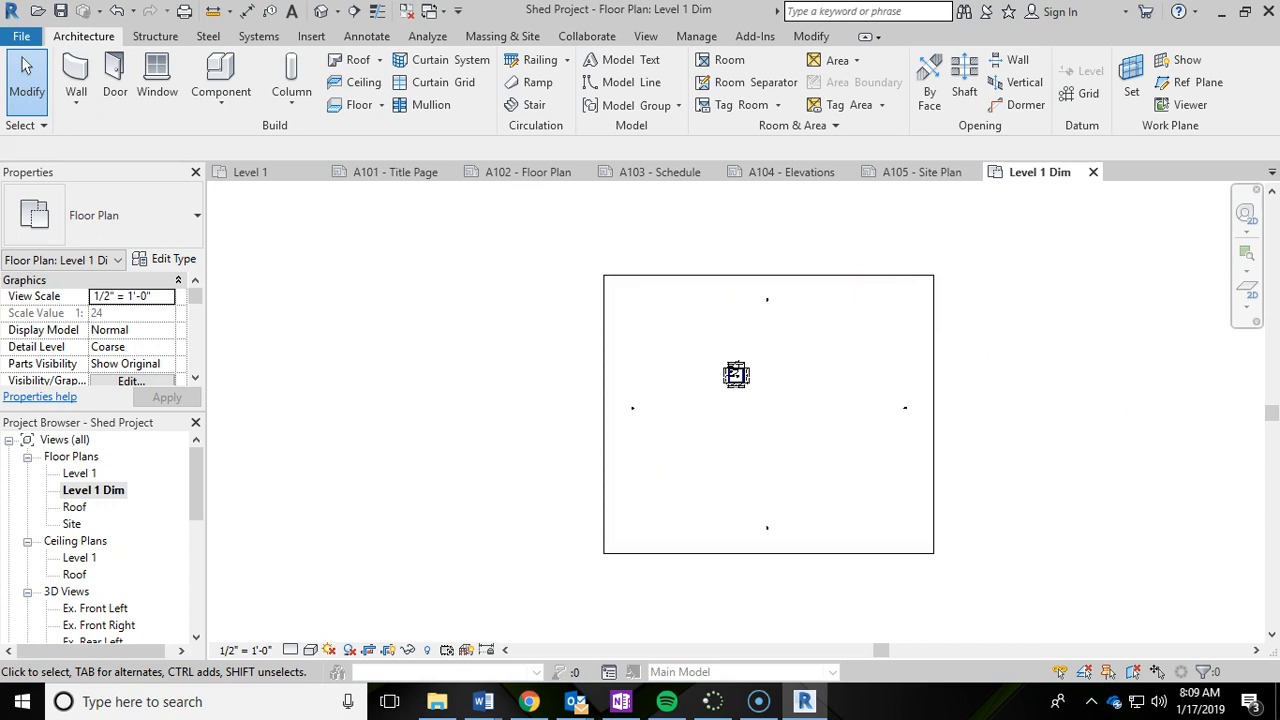
{"action": "left_click", "coordinate": [768, 276]}
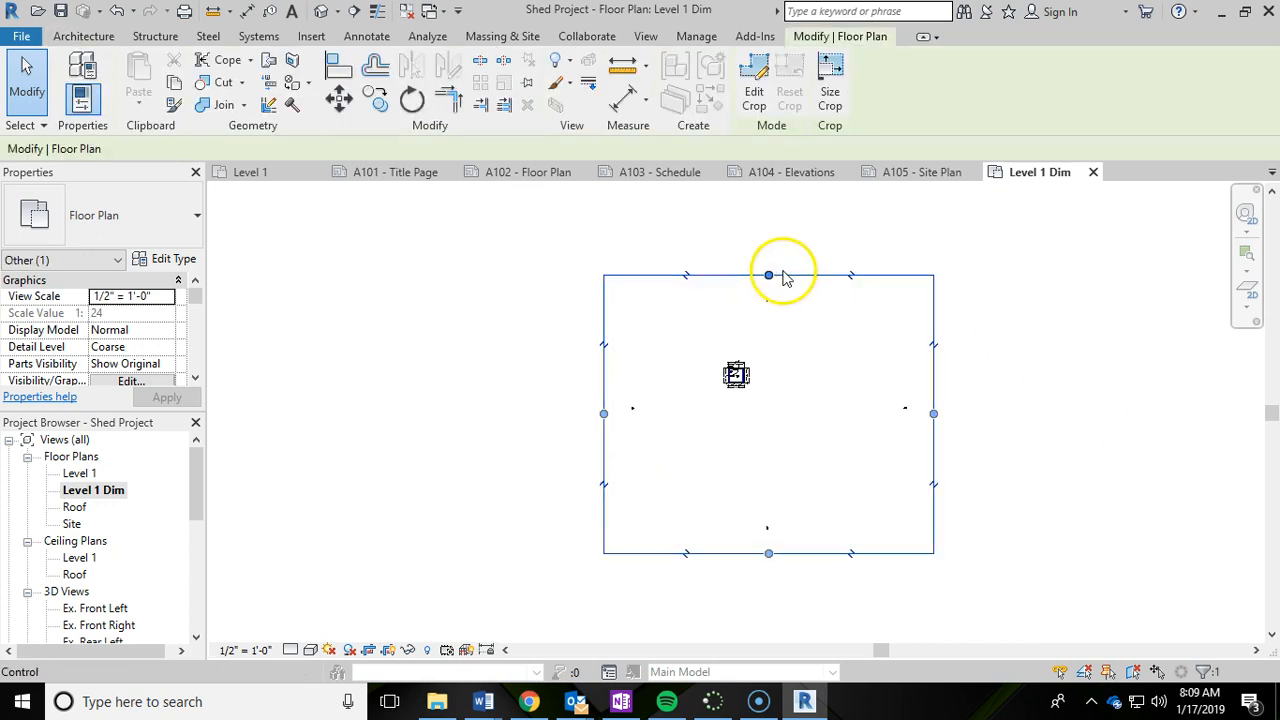
{"action": "left_click_drag", "start_coordinate": [768, 276], "coordinate": [770, 356]}
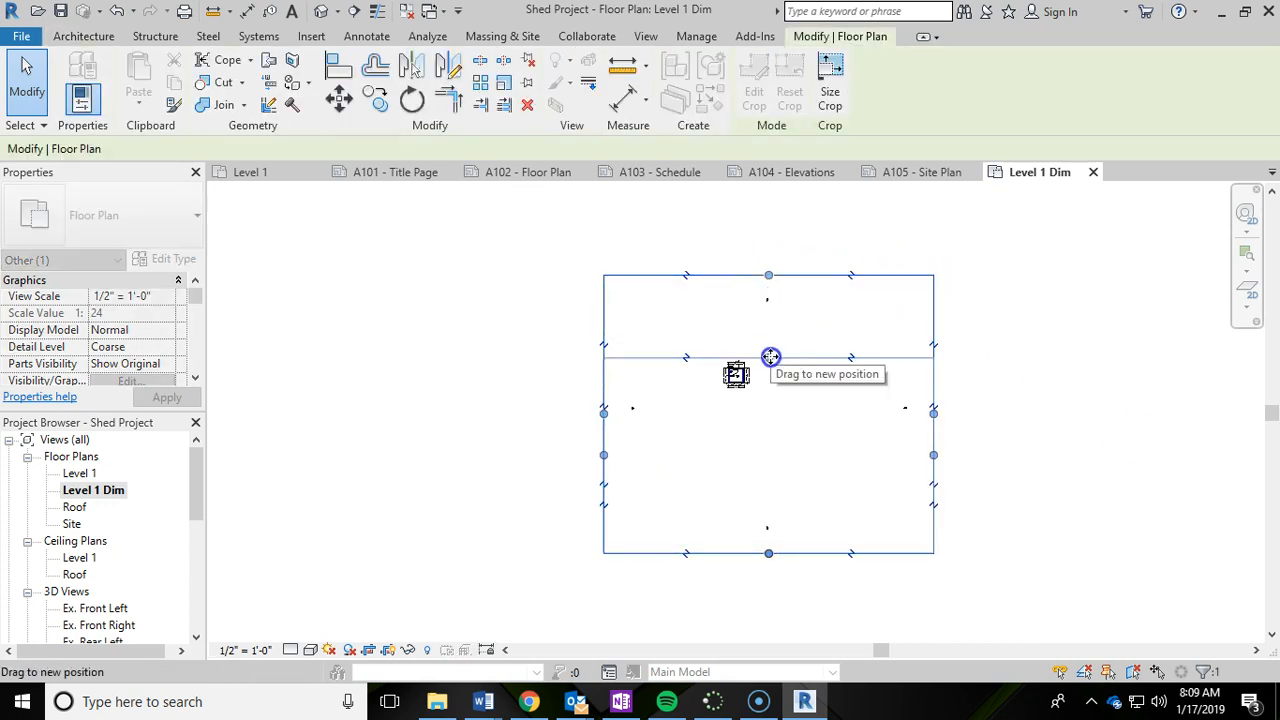
{"action": "left_click_drag", "start_coordinate": [770, 356], "coordinate": [708, 450]}
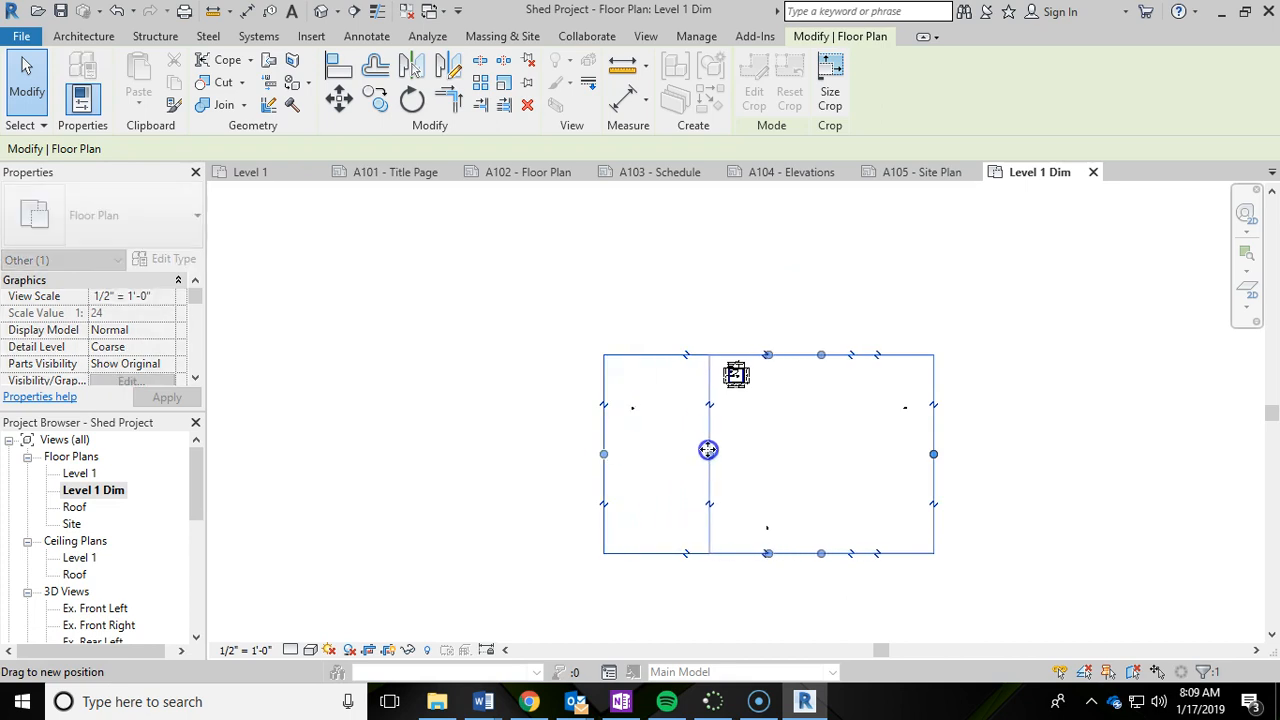
{"action": "left_click_drag", "start_coordinate": [708, 450], "coordinate": [820, 418]}
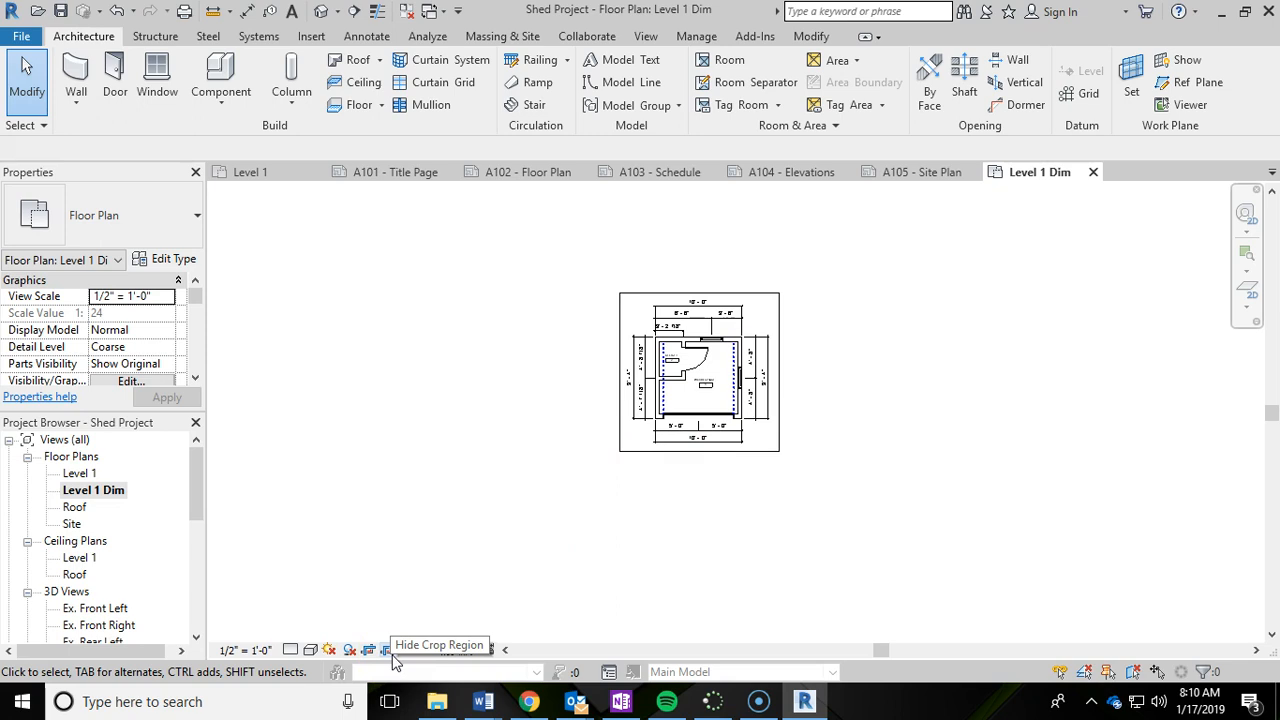
Hide the crop boundary so only the cropped plan remains visible
{"action": "left_click", "coordinate": [388, 650]}
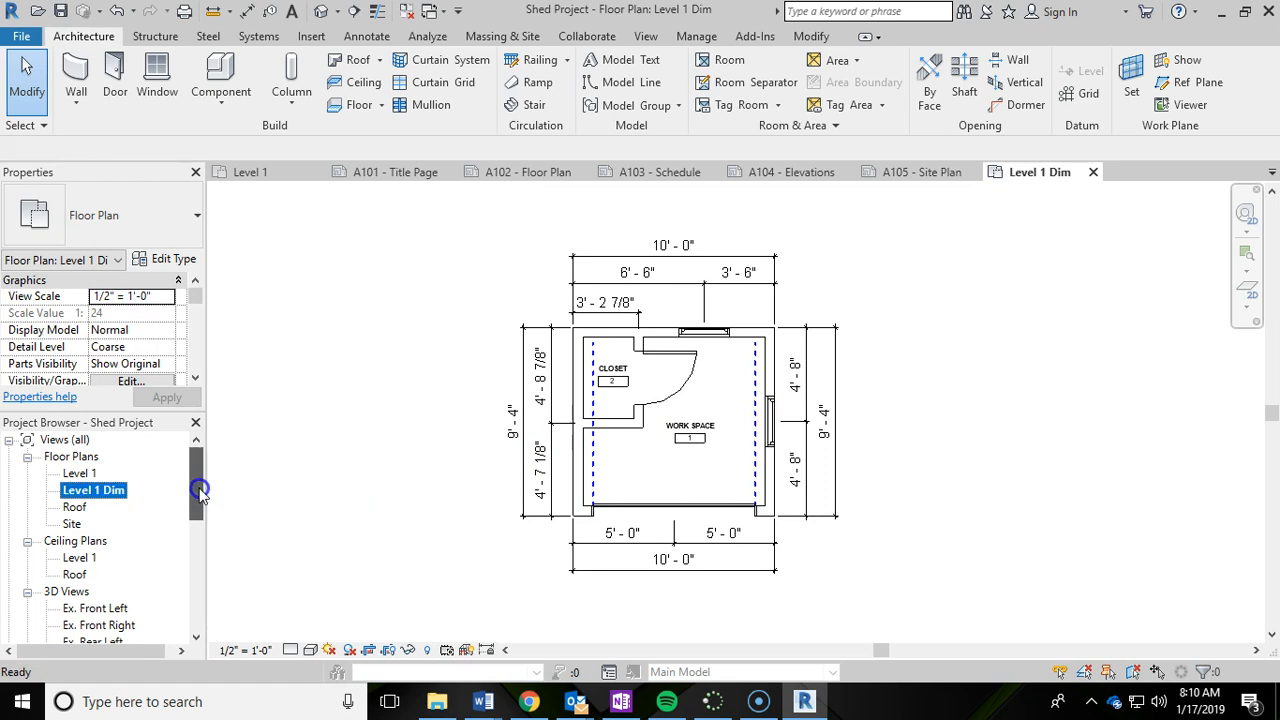
{"action": "scroll", "scroll_direction": "down", "scroll_amount": 3}
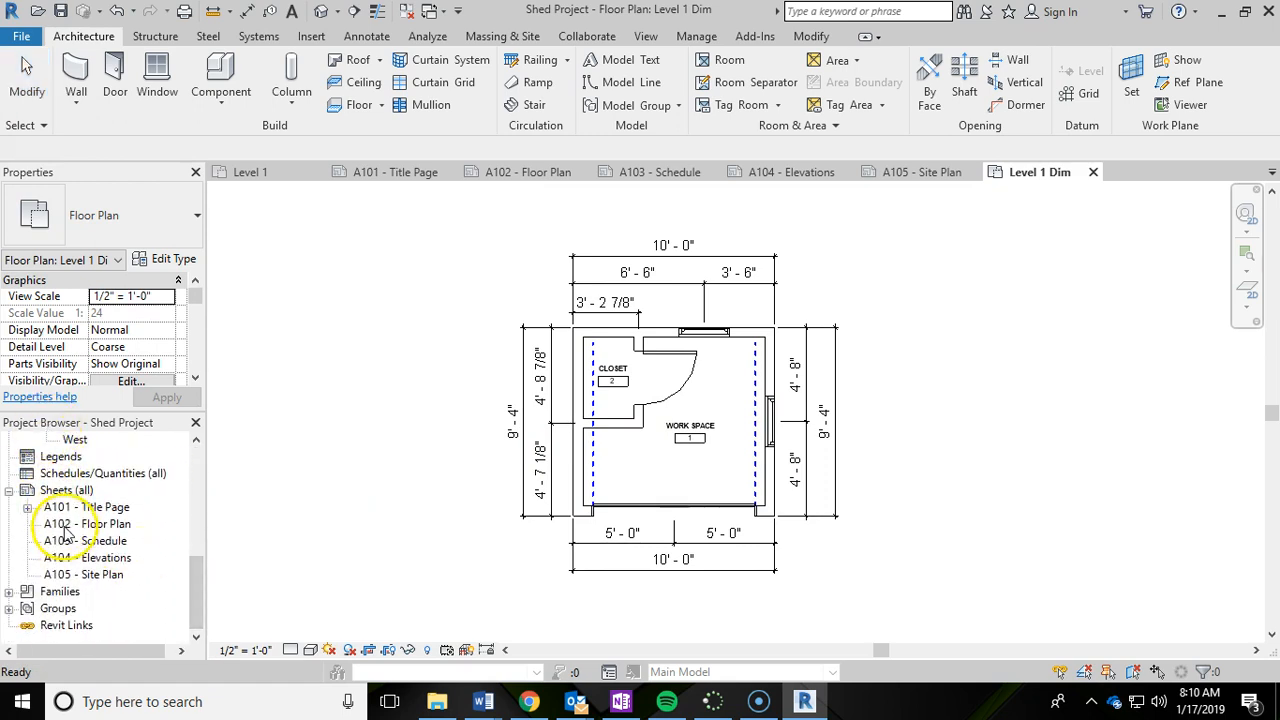
Place the Level 1 Dim plan as a viewport on the A102 Floor Plan sheet
{"action": "double_click", "coordinate": [88, 524]}
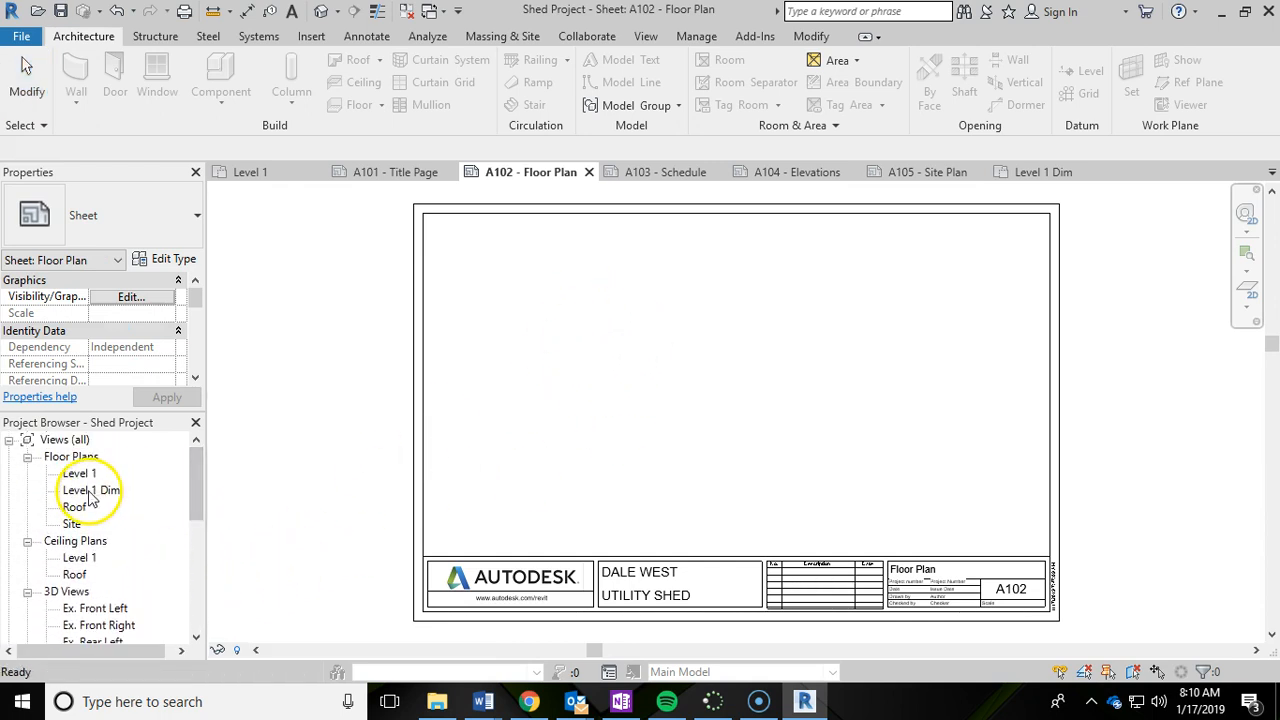
{"action": "left_click", "coordinate": [92, 490]}
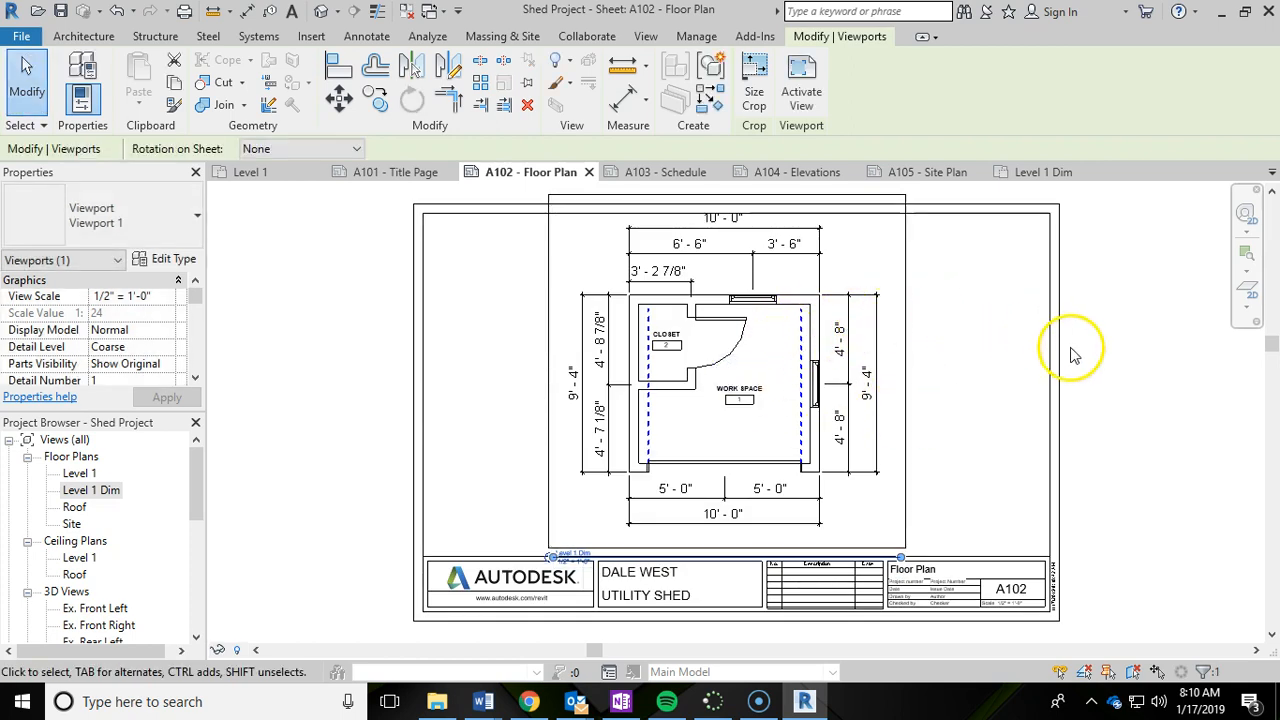
{"action": "left_click", "coordinate": [1168, 424]}
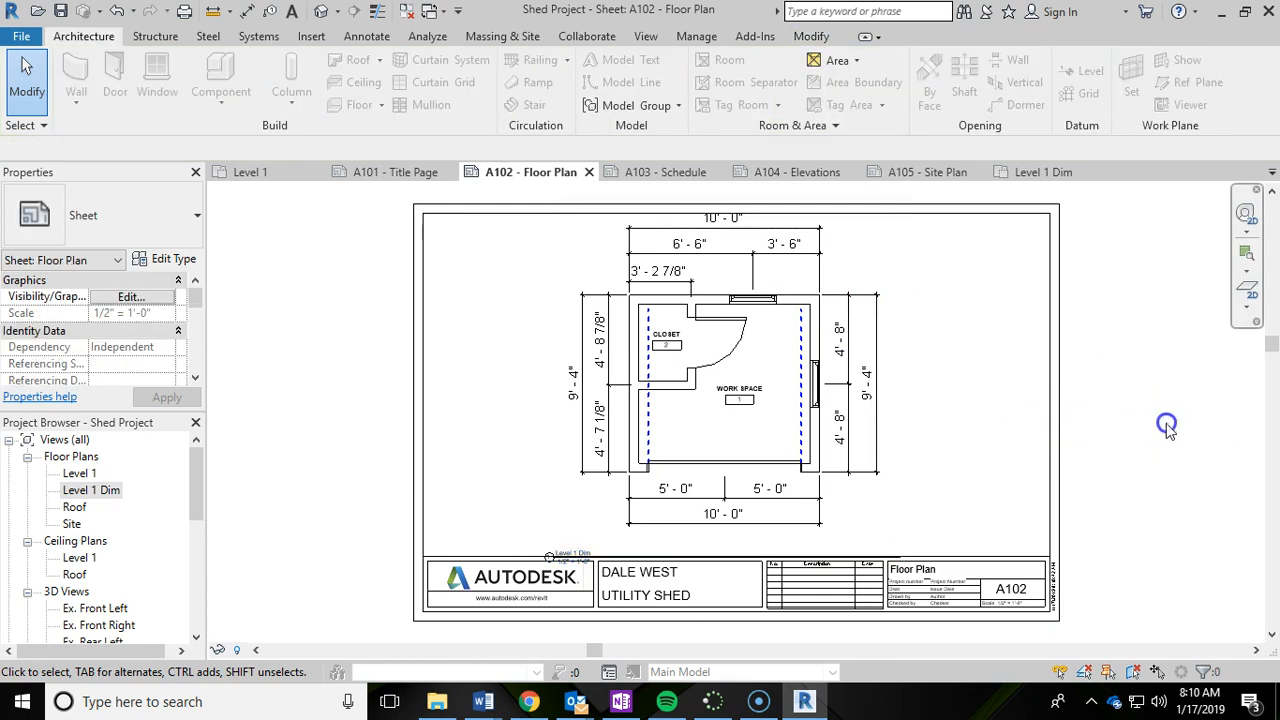
{"action": "left_click", "coordinate": [800, 350]}
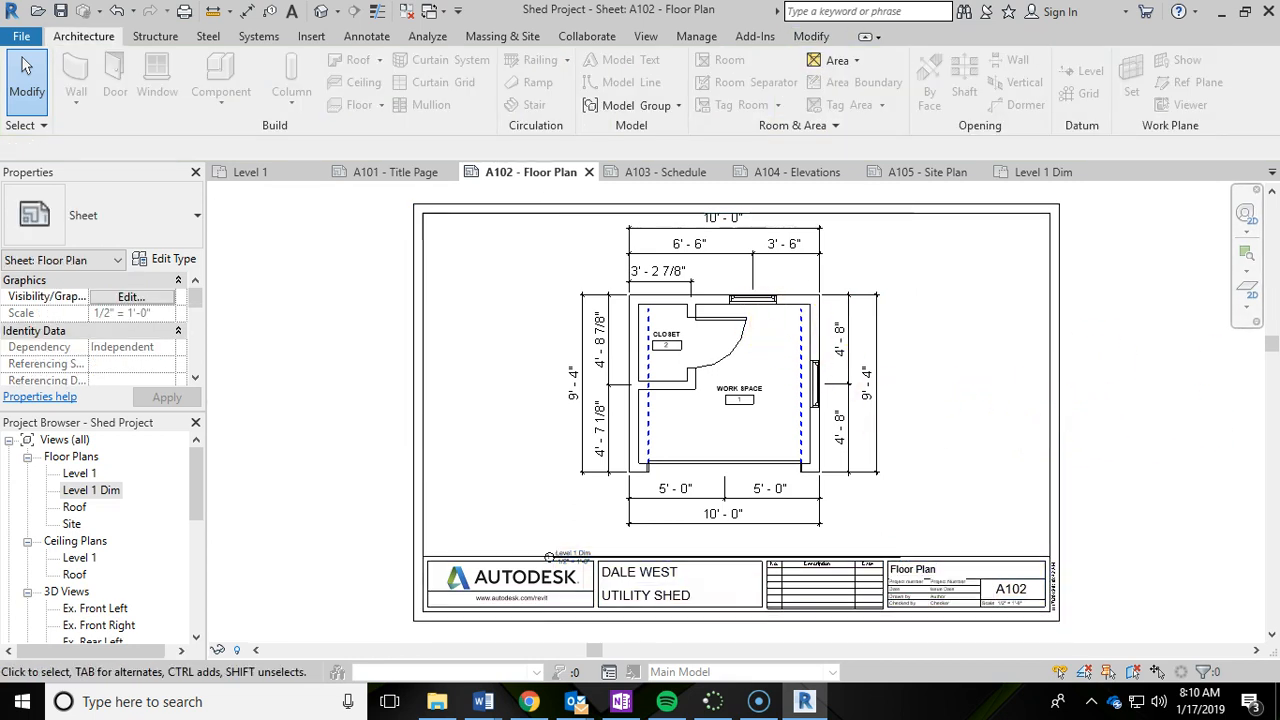
{"action": "left_click", "coordinate": [610, 572]}
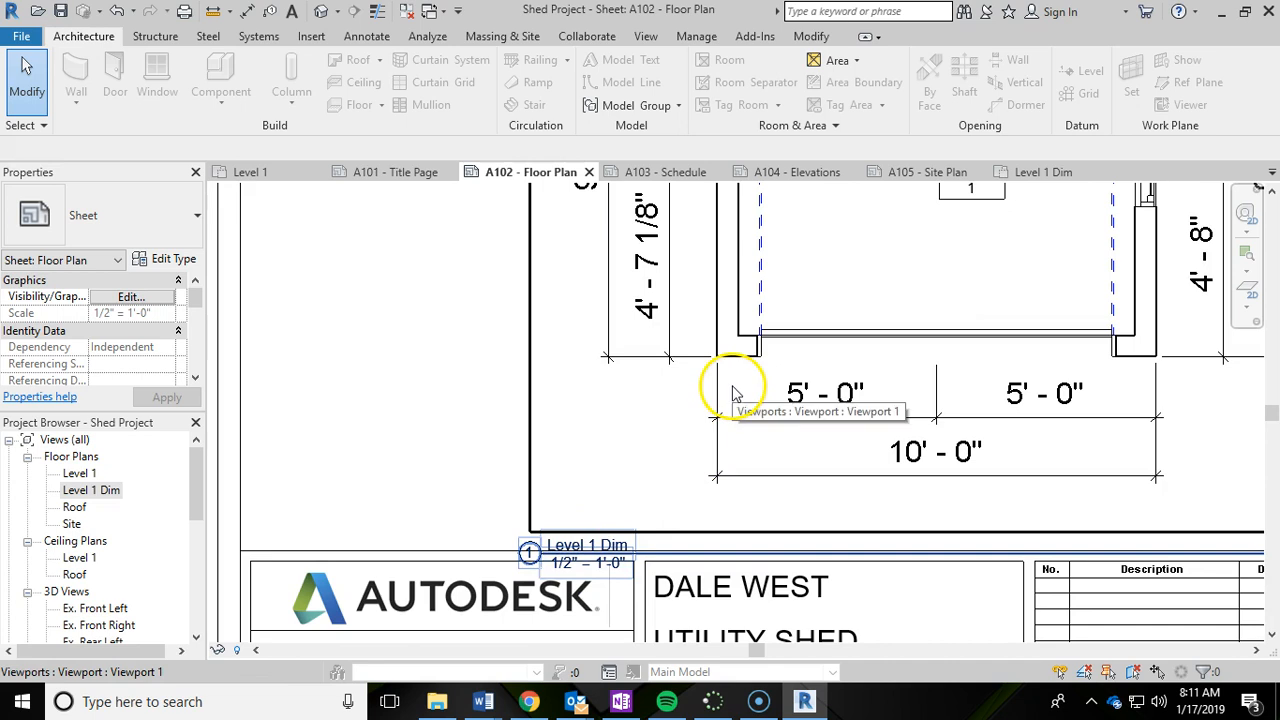
Activate the Level 1 Dim viewport for editing directly on sheet A102
{"action": "left_click", "coordinate": [680, 588]}
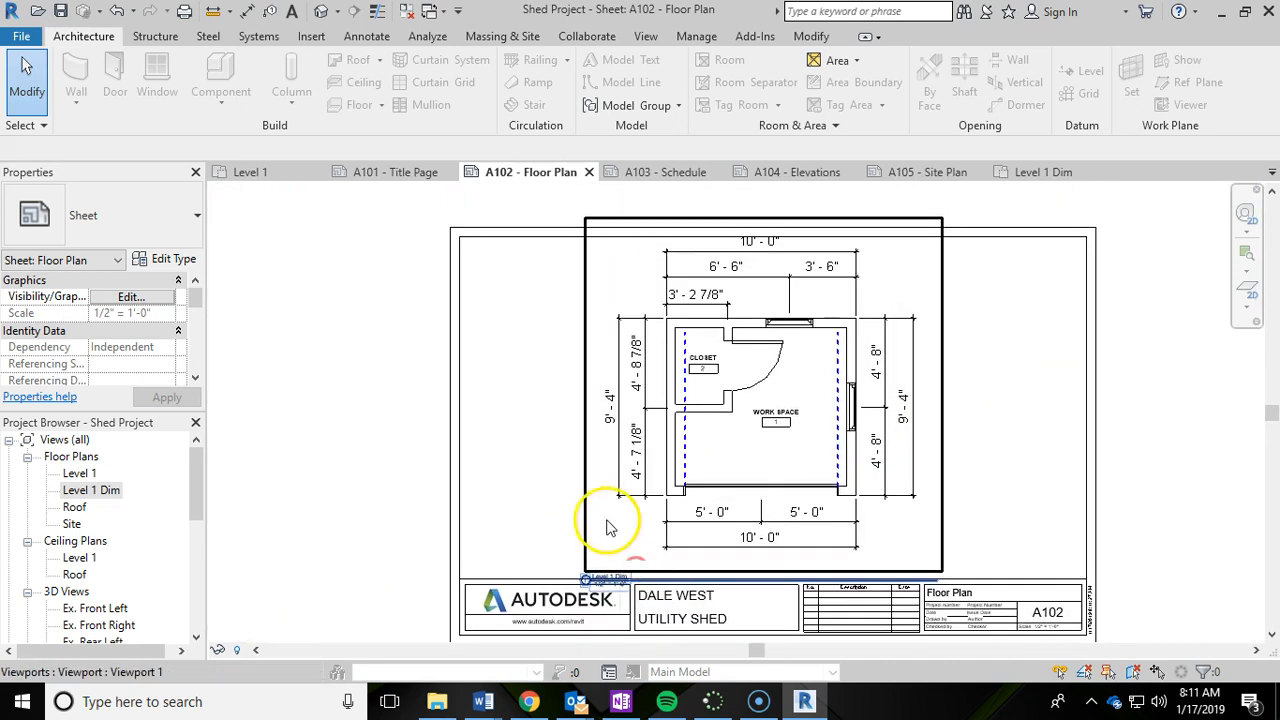
{"action": "mouse_move", "coordinate": [590, 524]}
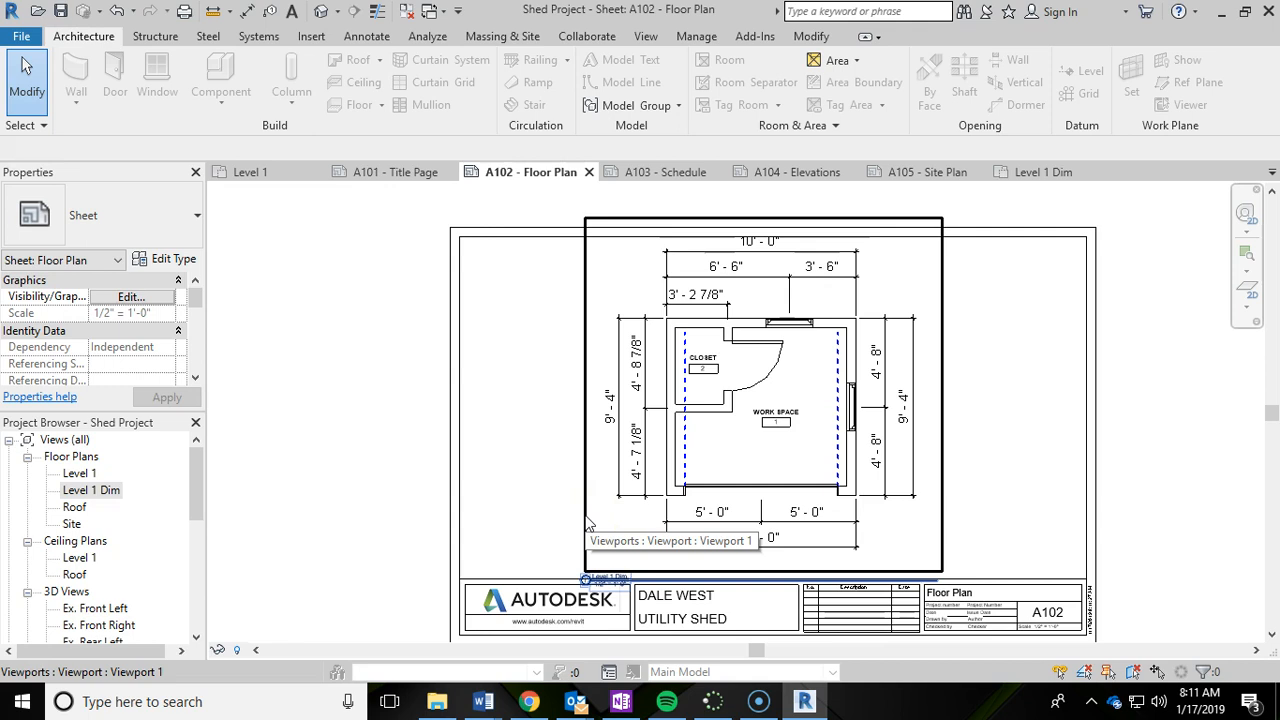
{"action": "left_click", "coordinate": [288, 510]}
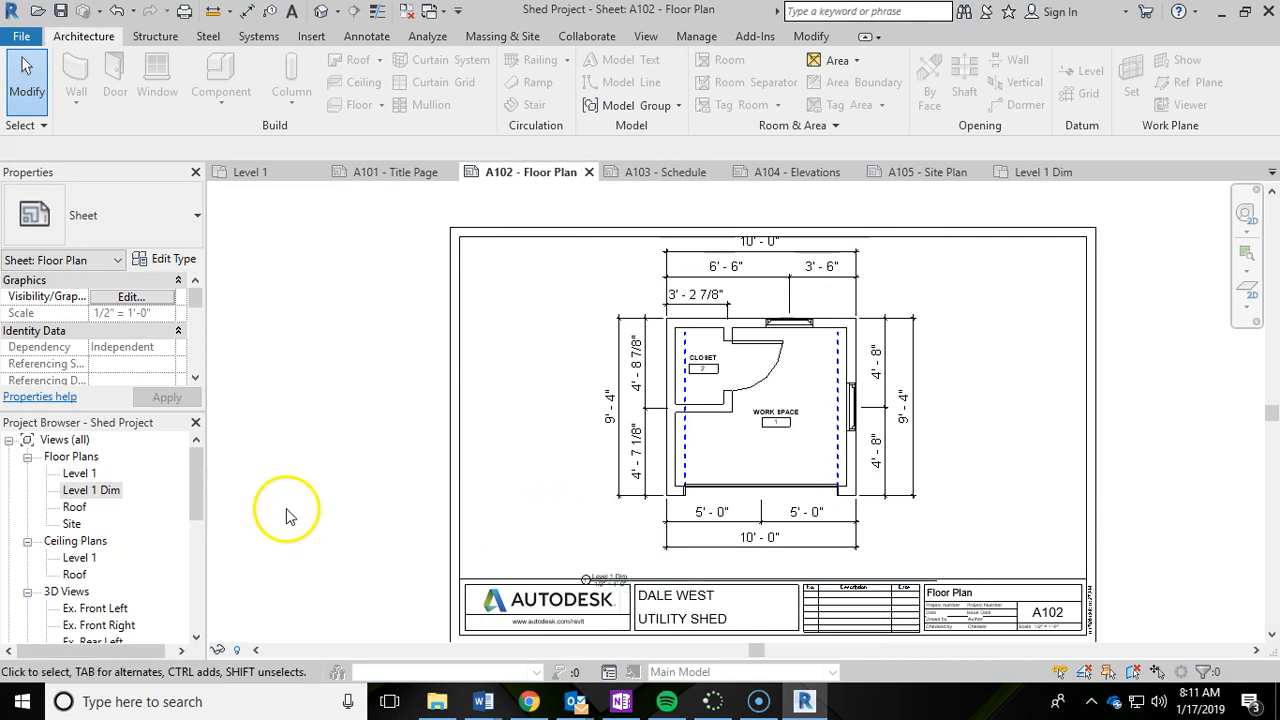
{"action": "left_click", "coordinate": [590, 504]}
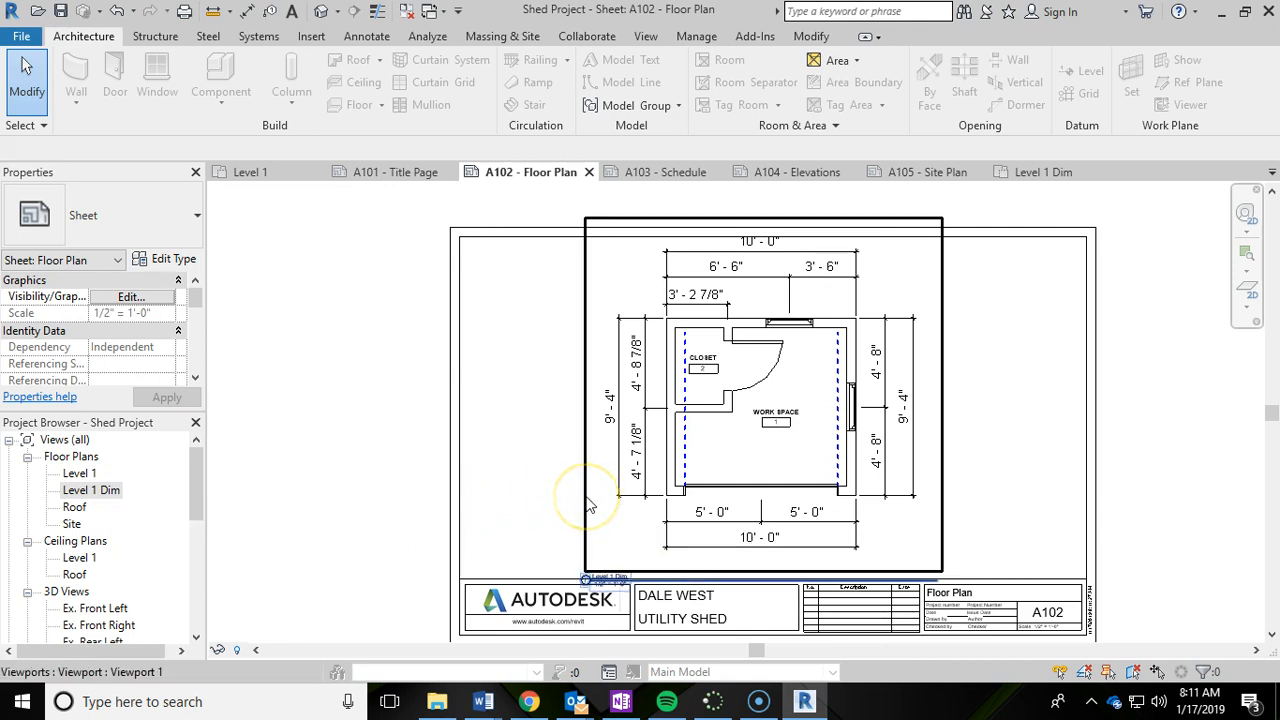
{"action": "left_click", "coordinate": [590, 504]}
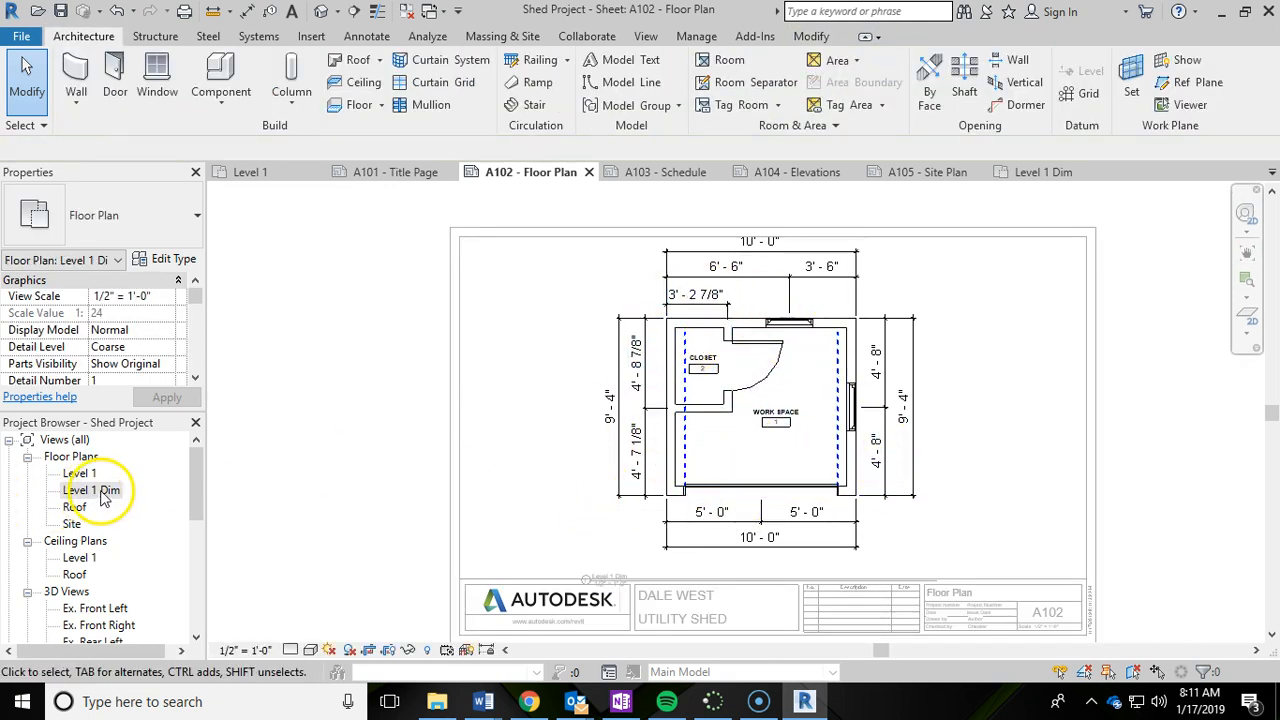
{"action": "mouse_move", "coordinate": [616, 528]}
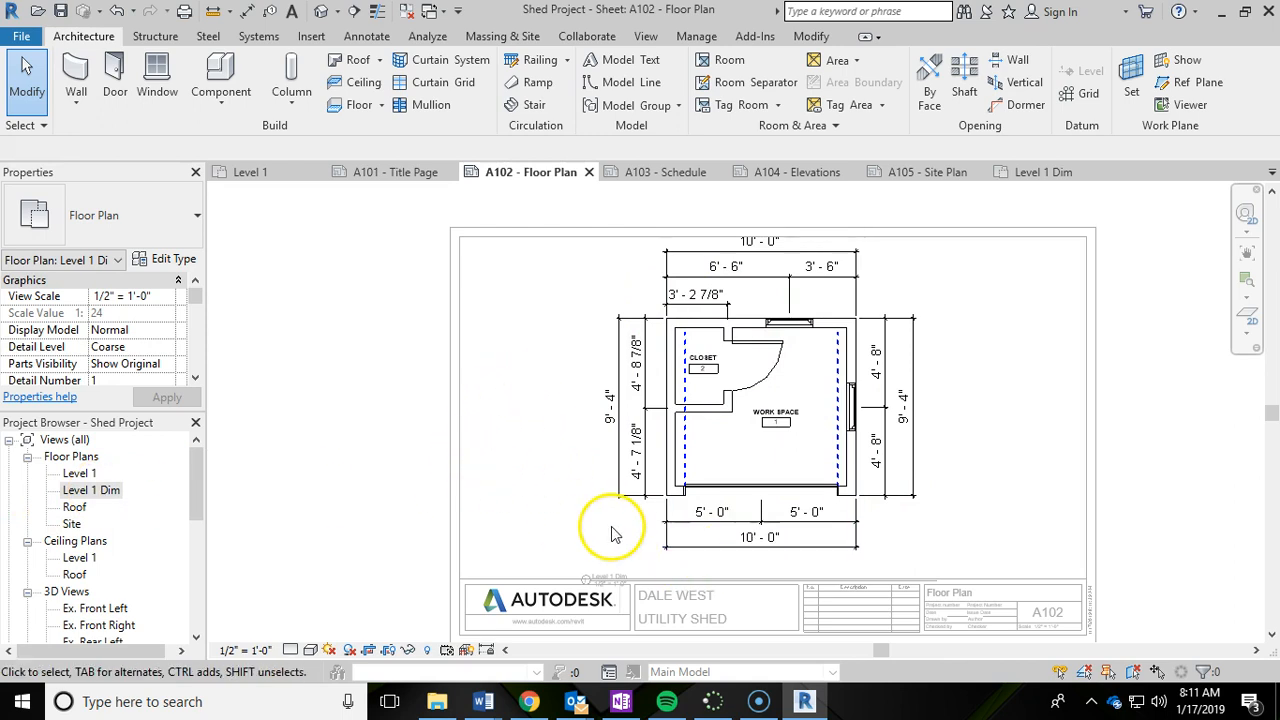
Enable Crop View, check the crop region and hide its boundary
{"action": "left_click", "coordinate": [386, 650]}
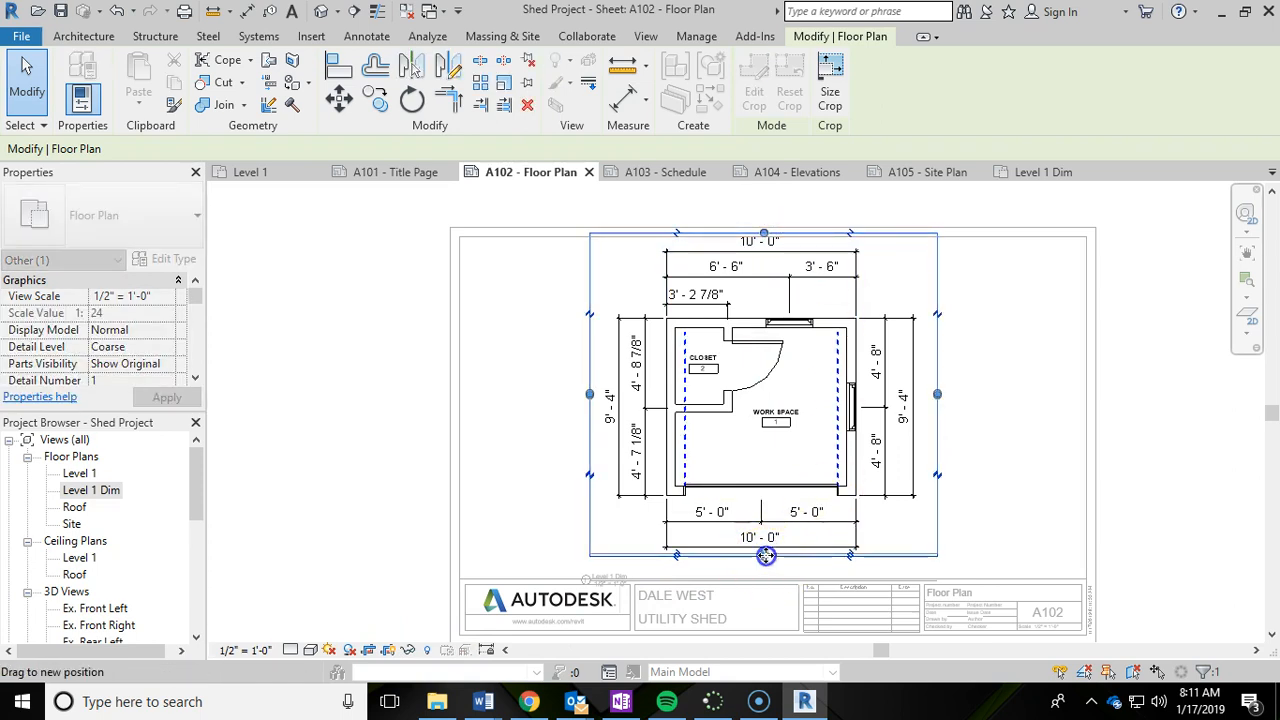
{"action": "left_click", "coordinate": [762, 538]}
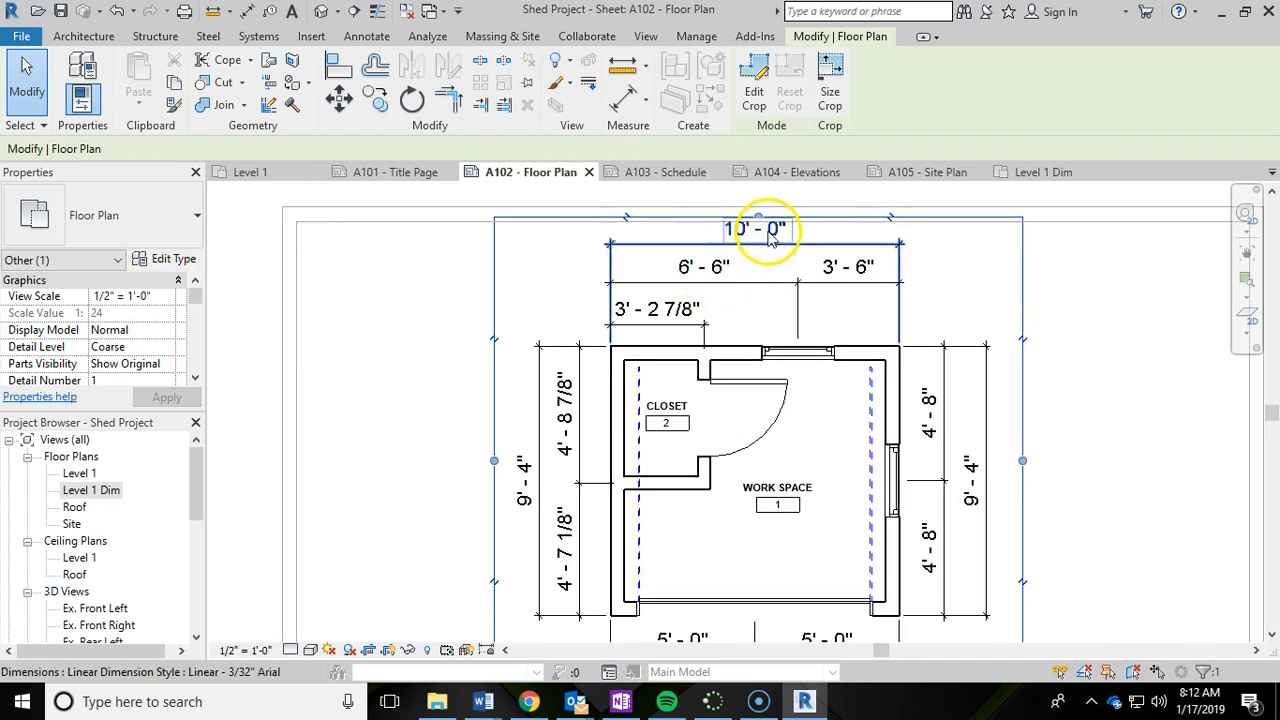
{"action": "left_click", "coordinate": [756, 230]}
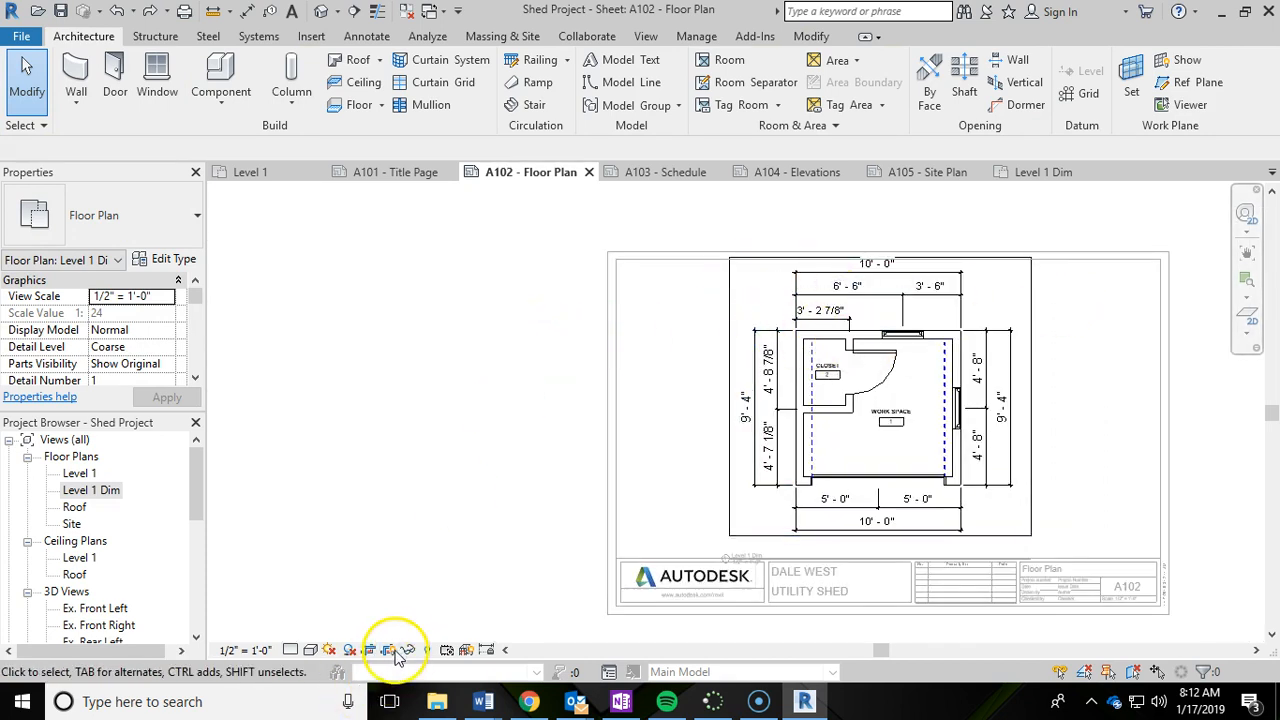
{"action": "mouse_move", "coordinate": [608, 324]}
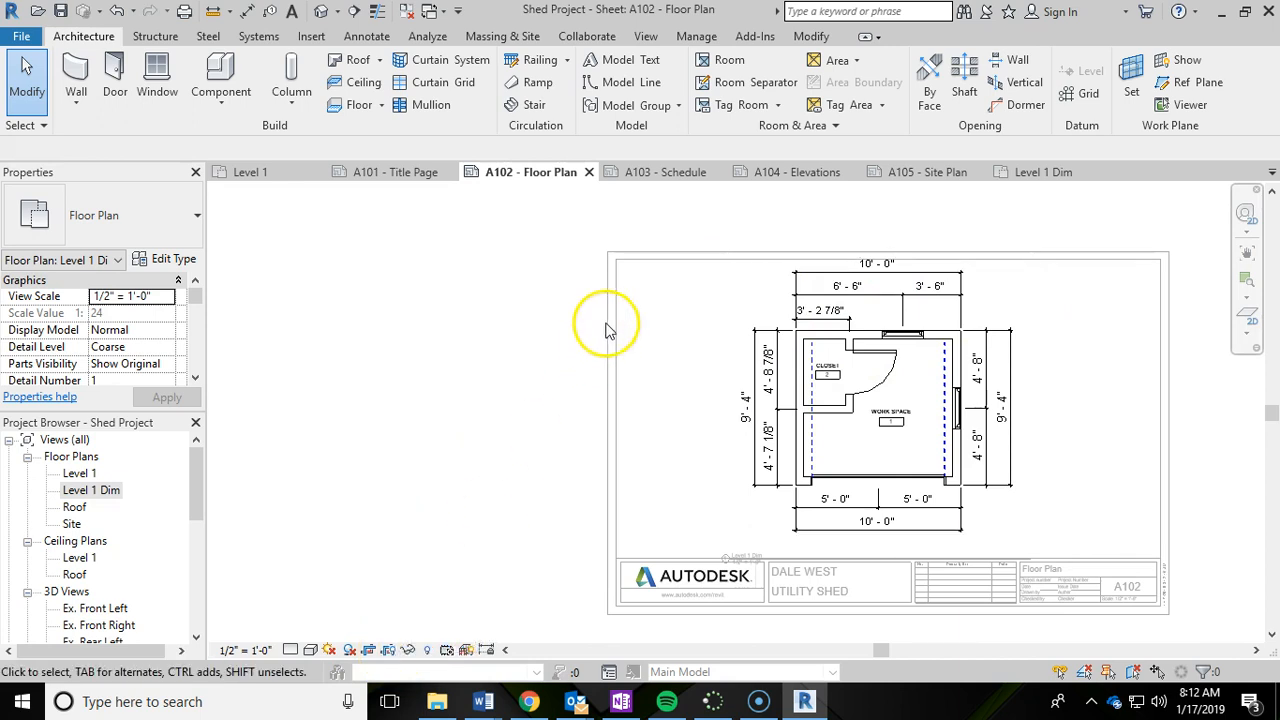
Deactivate the viewport and return to working on the A102 sheet
{"action": "left_click", "coordinate": [684, 404]}
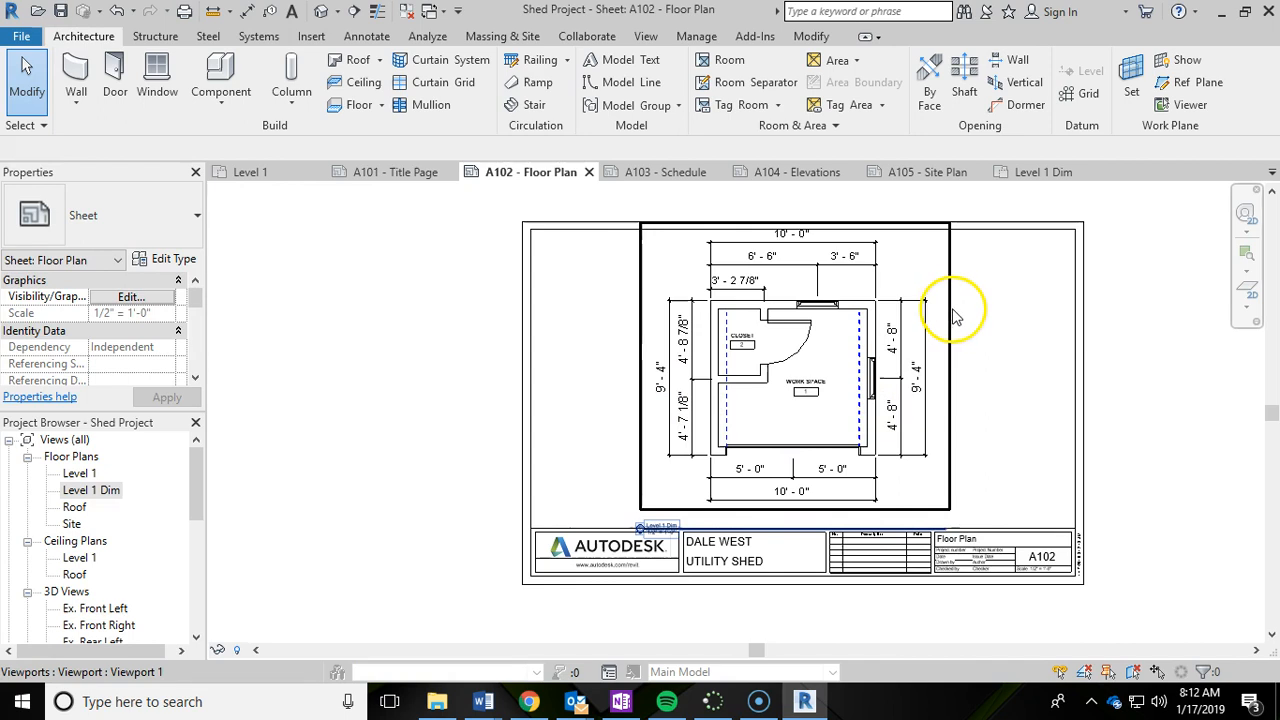
{"action": "left_click", "coordinate": [950, 324]}
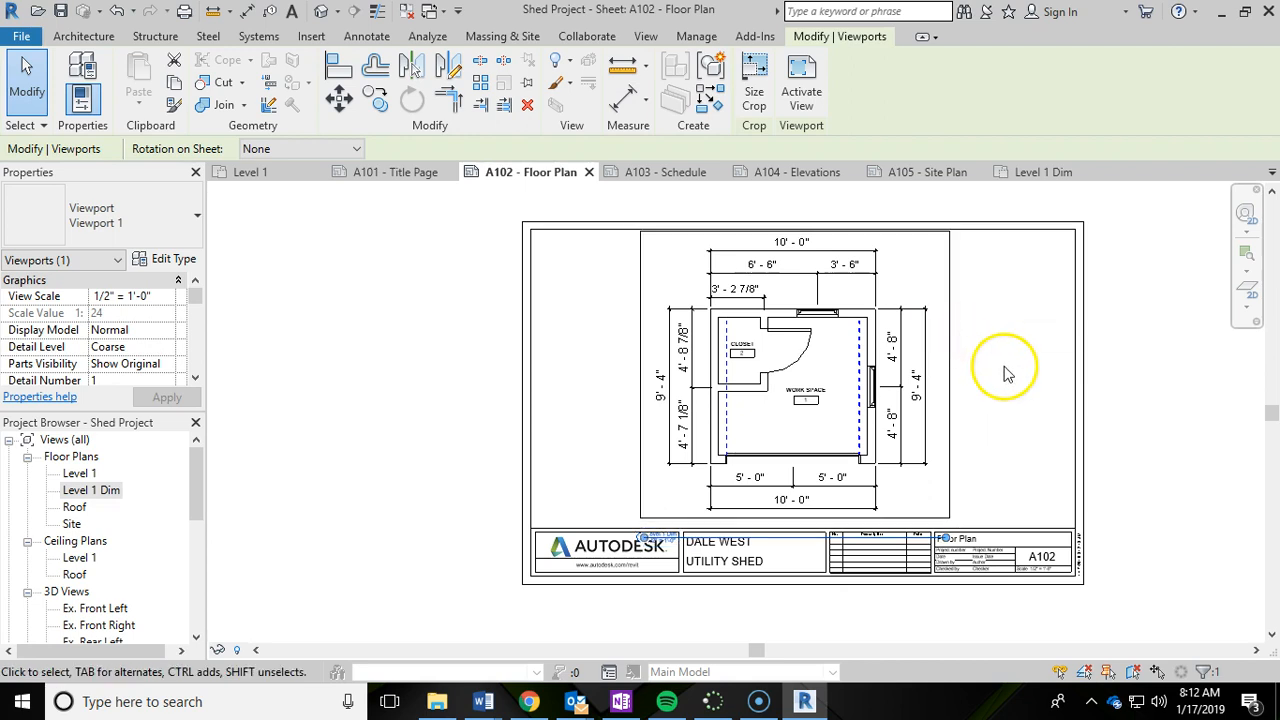
{"action": "left_click", "coordinate": [628, 540]}
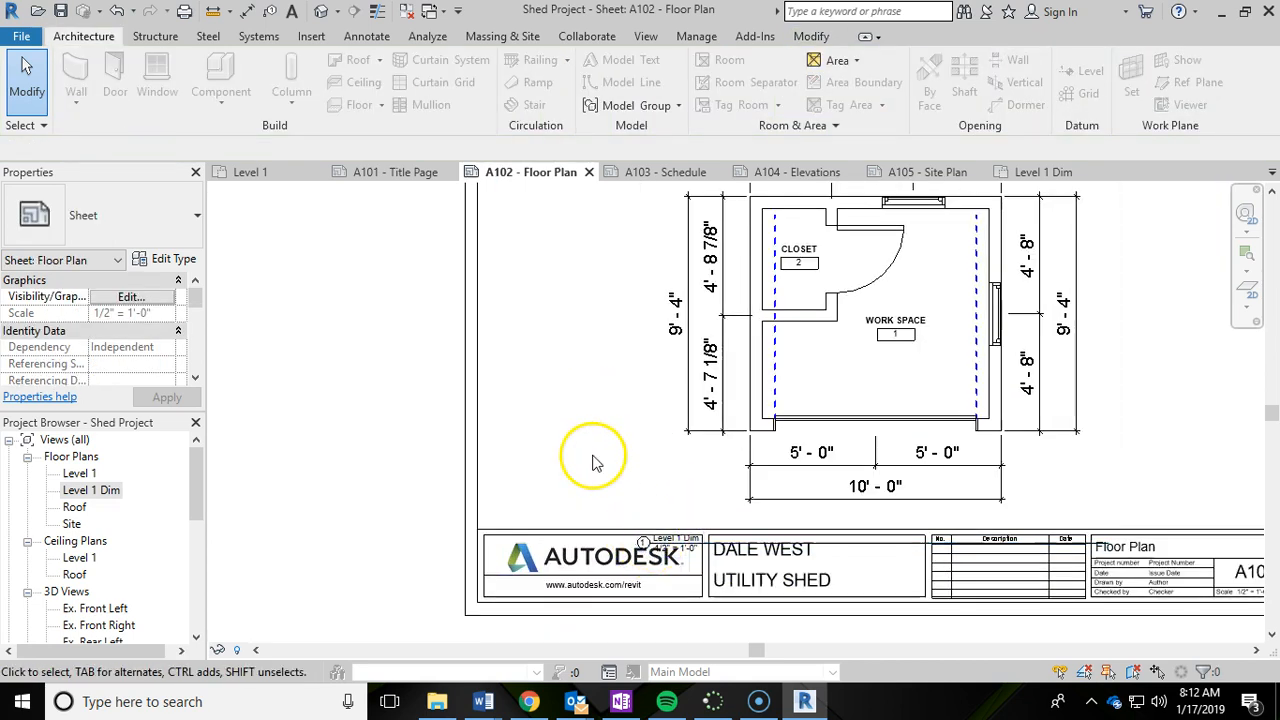
Stretch the view title line beneath the Level 1 Dim plan to a new length
{"action": "left_click", "coordinate": [640, 464]}
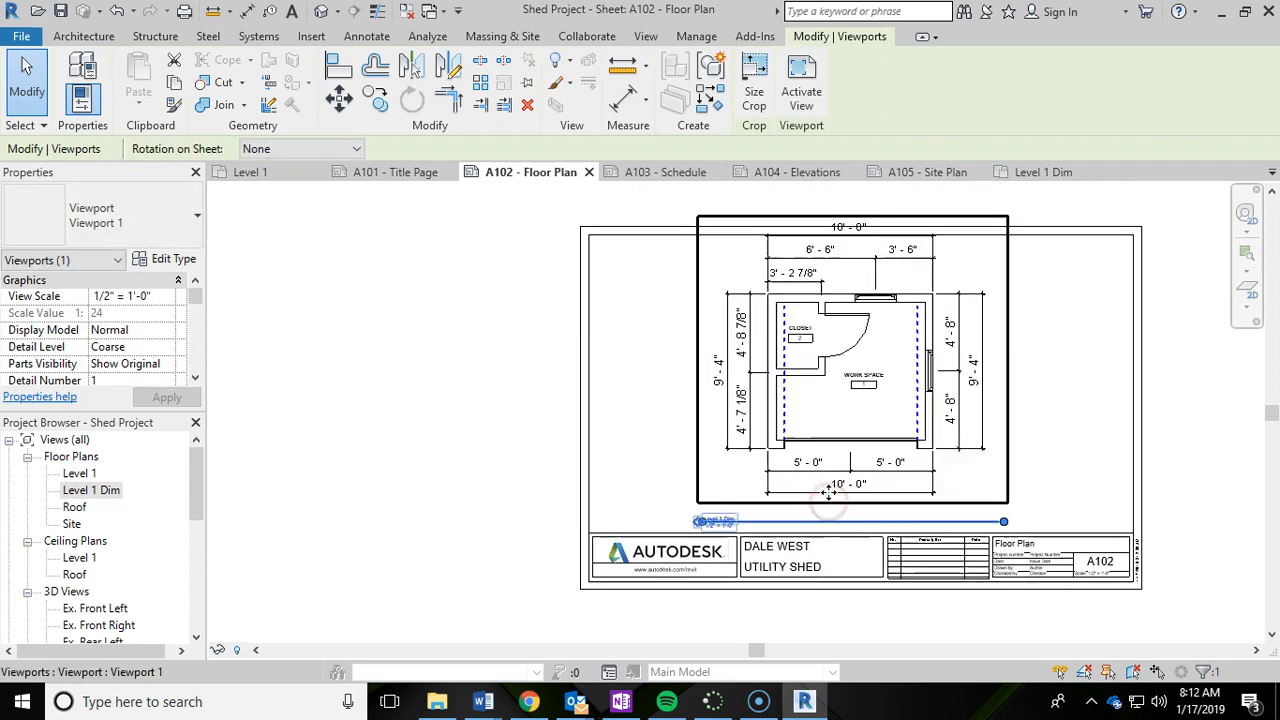
{"action": "left_click_drag", "start_coordinate": [830, 496], "coordinate": [1008, 480]}
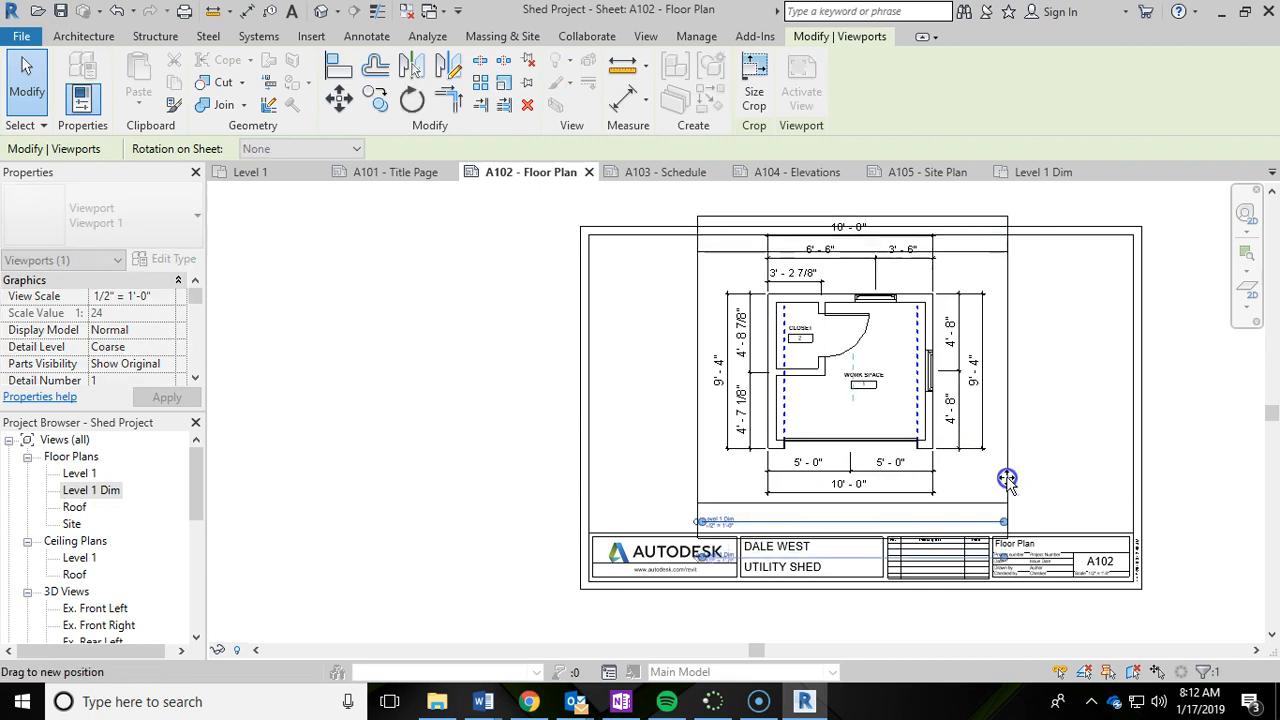
{"action": "left_click_drag", "start_coordinate": [1008, 478], "coordinate": [1008, 456]}
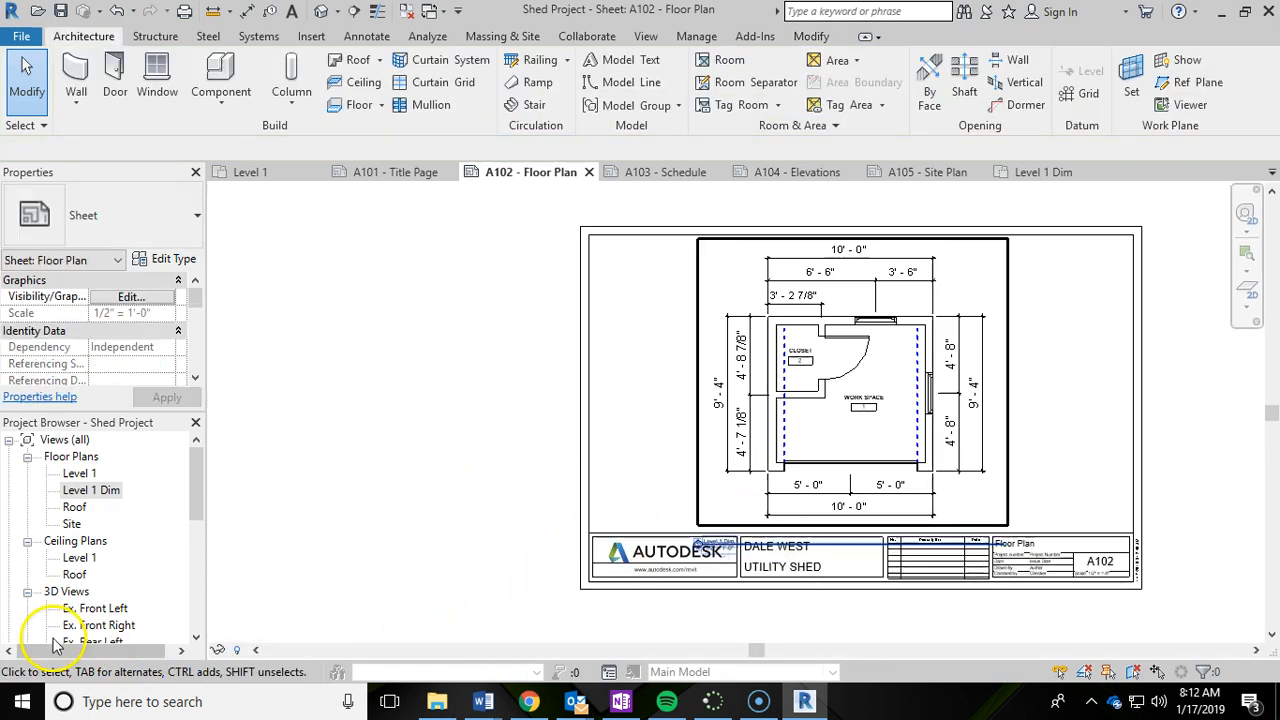
Trim the view title line to its final length just above the title block and review
{"action": "left_click", "coordinate": [730, 556]}
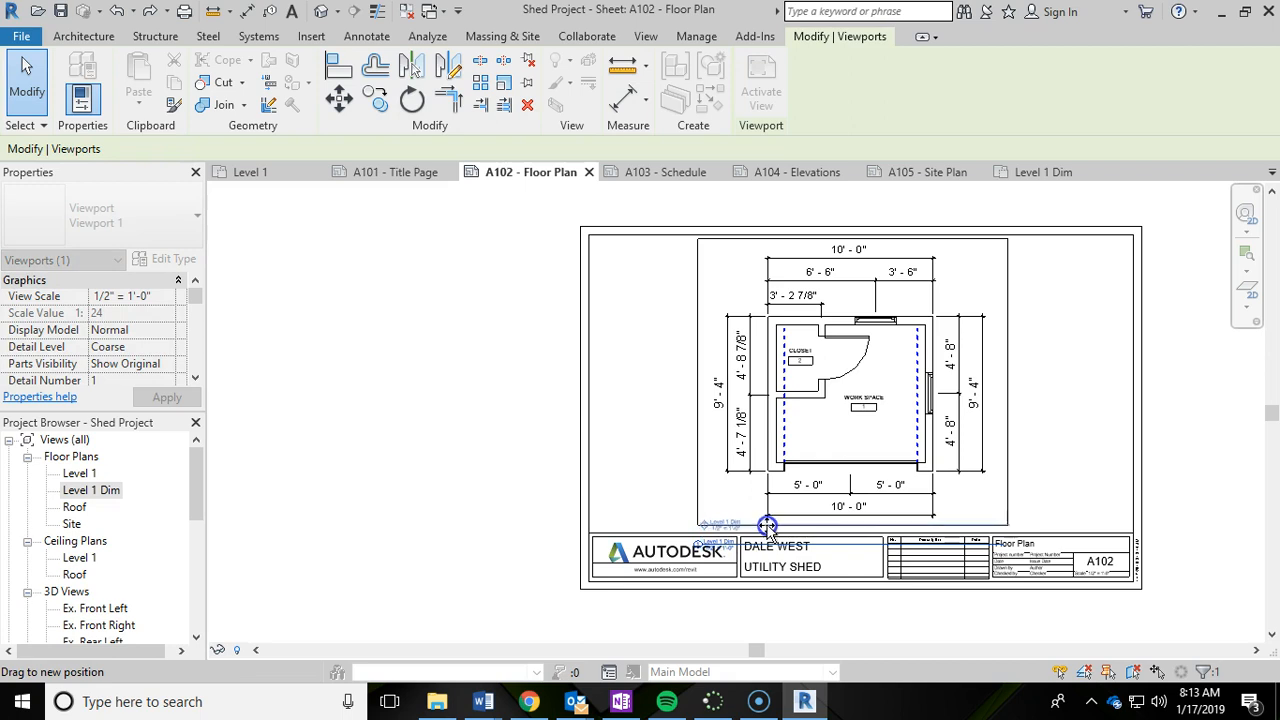
{"action": "left_click", "coordinate": [360, 456]}
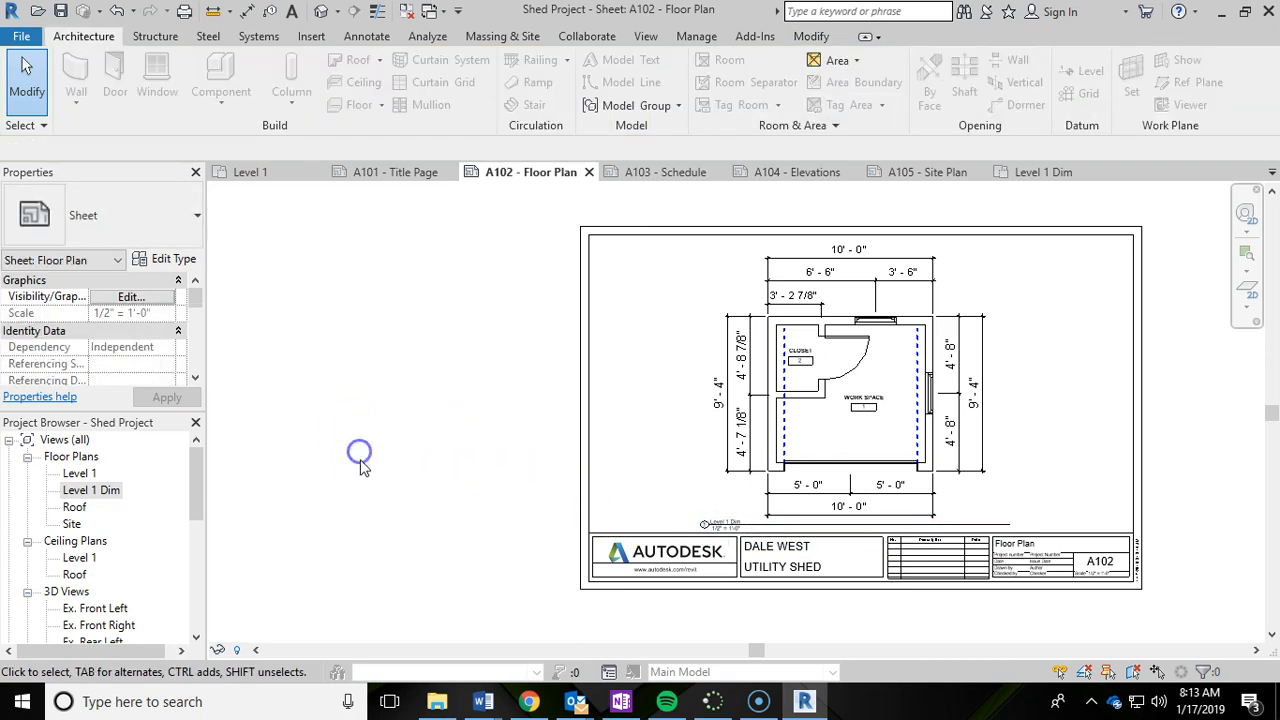
{"action": "left_click", "coordinate": [790, 296]}
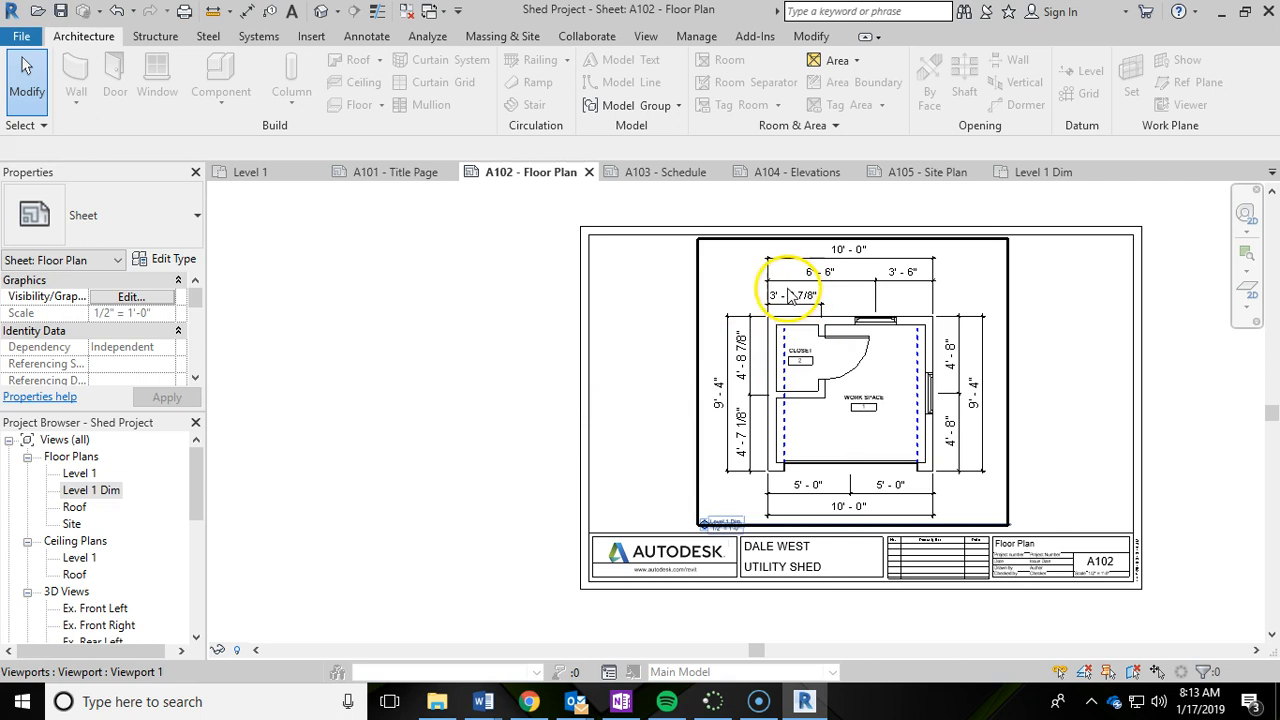
{"action": "mouse_move", "coordinate": [868, 392]}
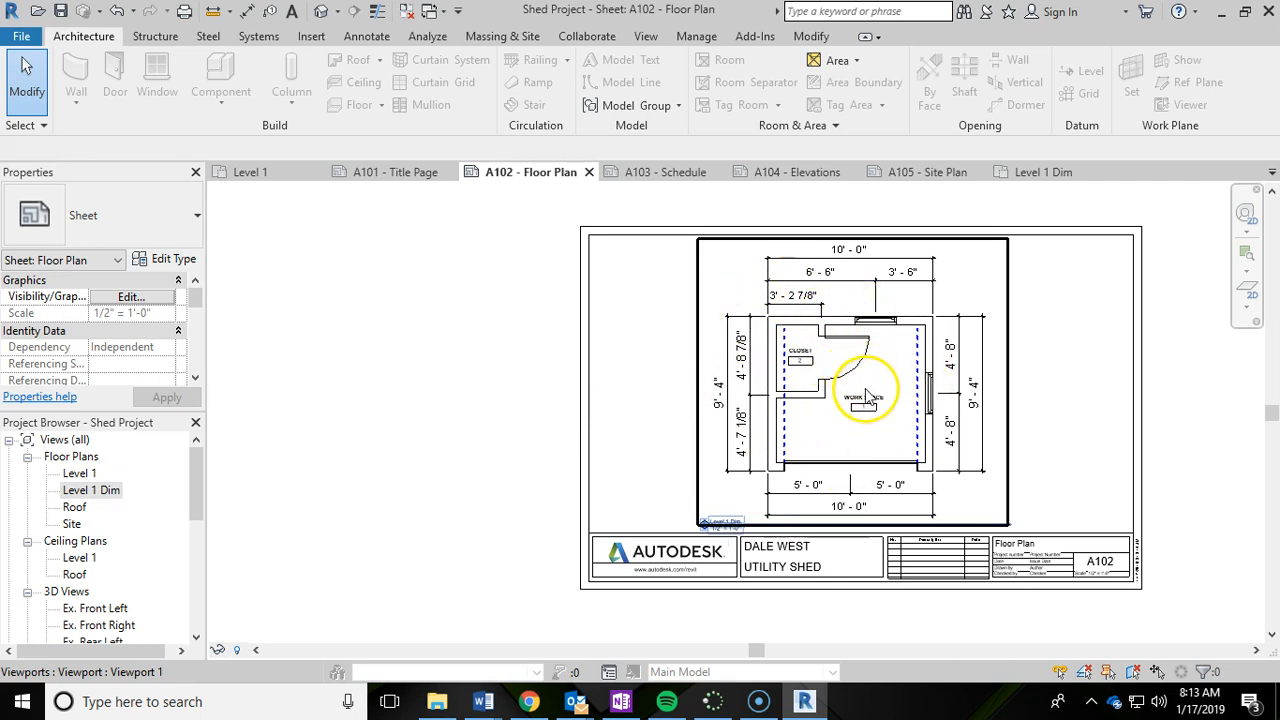
{"action": "mouse_move", "coordinate": [810, 392]}
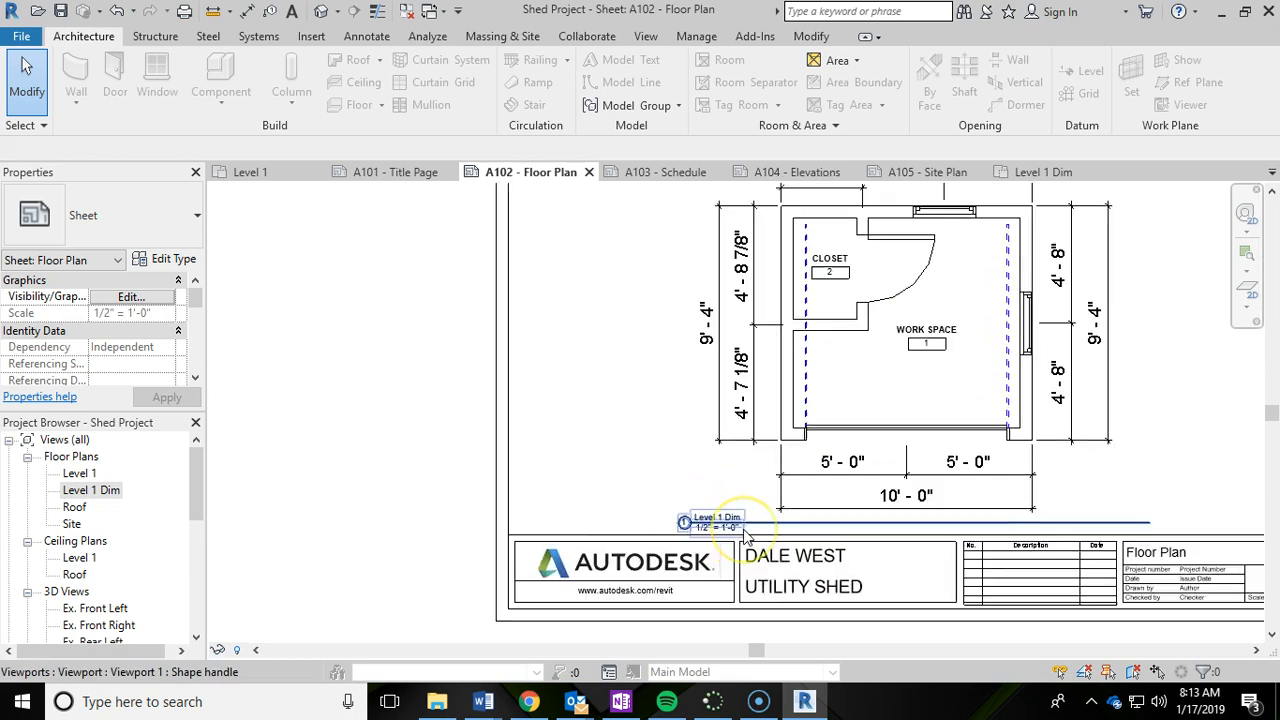
{"action": "scroll", "scroll_direction": "down", "scroll_amount": 3}
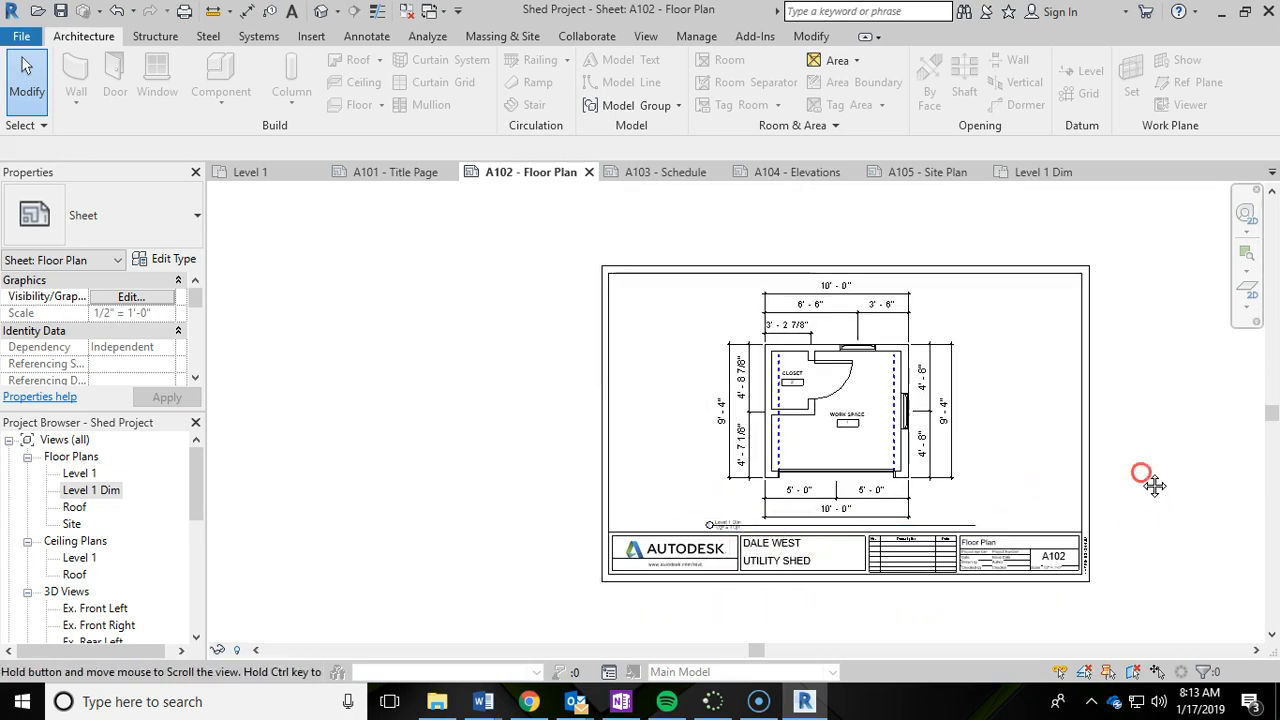